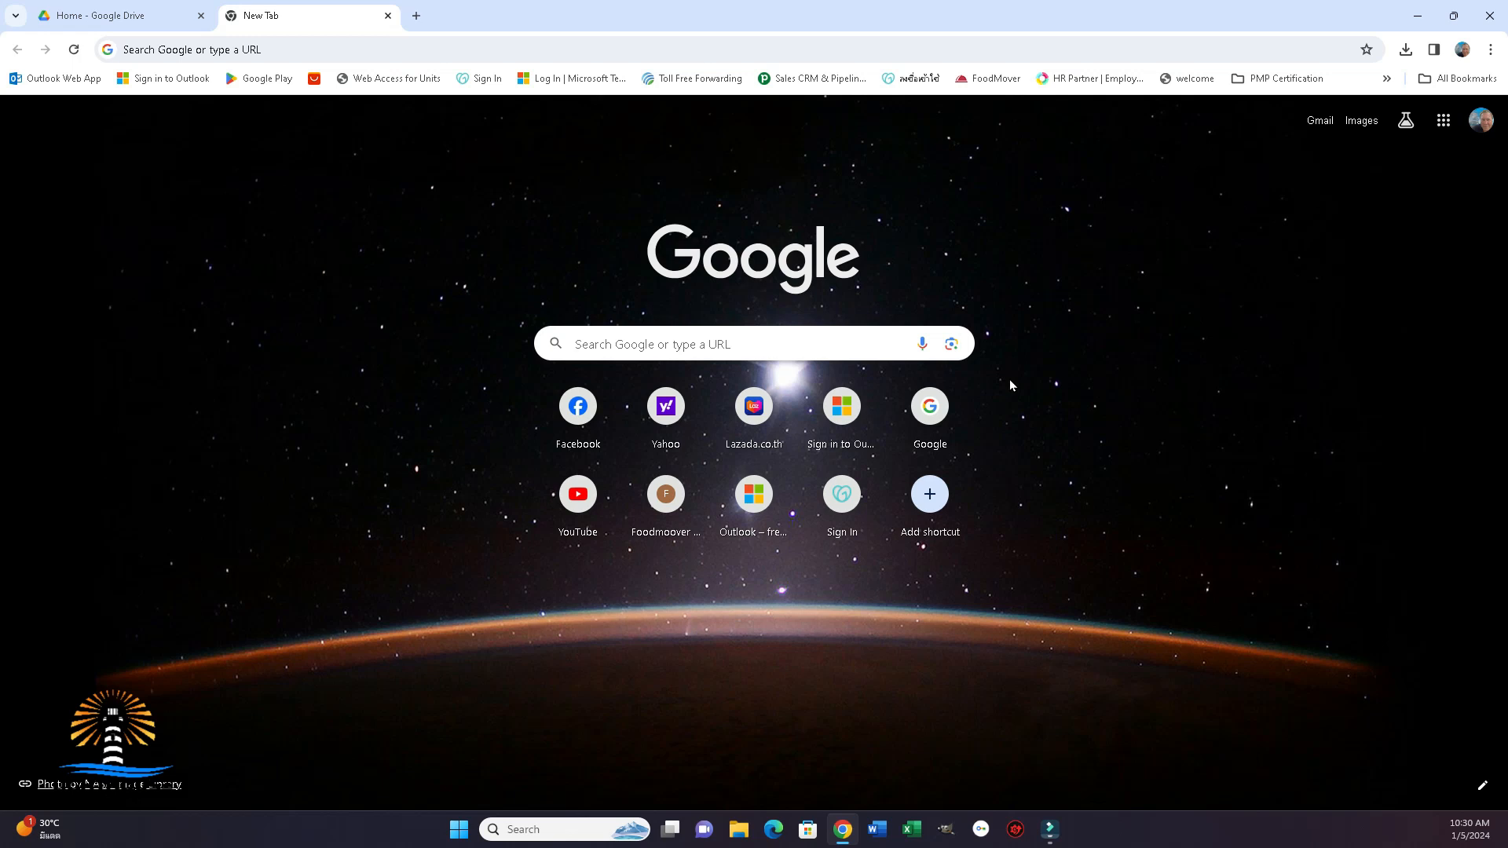
mouse_move(1048, 517)
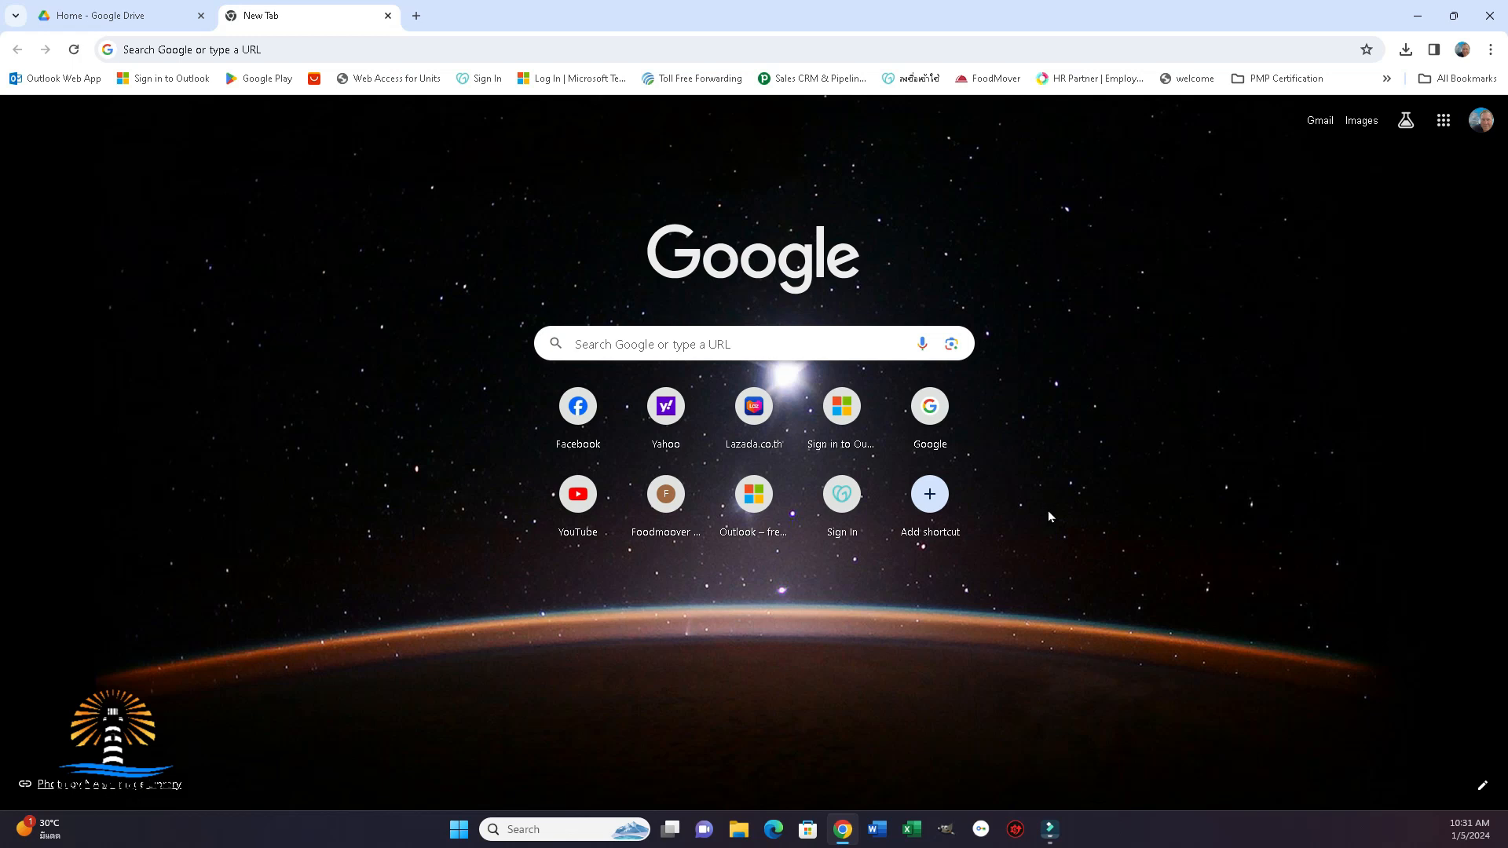
mouse_move(1044, 508)
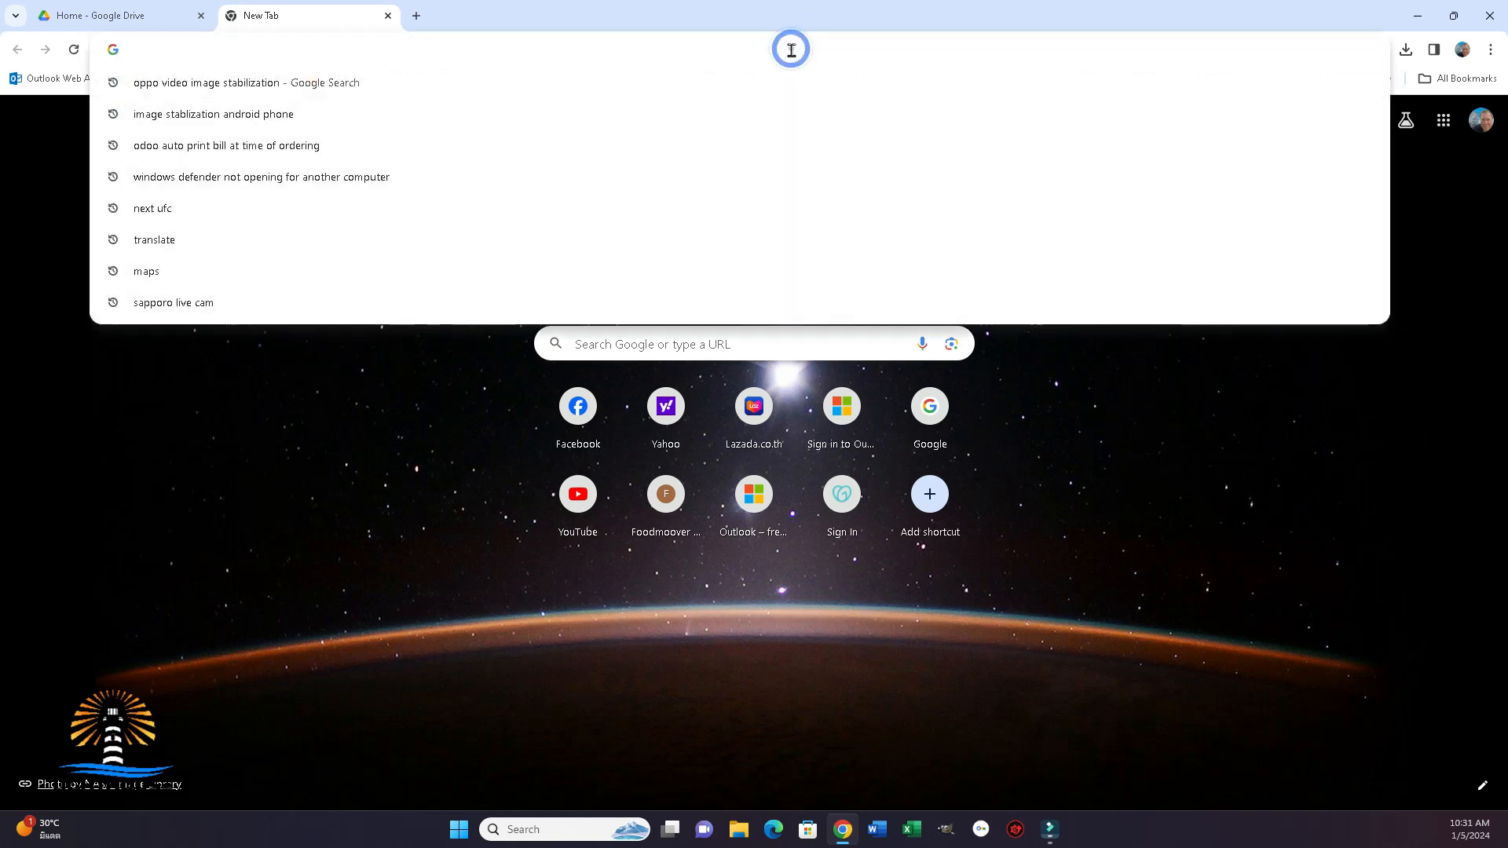
Go to odoo.com and open My Databases from the account menu.
type("odoo.com/#")
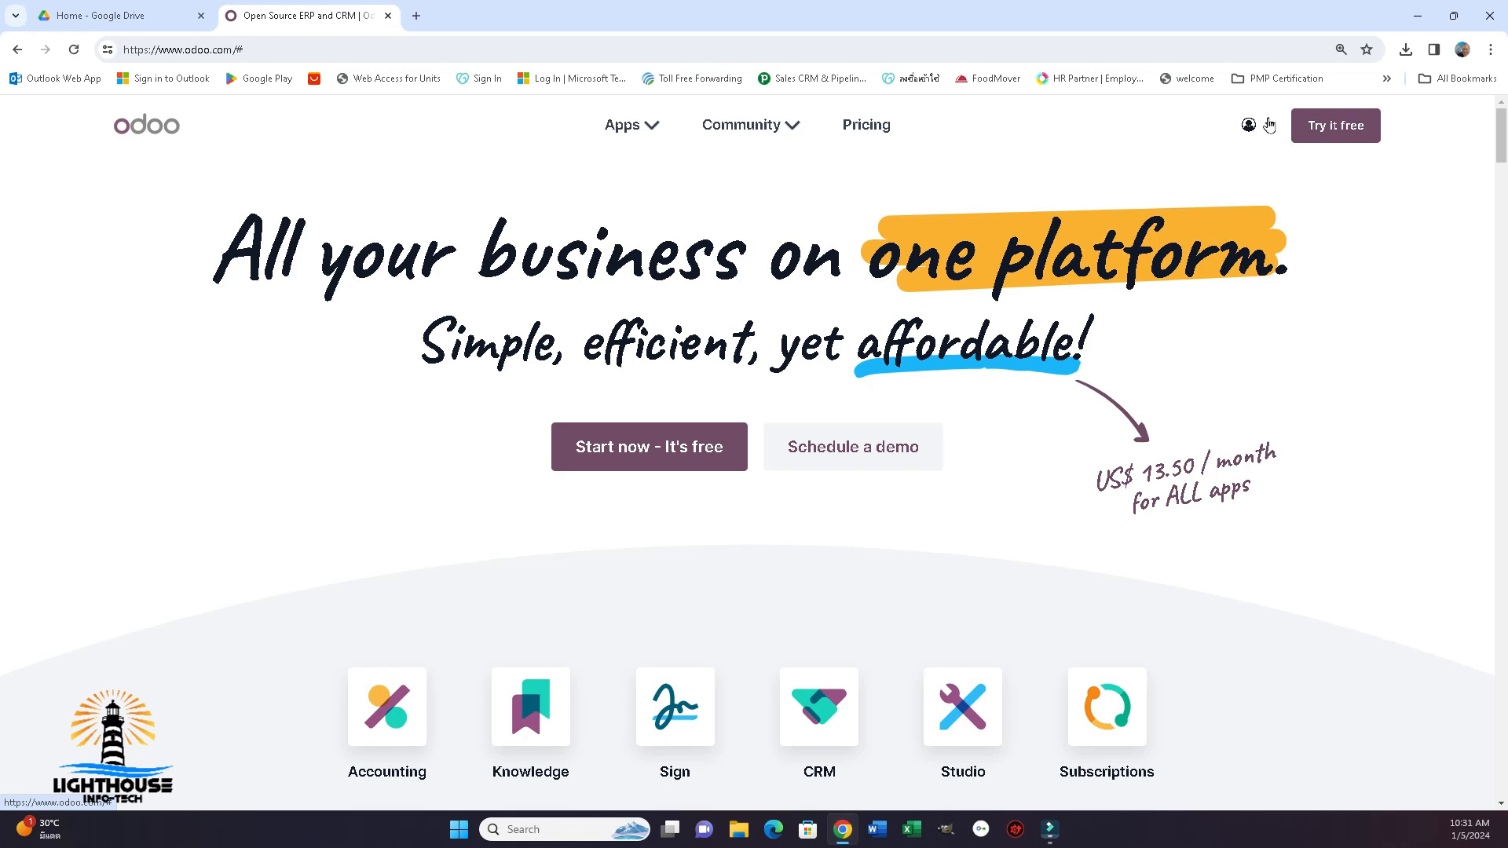
left_click(1250, 124)
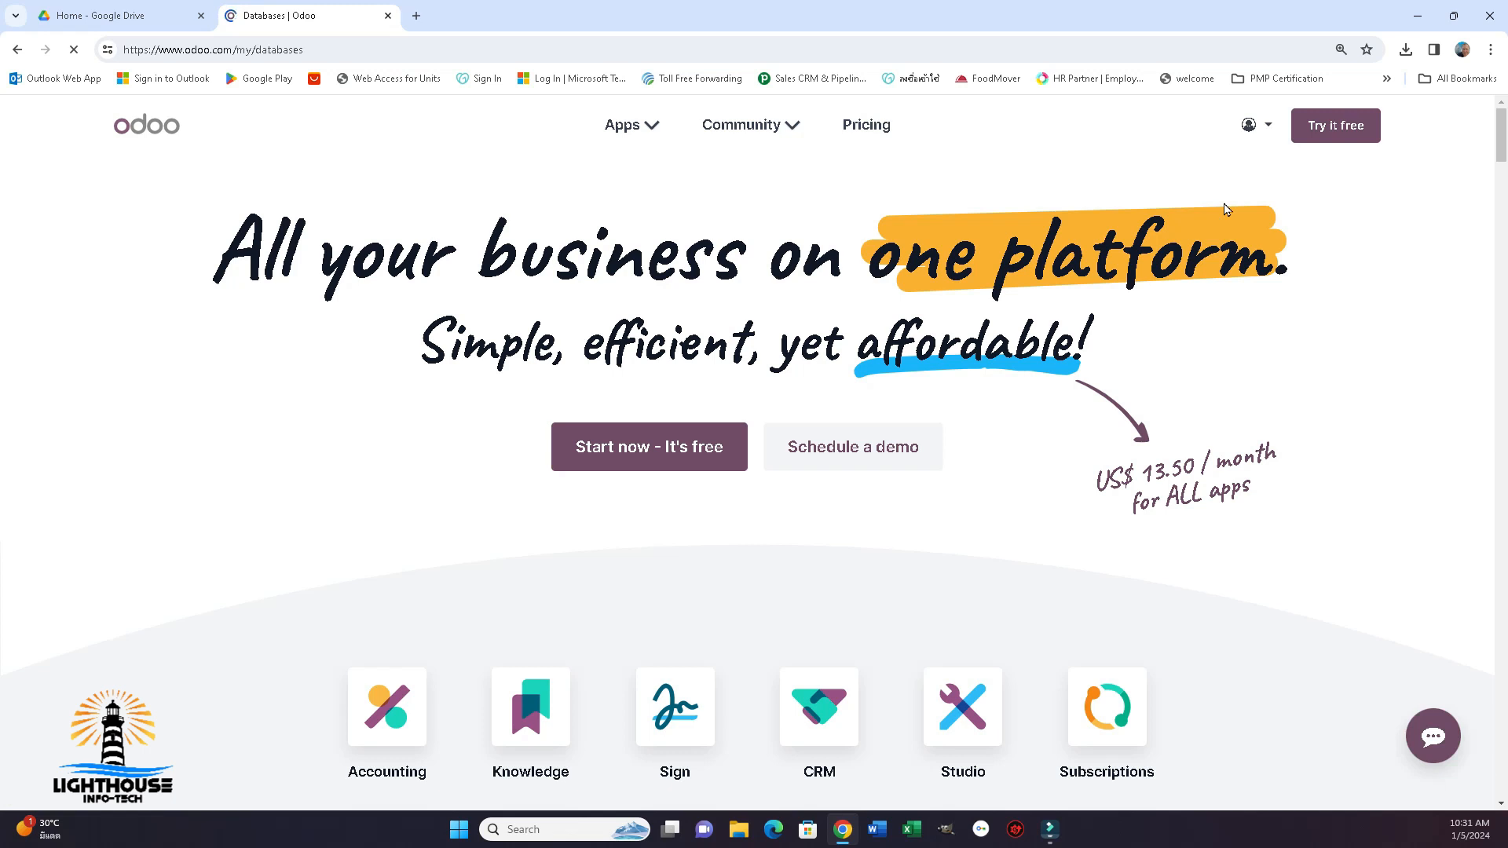
mouse_move(933, 432)
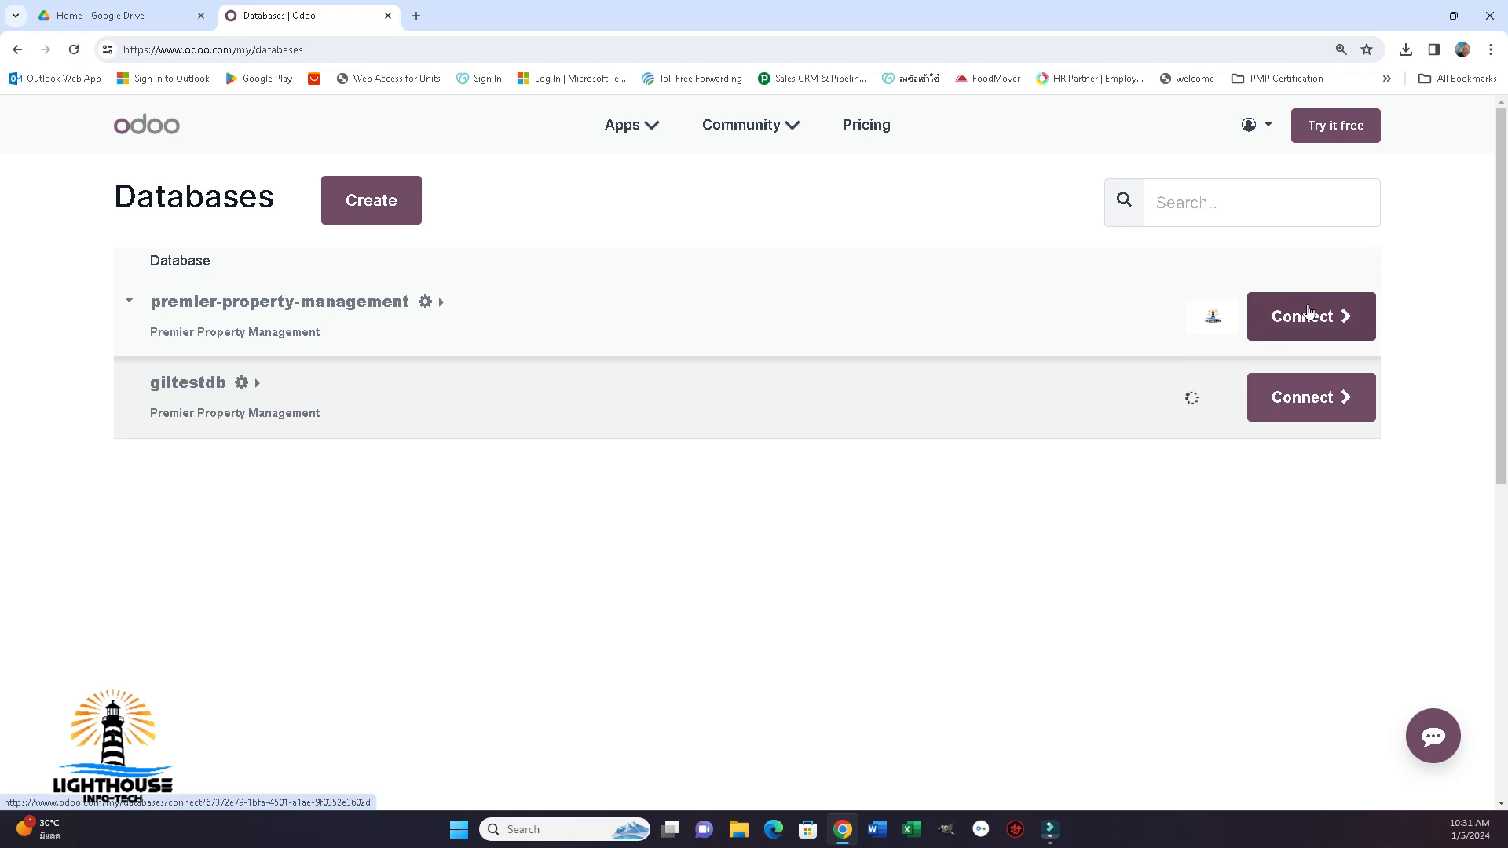
Connect to the premier-property-management database to reach its apps menu.
left_click(1310, 315)
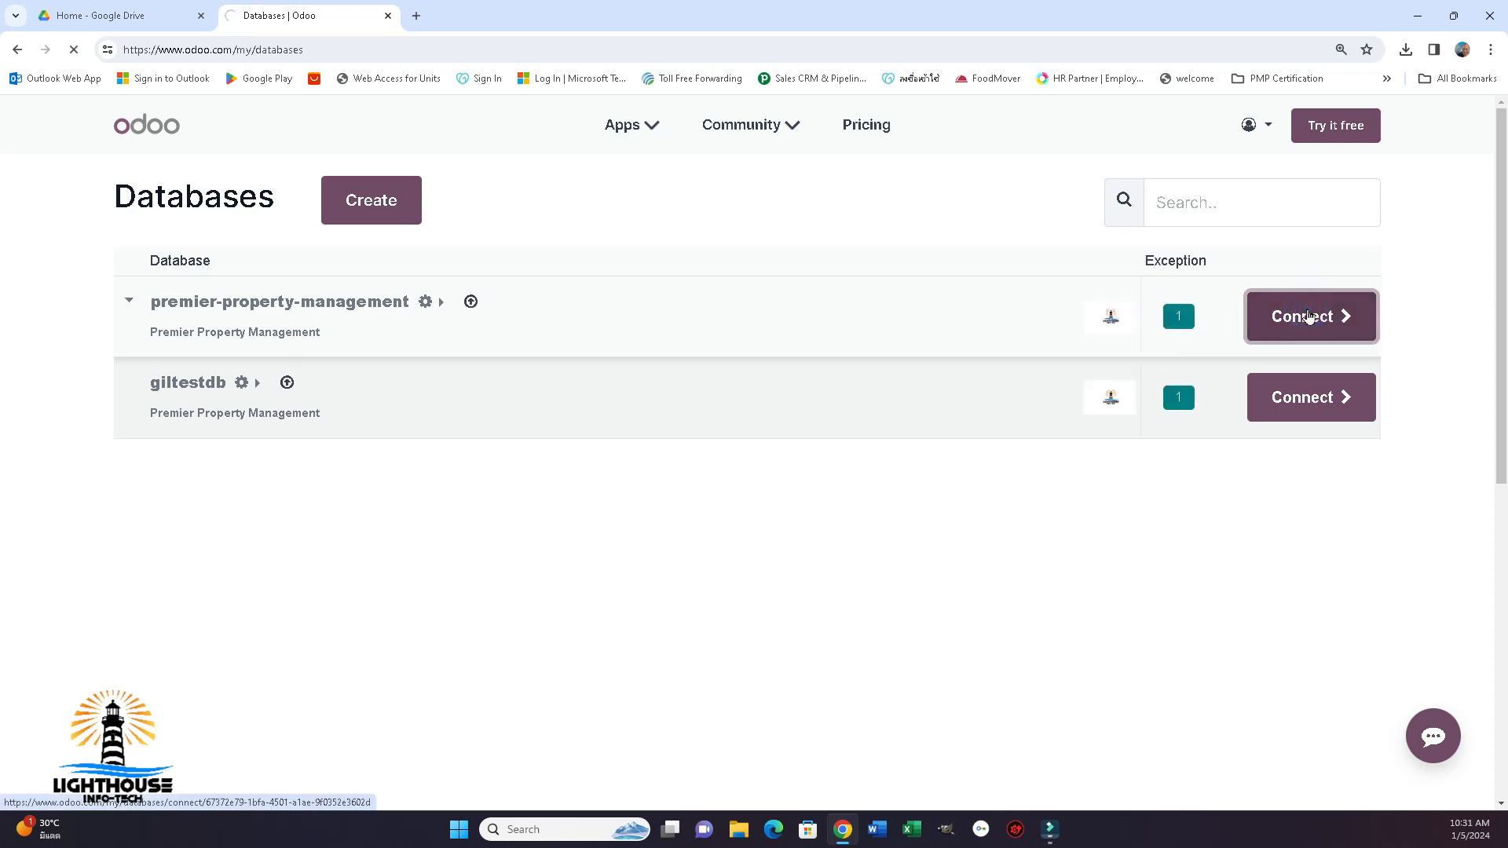
left_click(1309, 316)
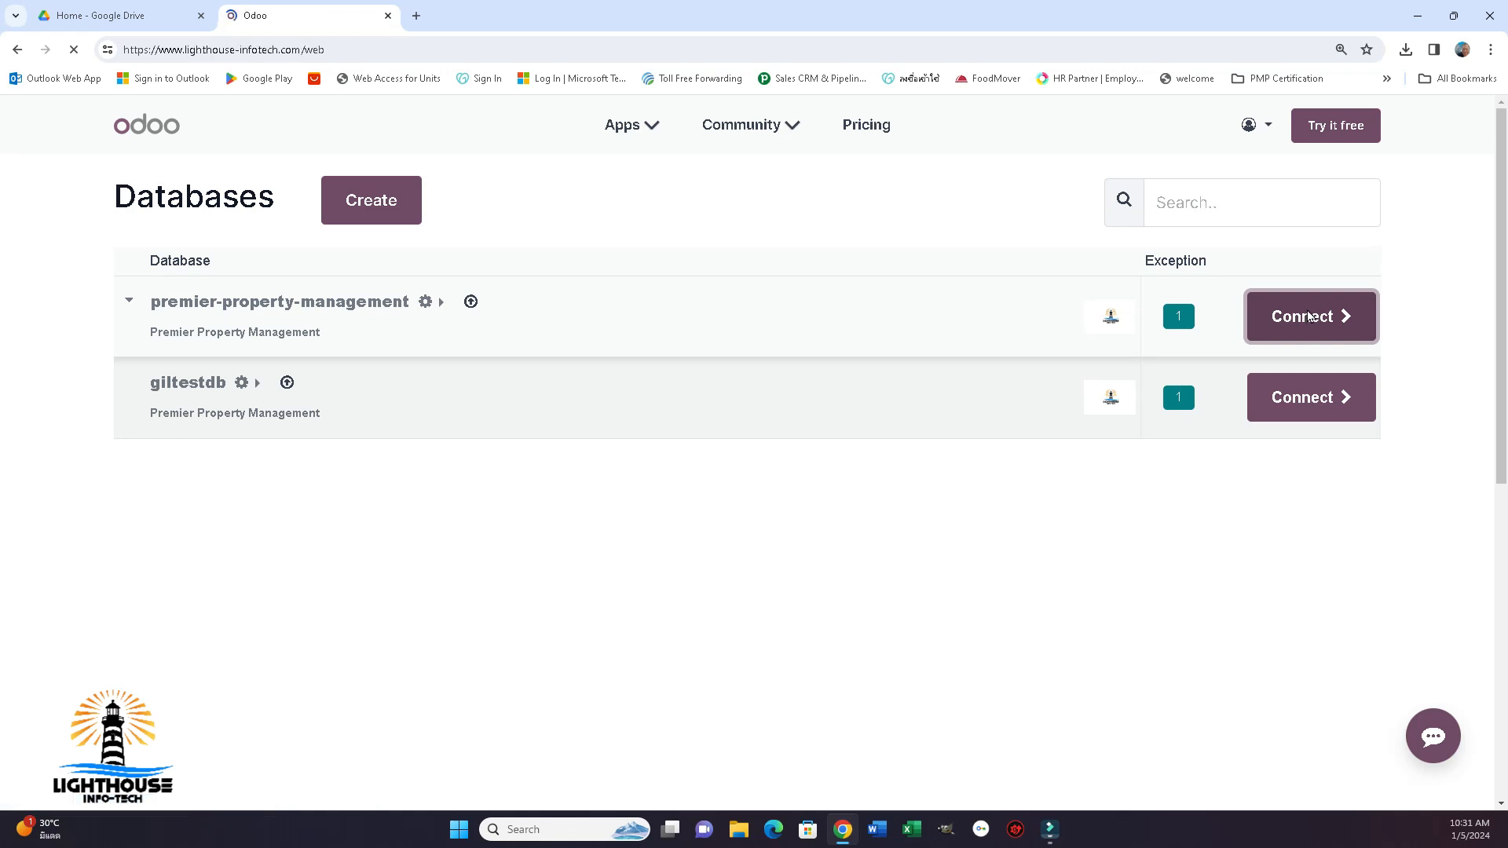
left_click(1309, 316)
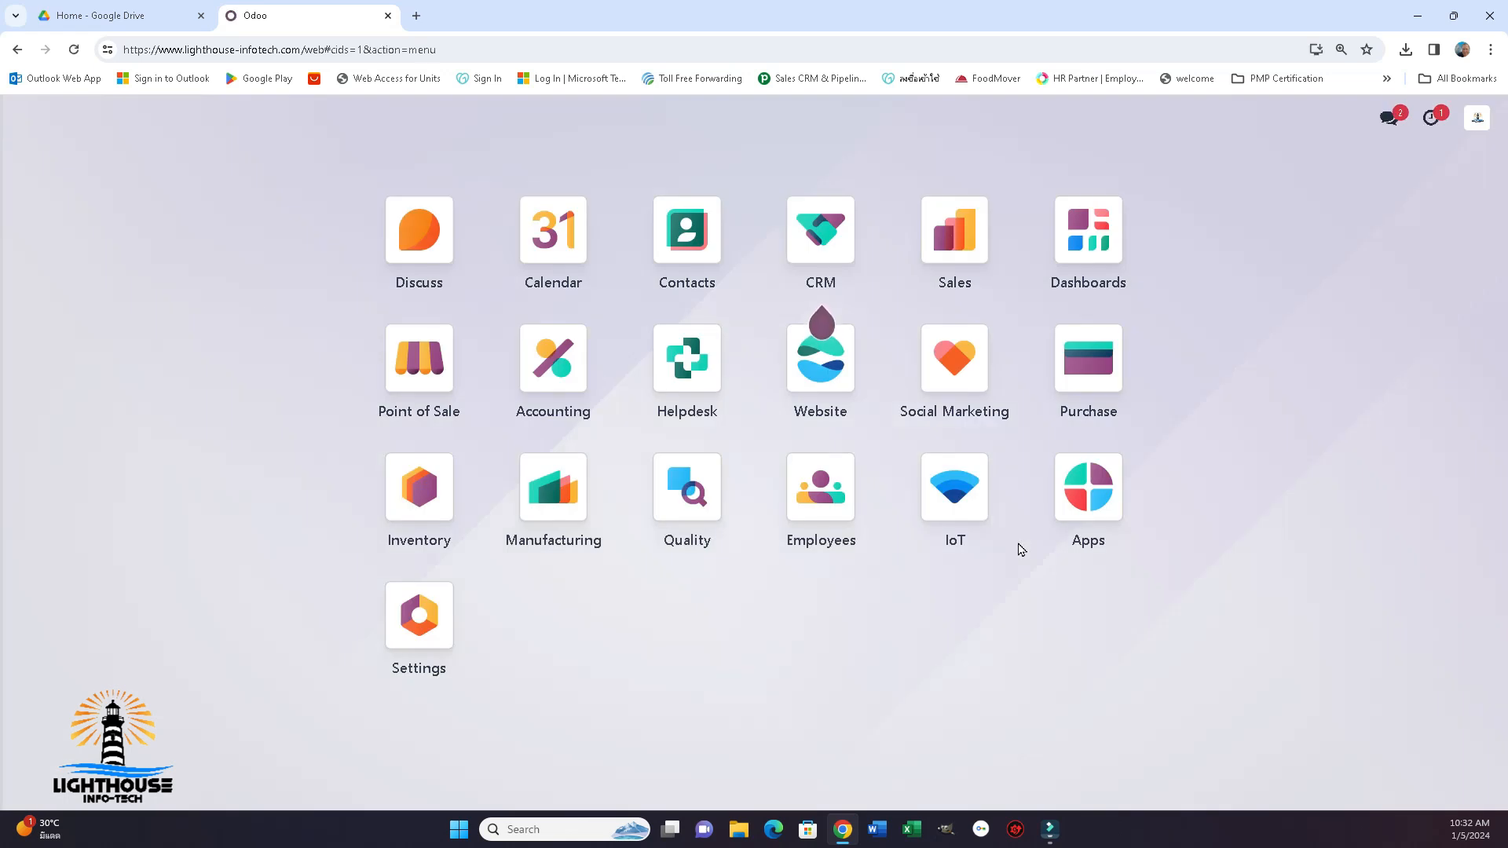
mouse_move(328, 522)
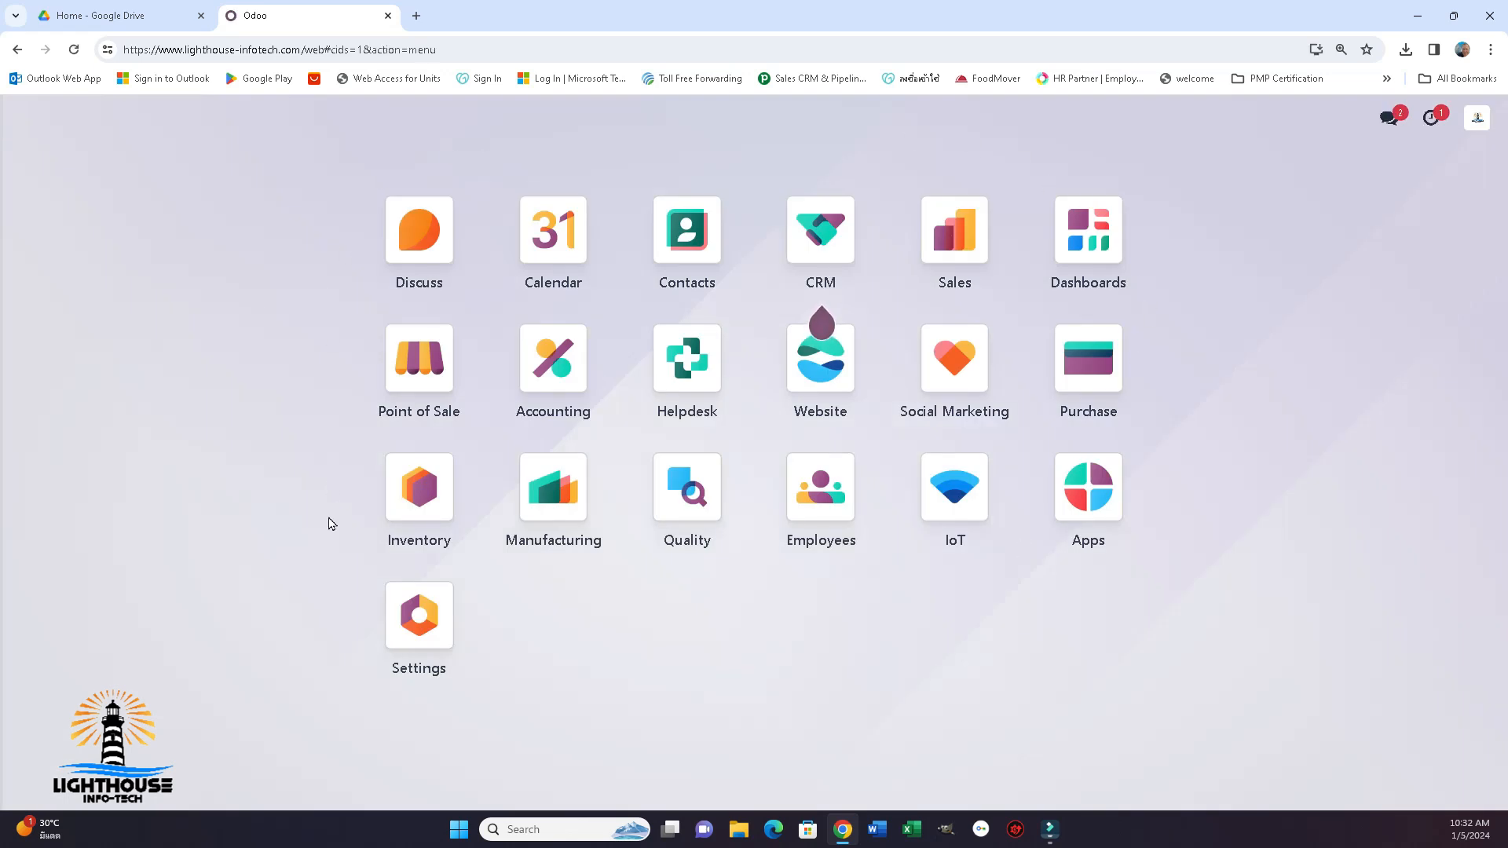
mouse_move(285, 428)
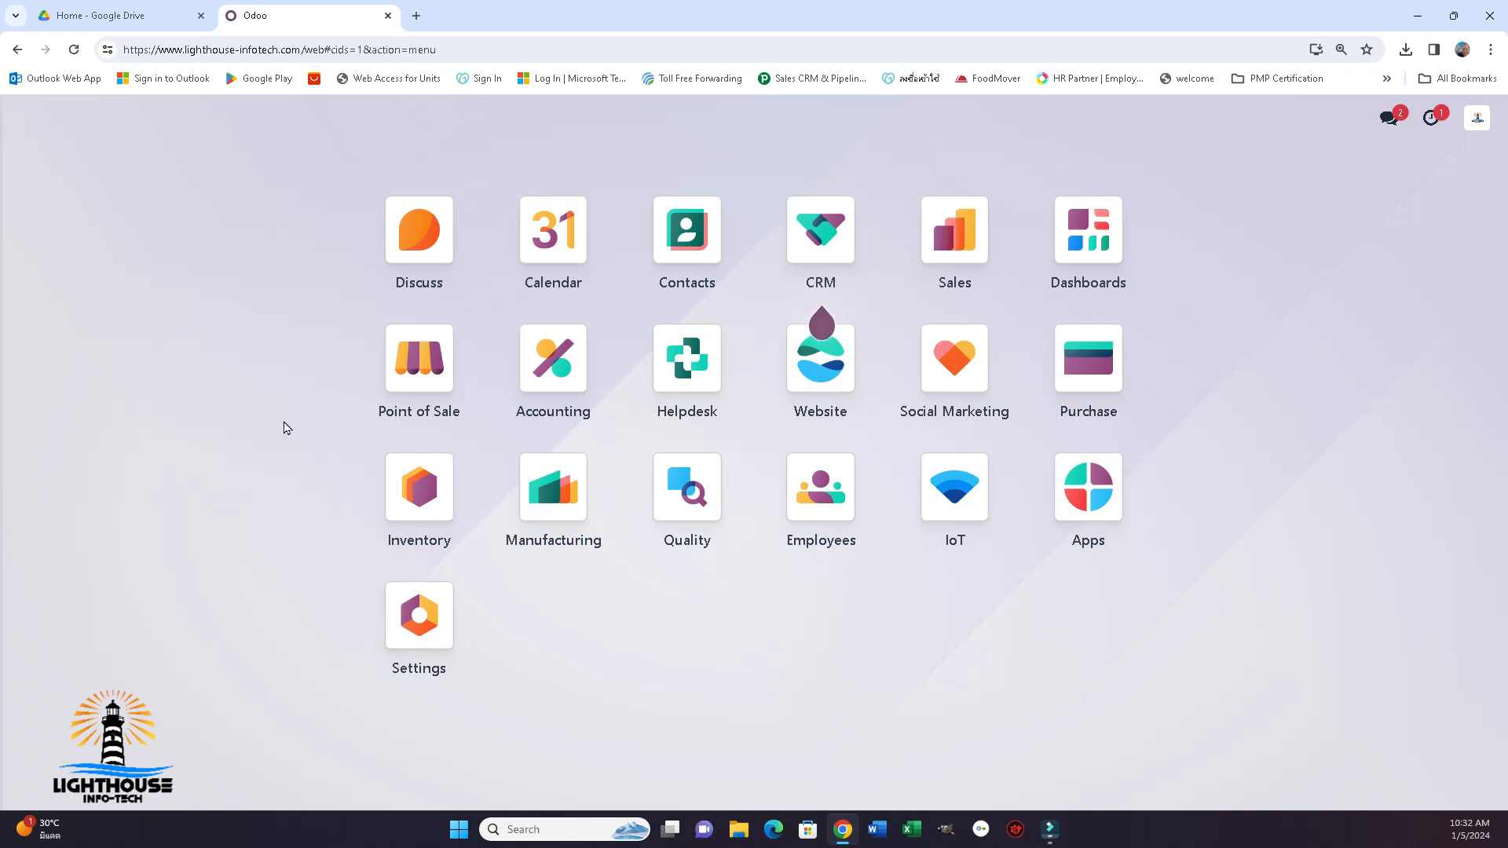
mouse_move(688, 574)
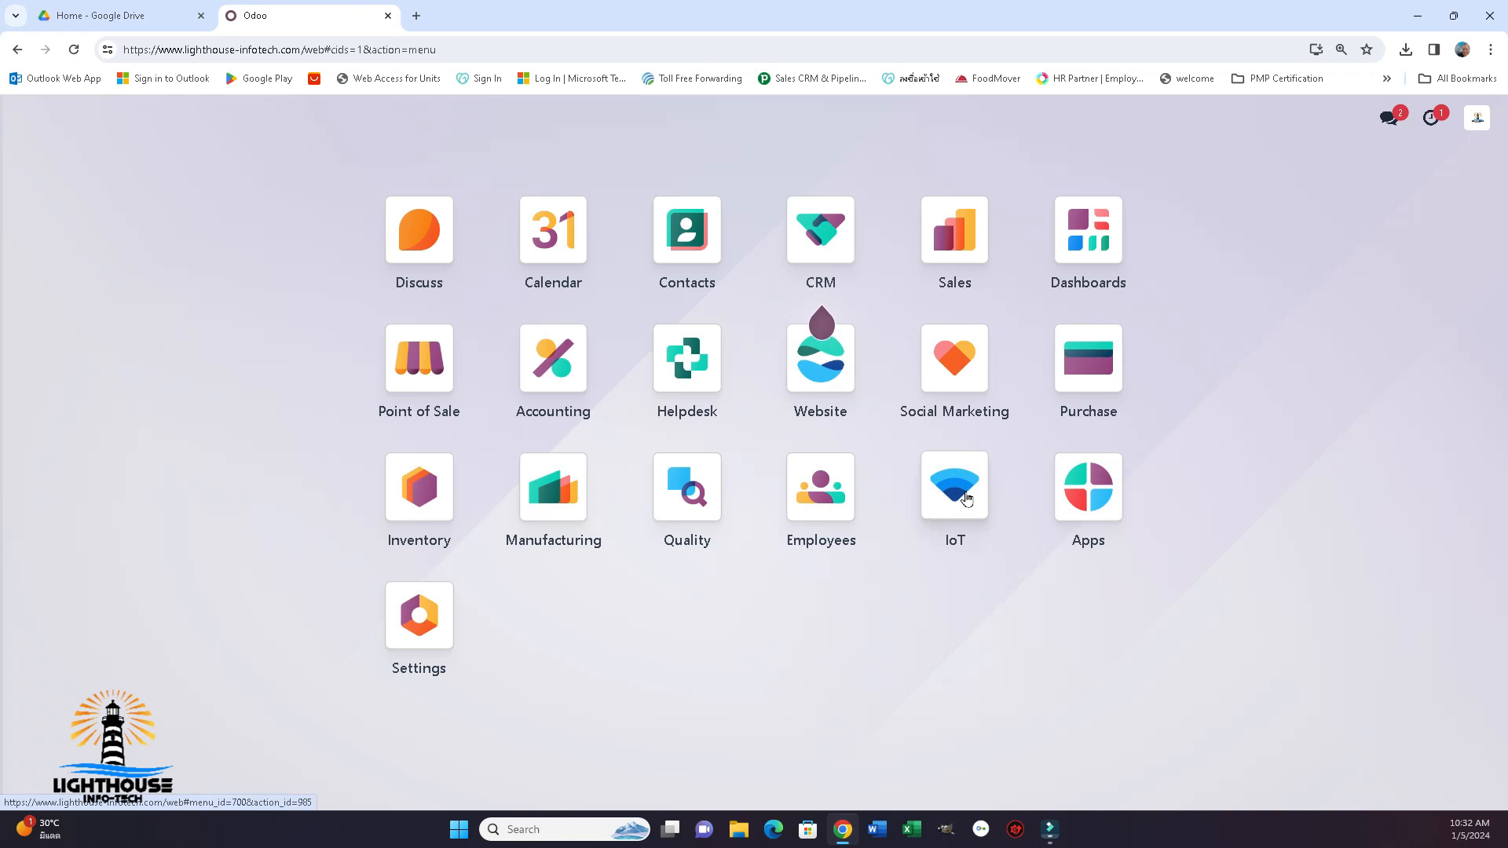
mouse_move(972, 491)
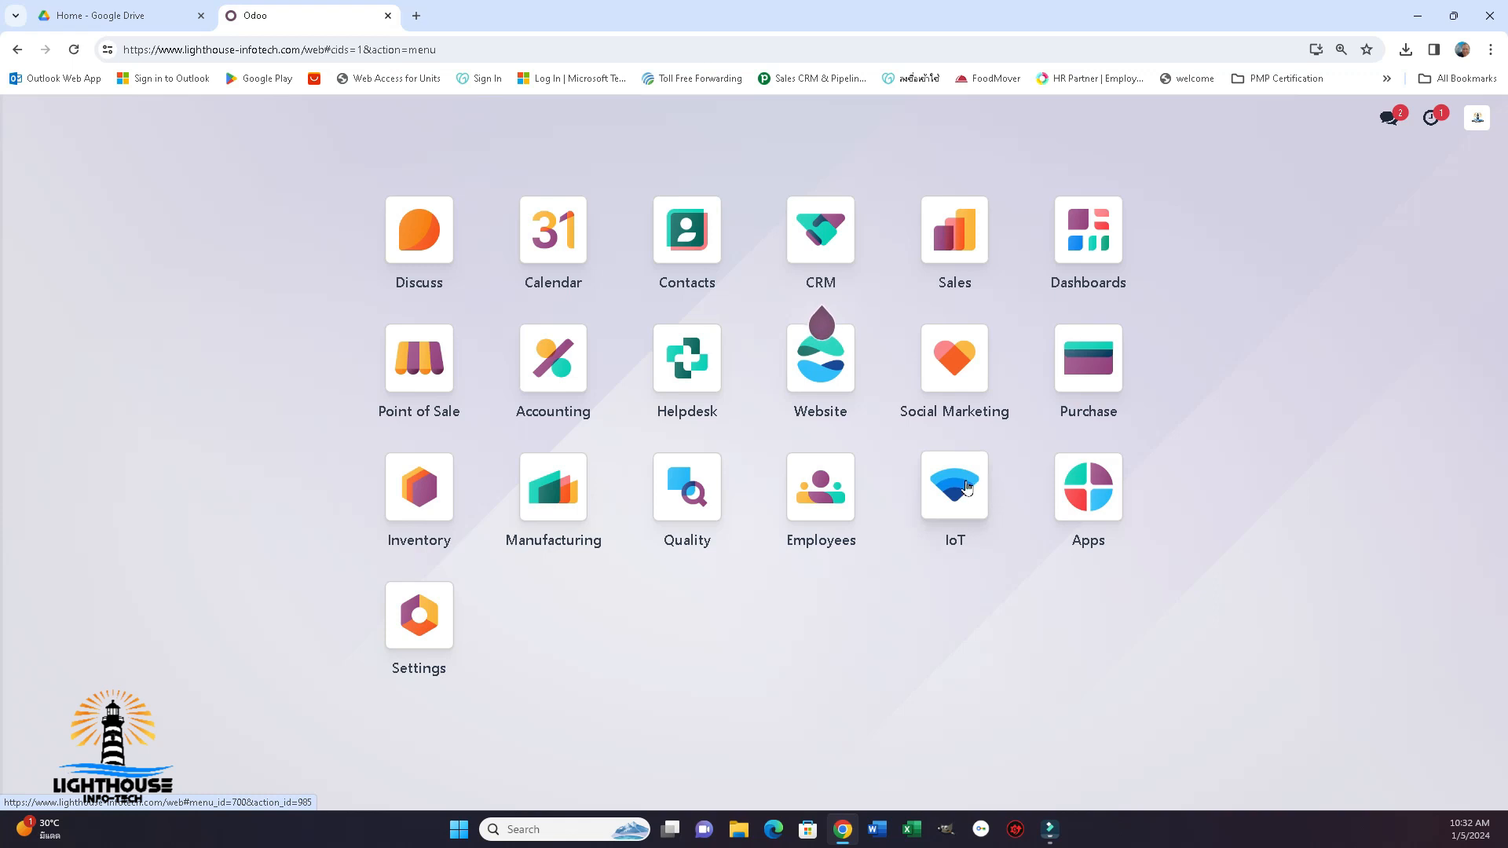
Open the IoT app and the DESKTOP-FH0MCI0 box's status page.
left_click(952, 483)
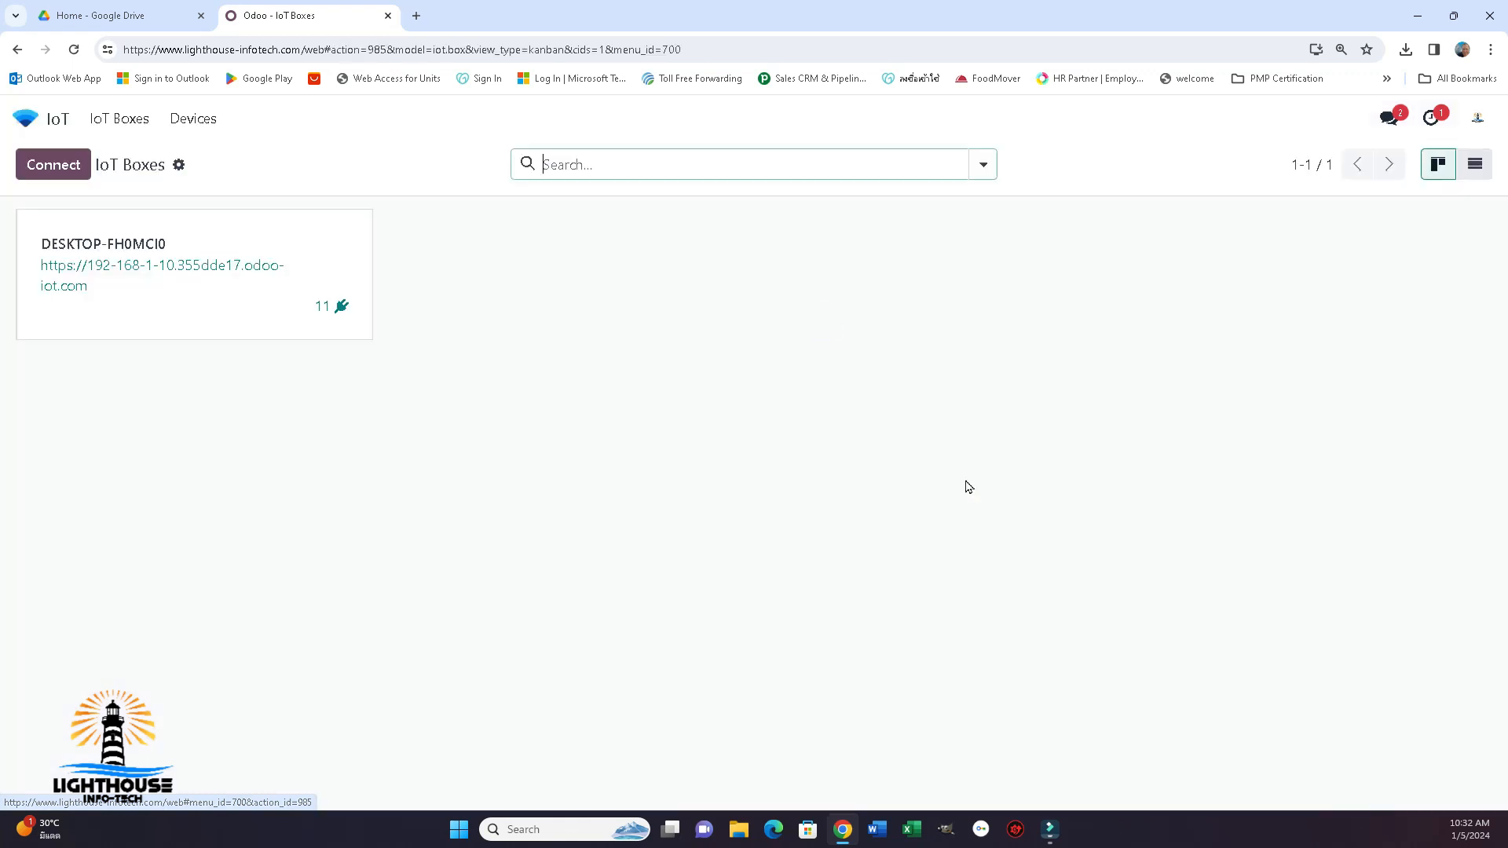
mouse_move(403, 125)
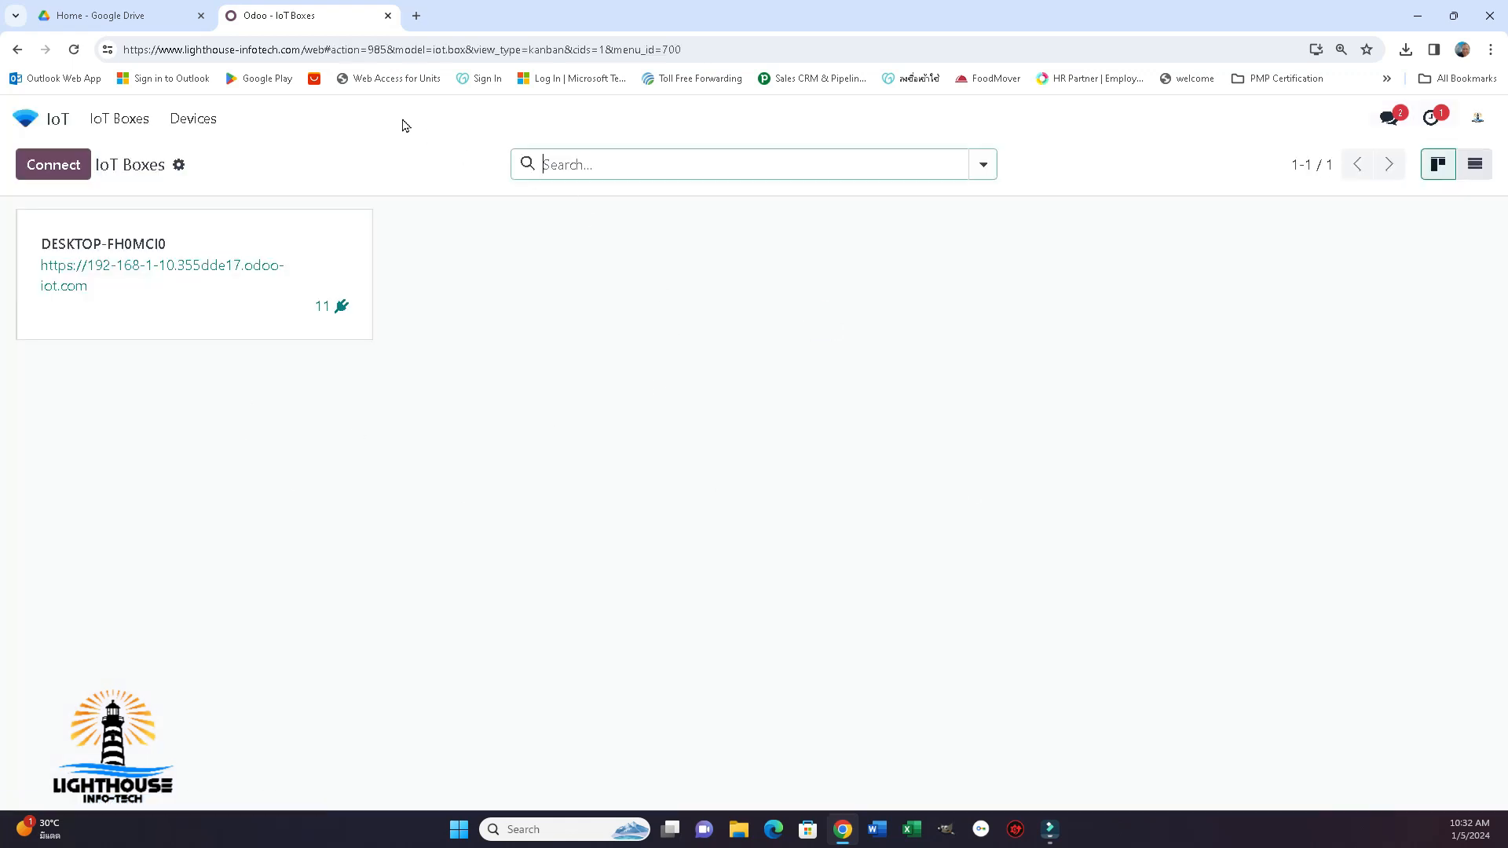
mouse_move(335, 130)
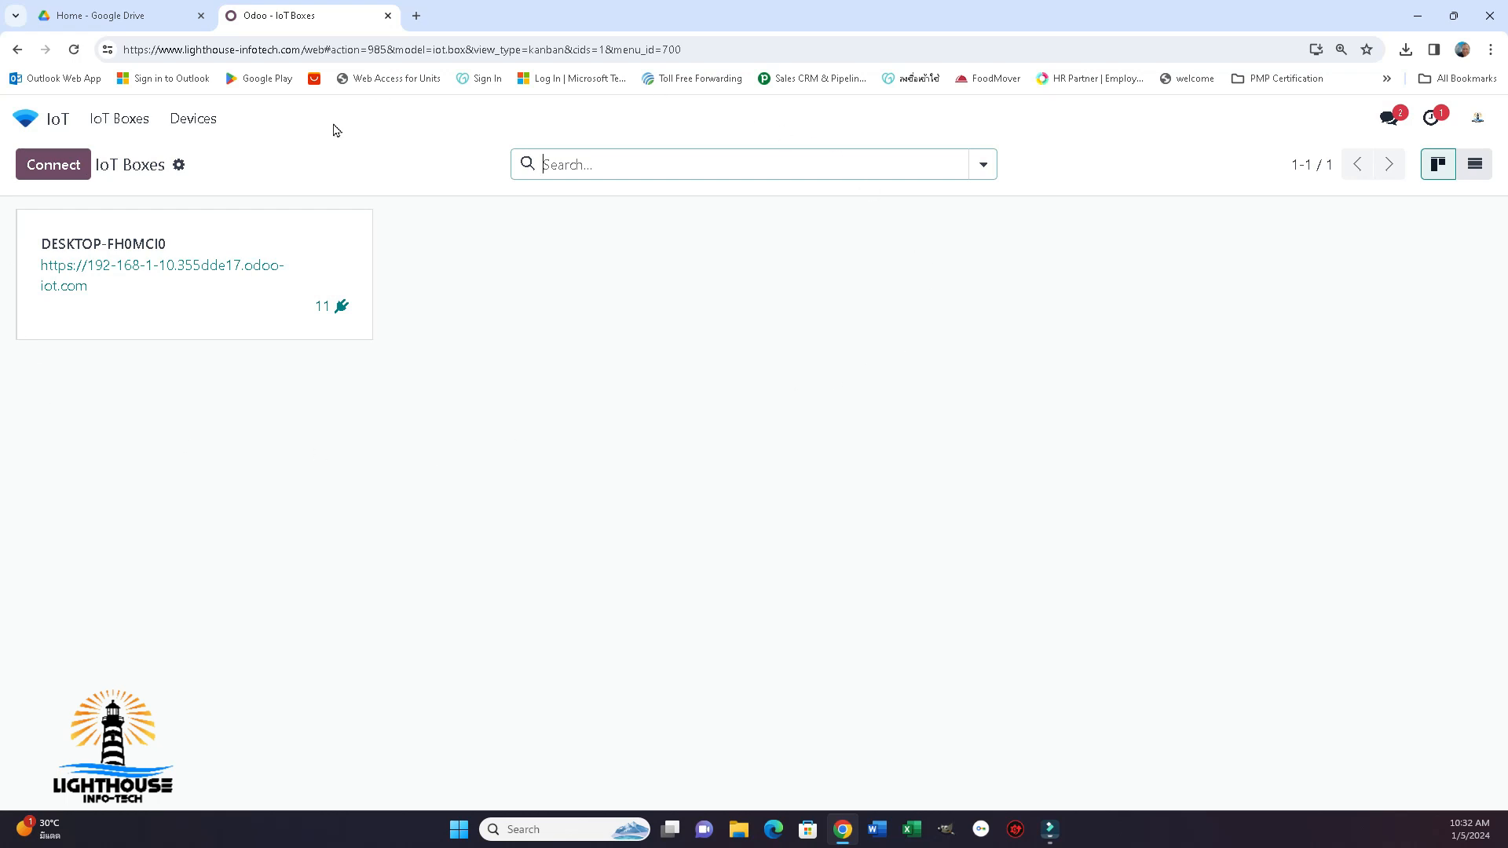
mouse_move(159, 299)
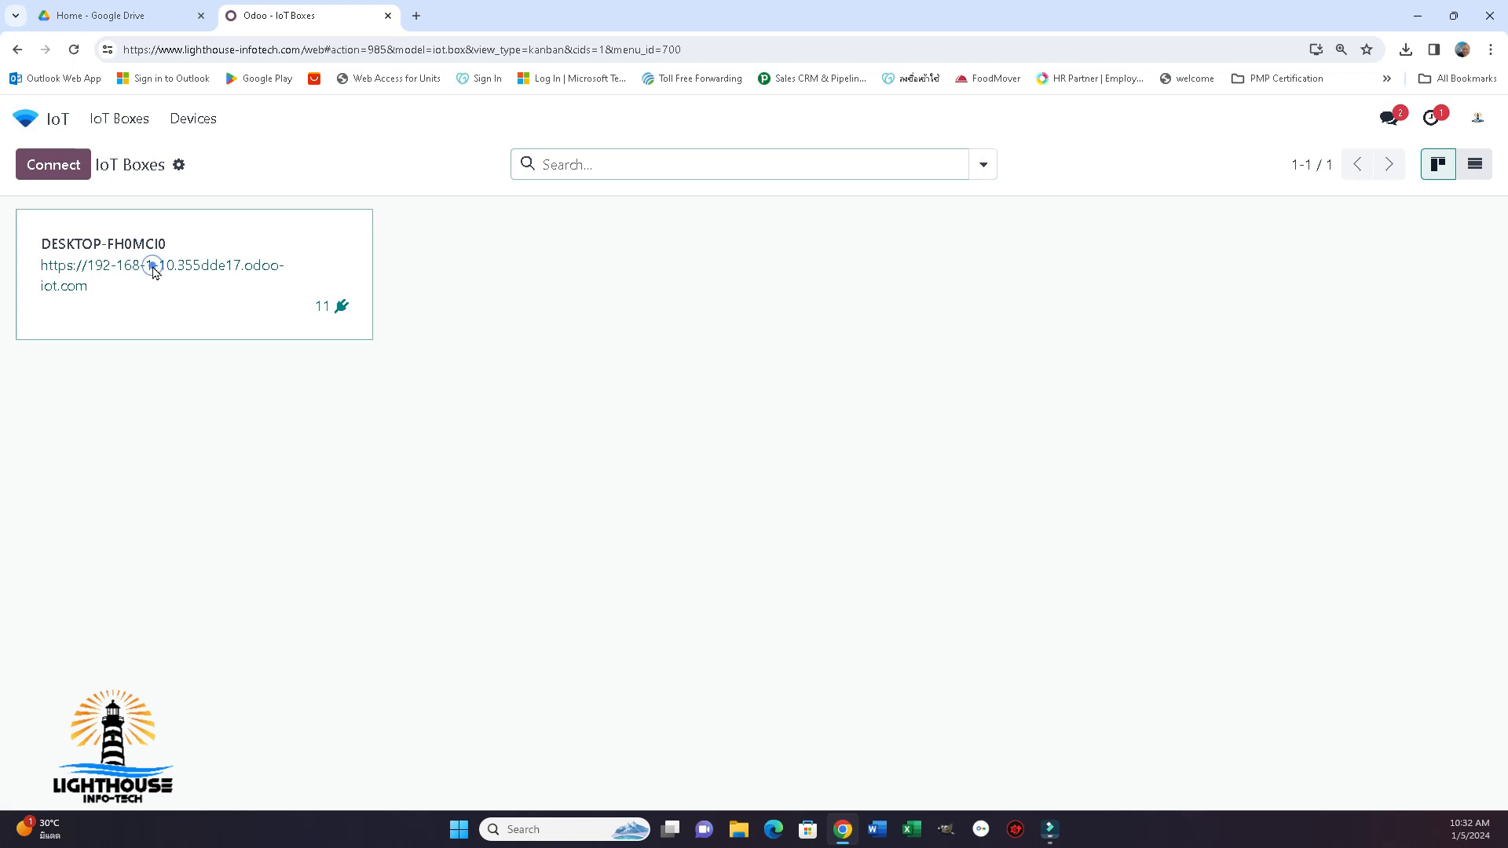
left_click(162, 265)
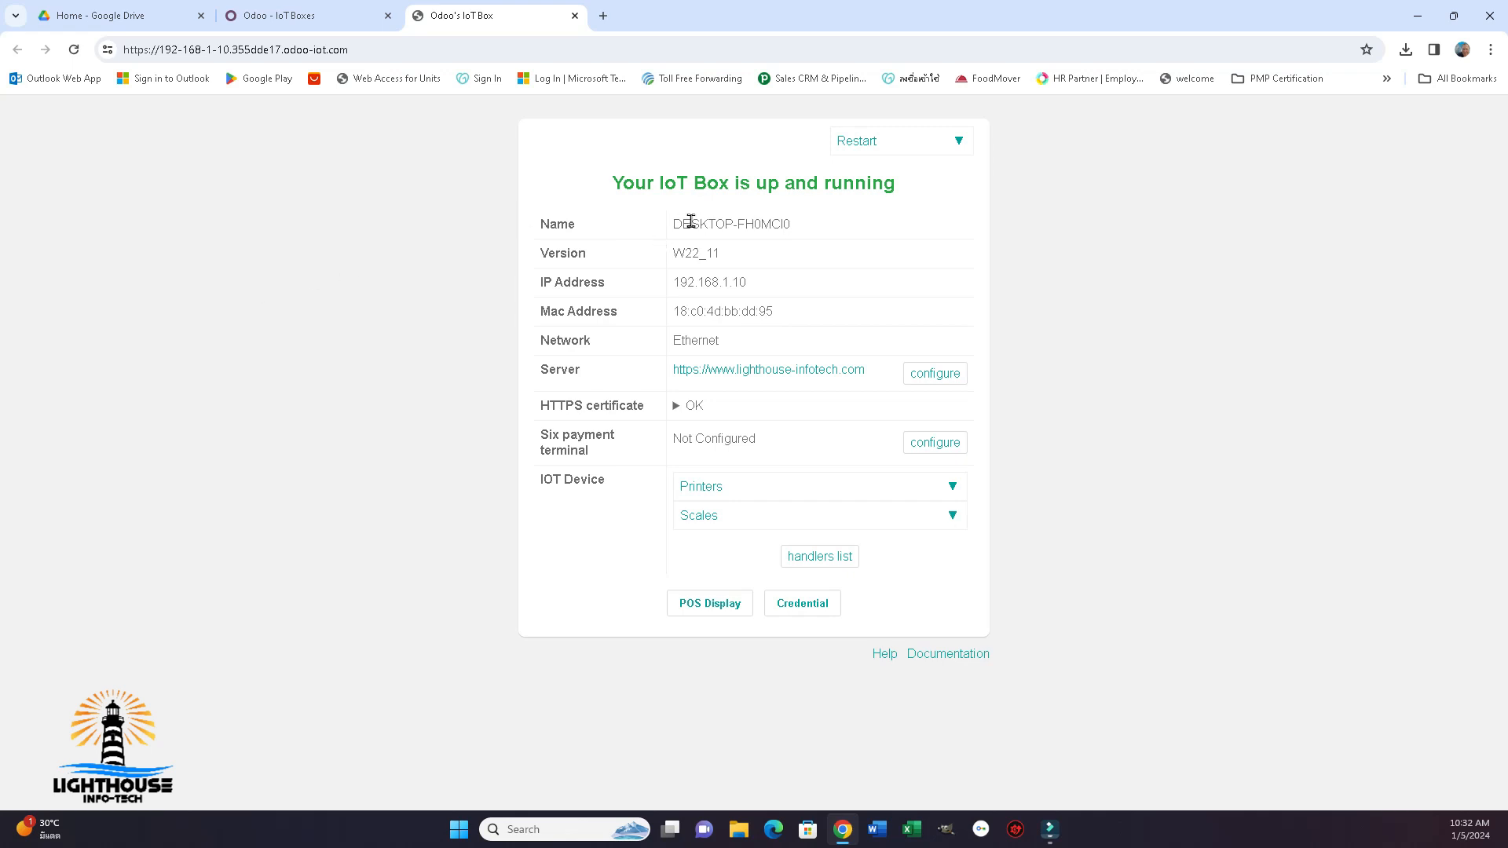
Expand the Printers dropdown to list the XP-80 and TP-300K printers.
left_click(853, 224)
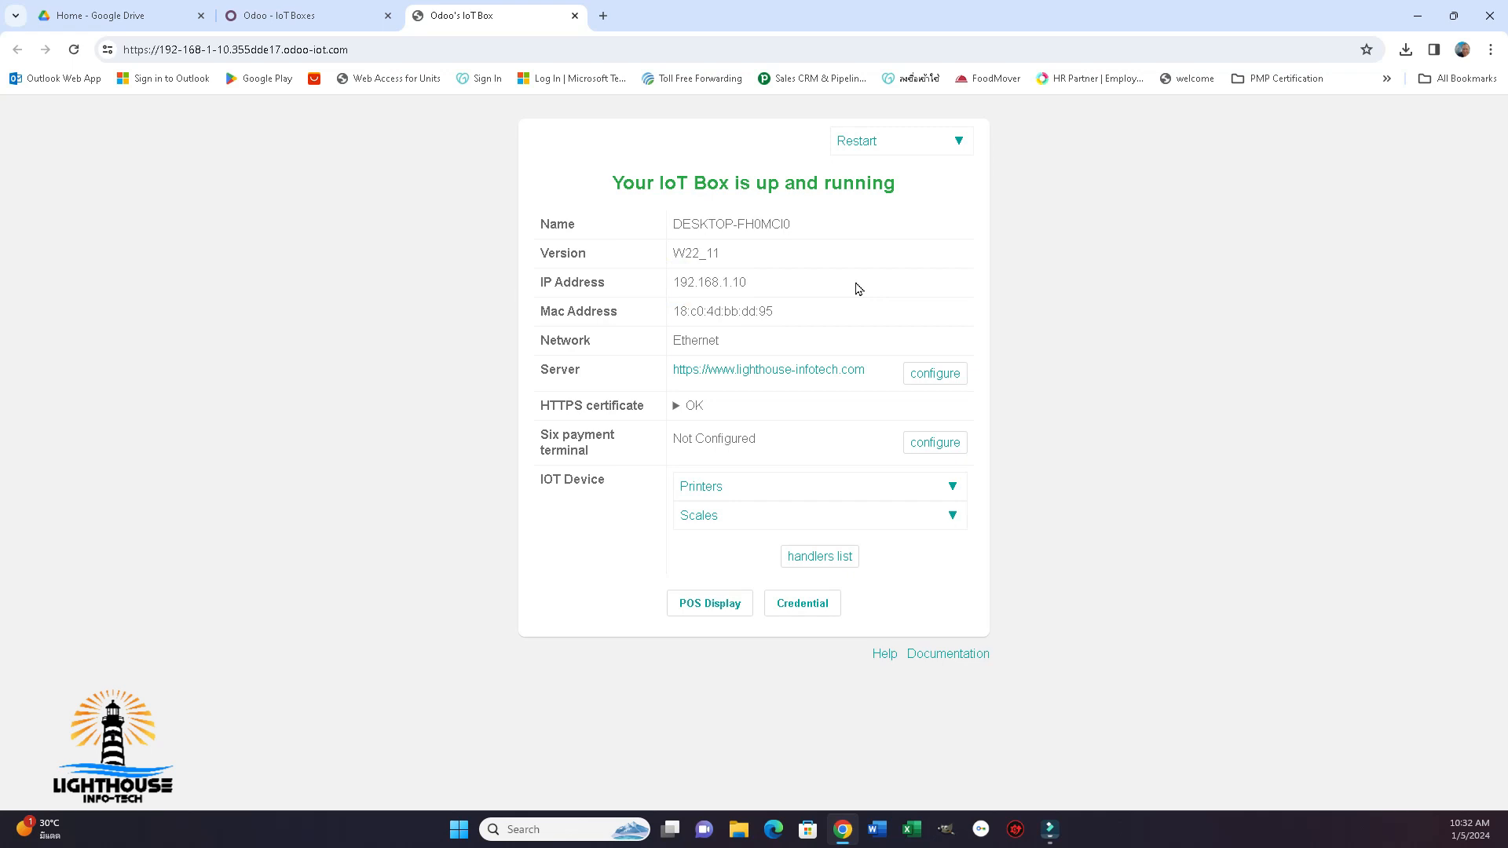
mouse_move(836, 328)
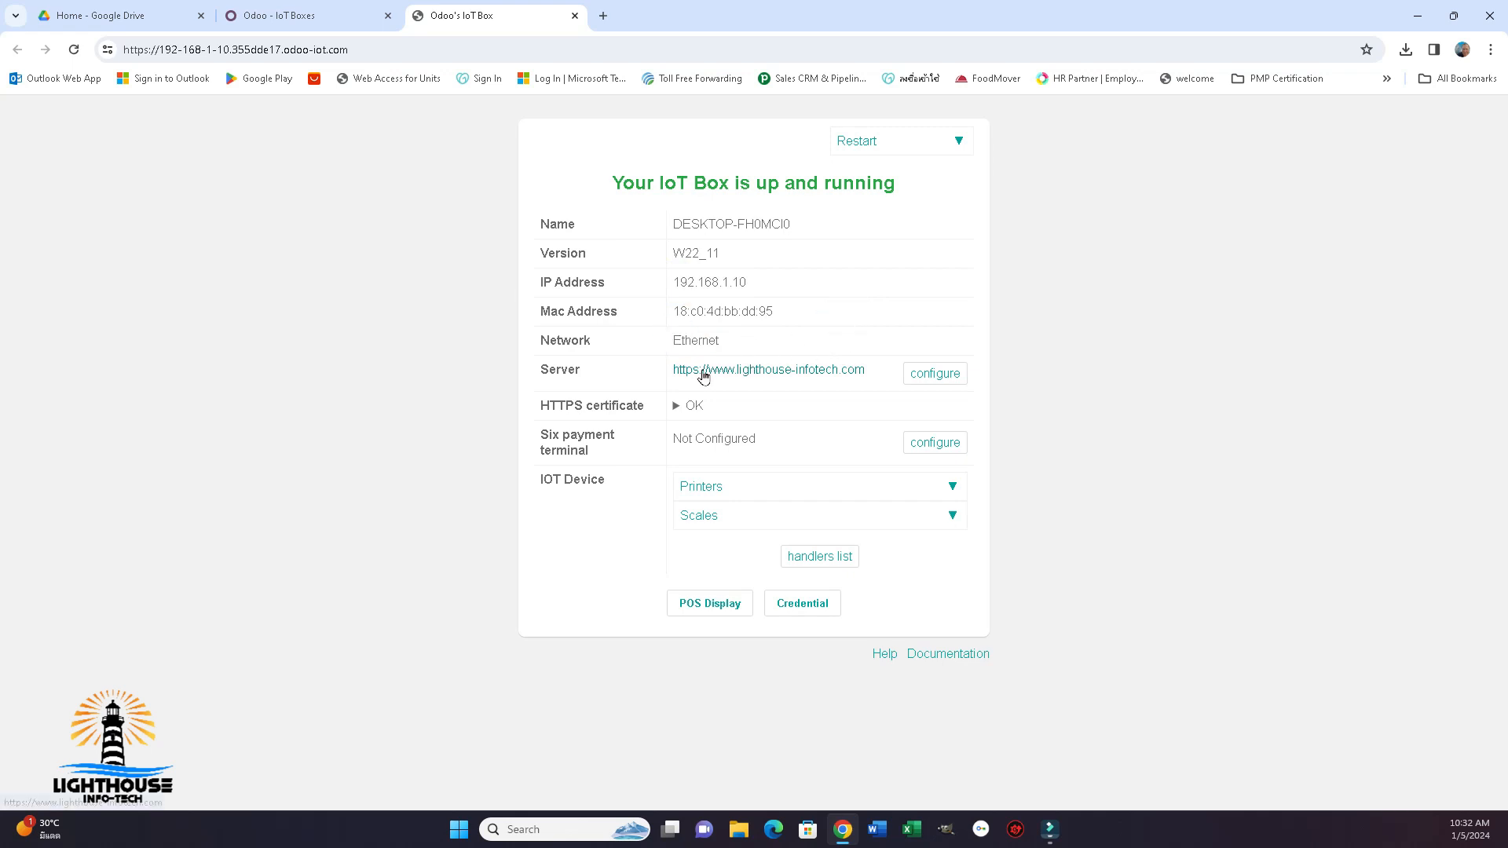
mouse_move(796, 370)
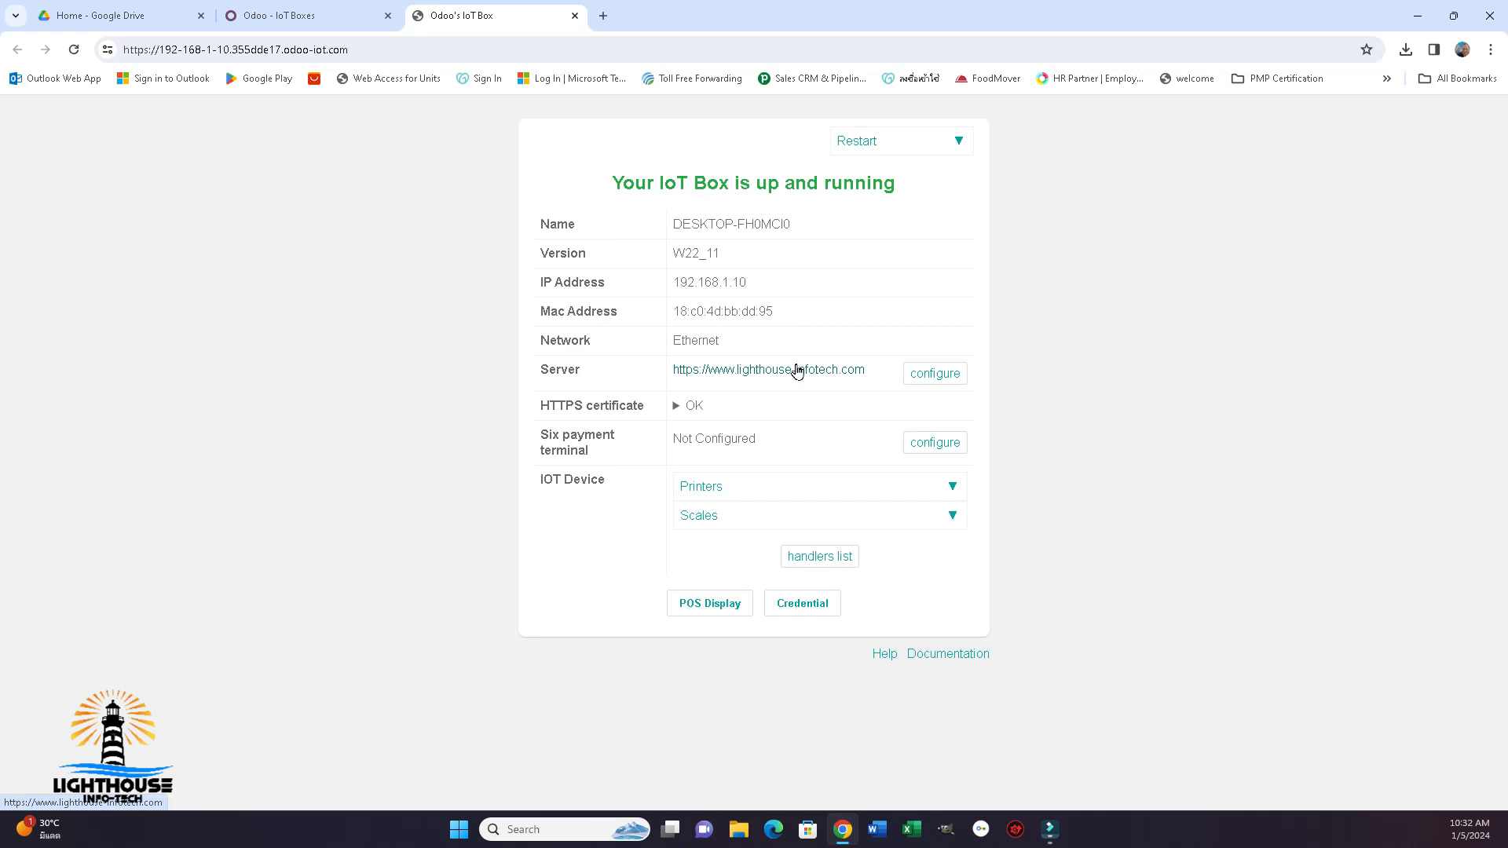
mouse_move(796, 373)
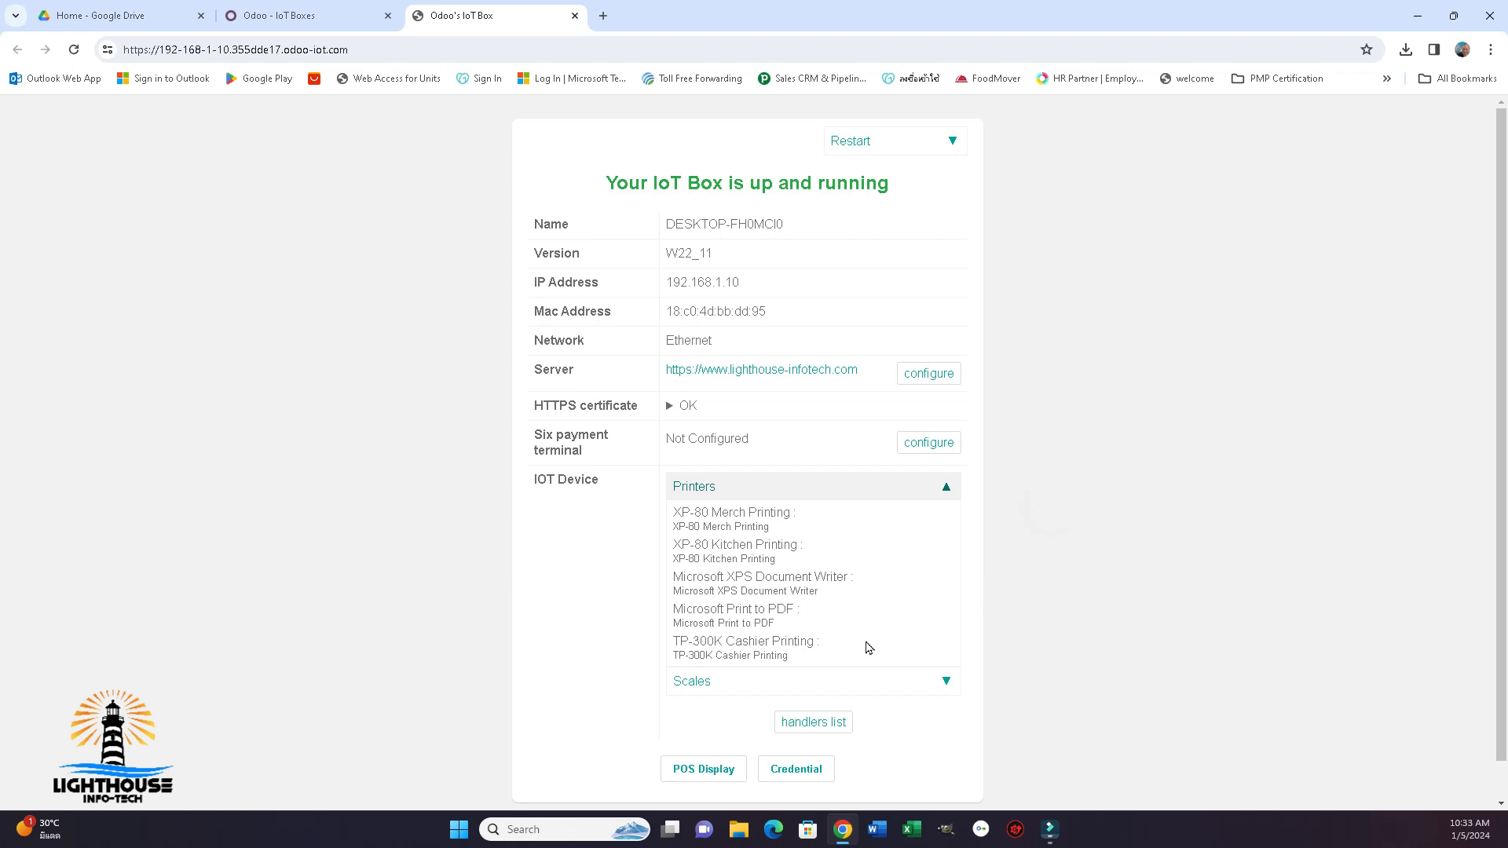
mouse_move(710, 338)
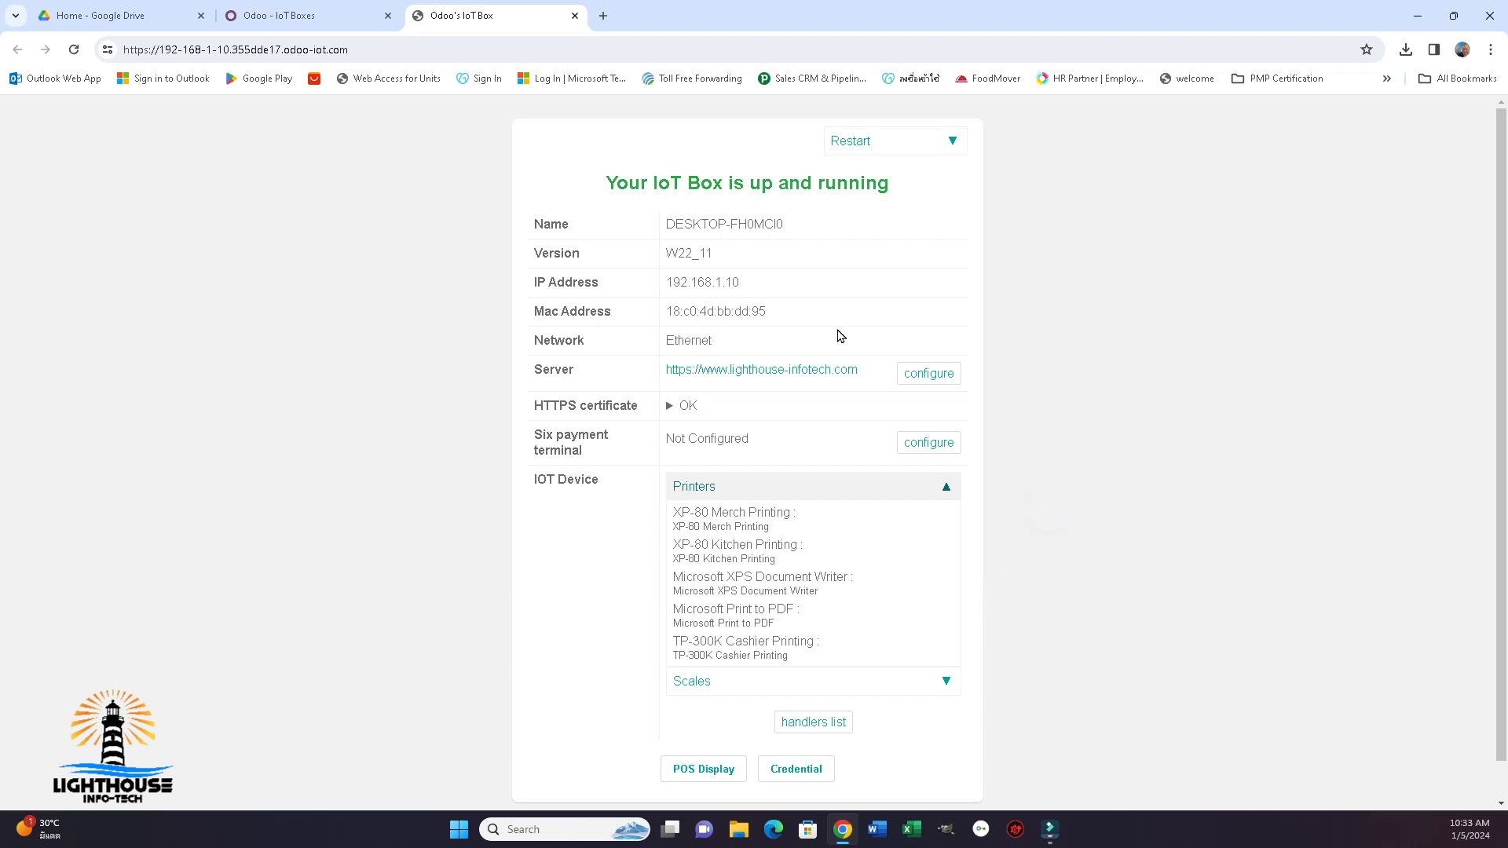
mouse_move(351, 175)
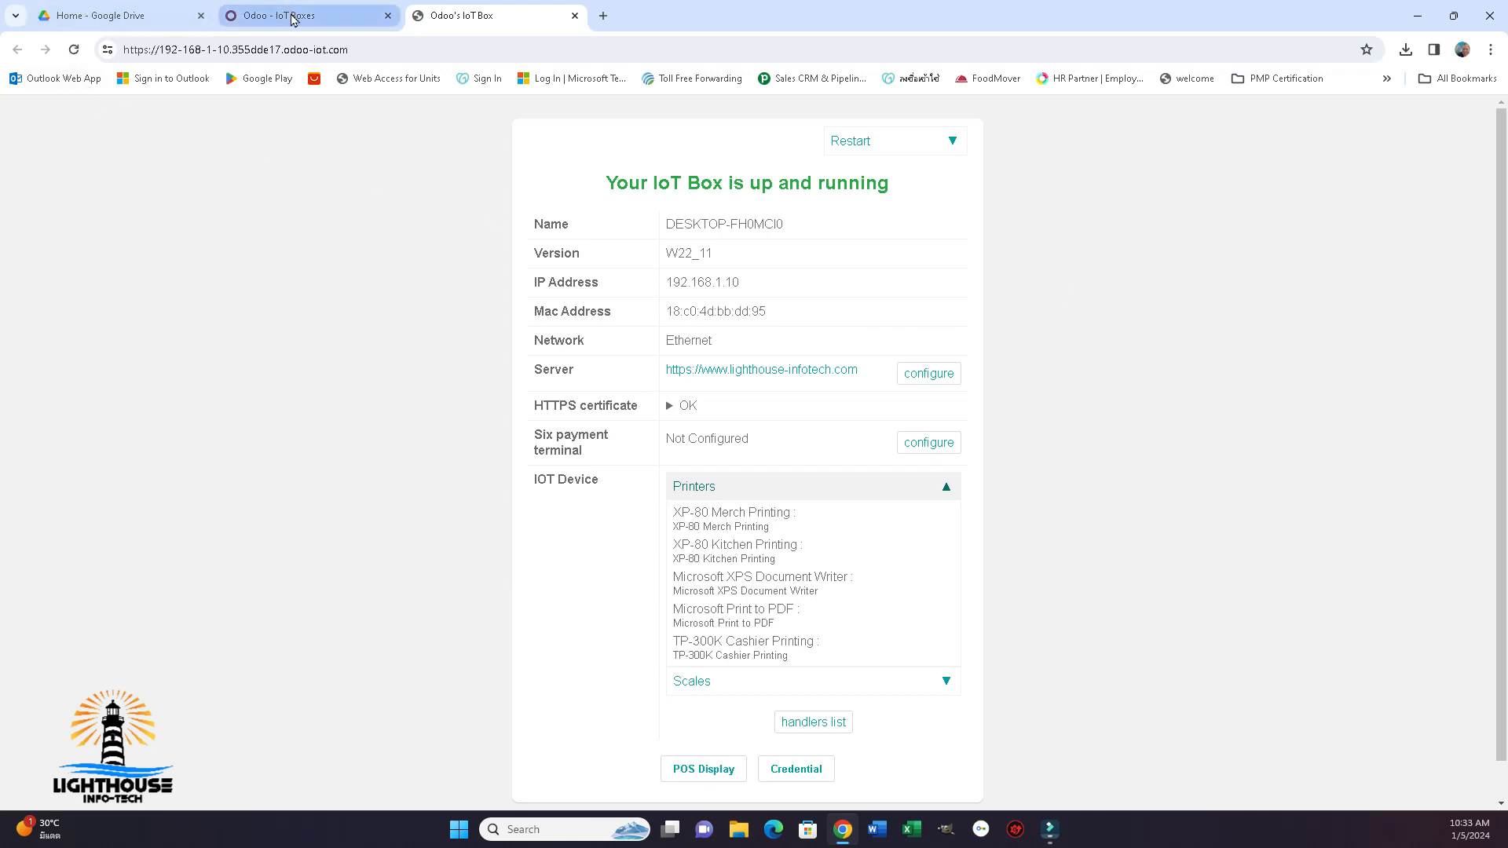
From the IoT Boxes tab, open Point of Sale and start a Branch 1 session.
left_click(308, 16)
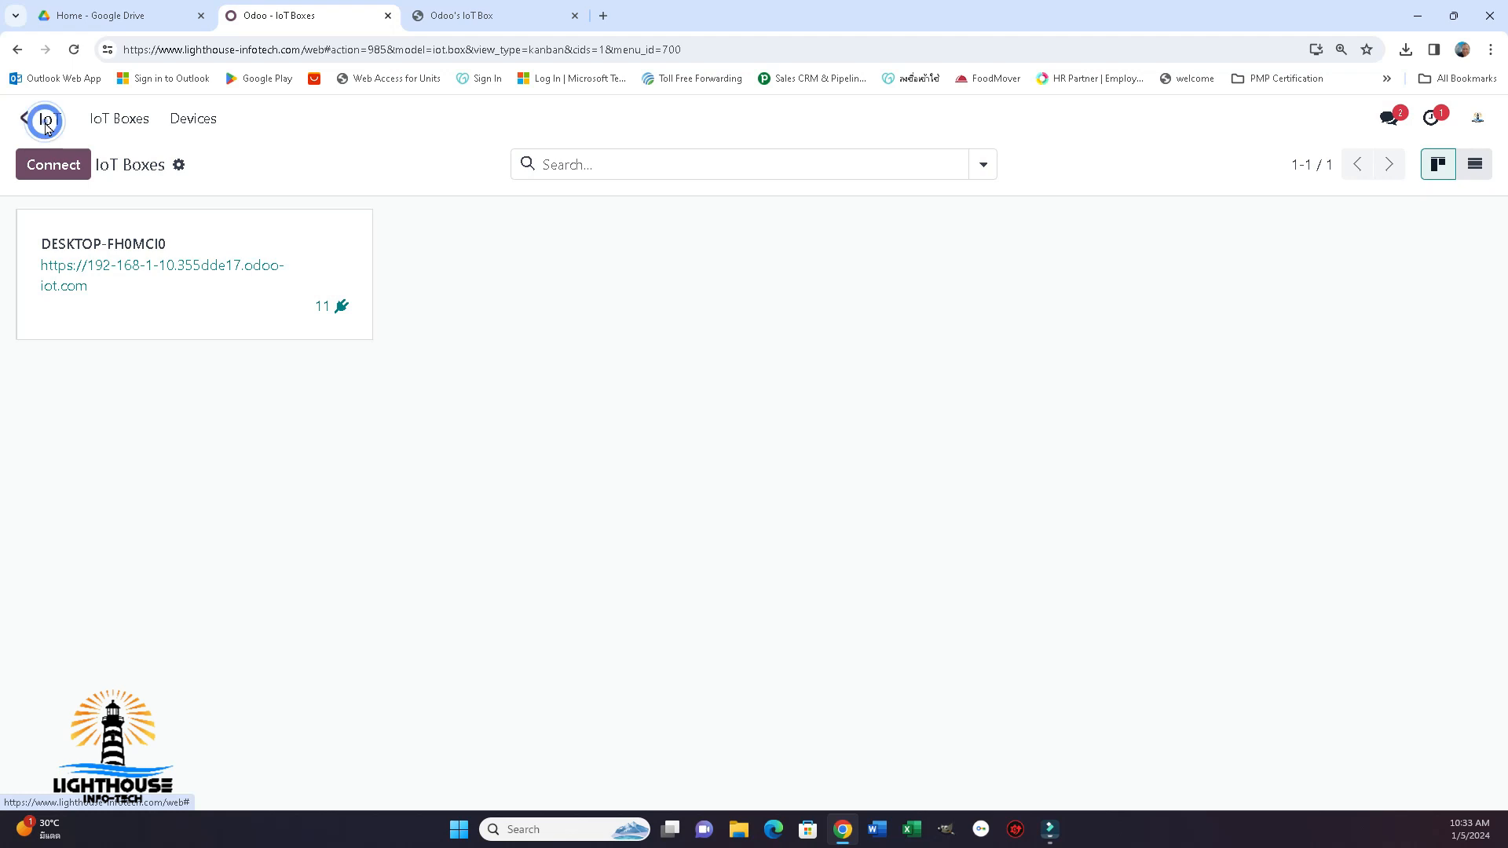
left_click(42, 119)
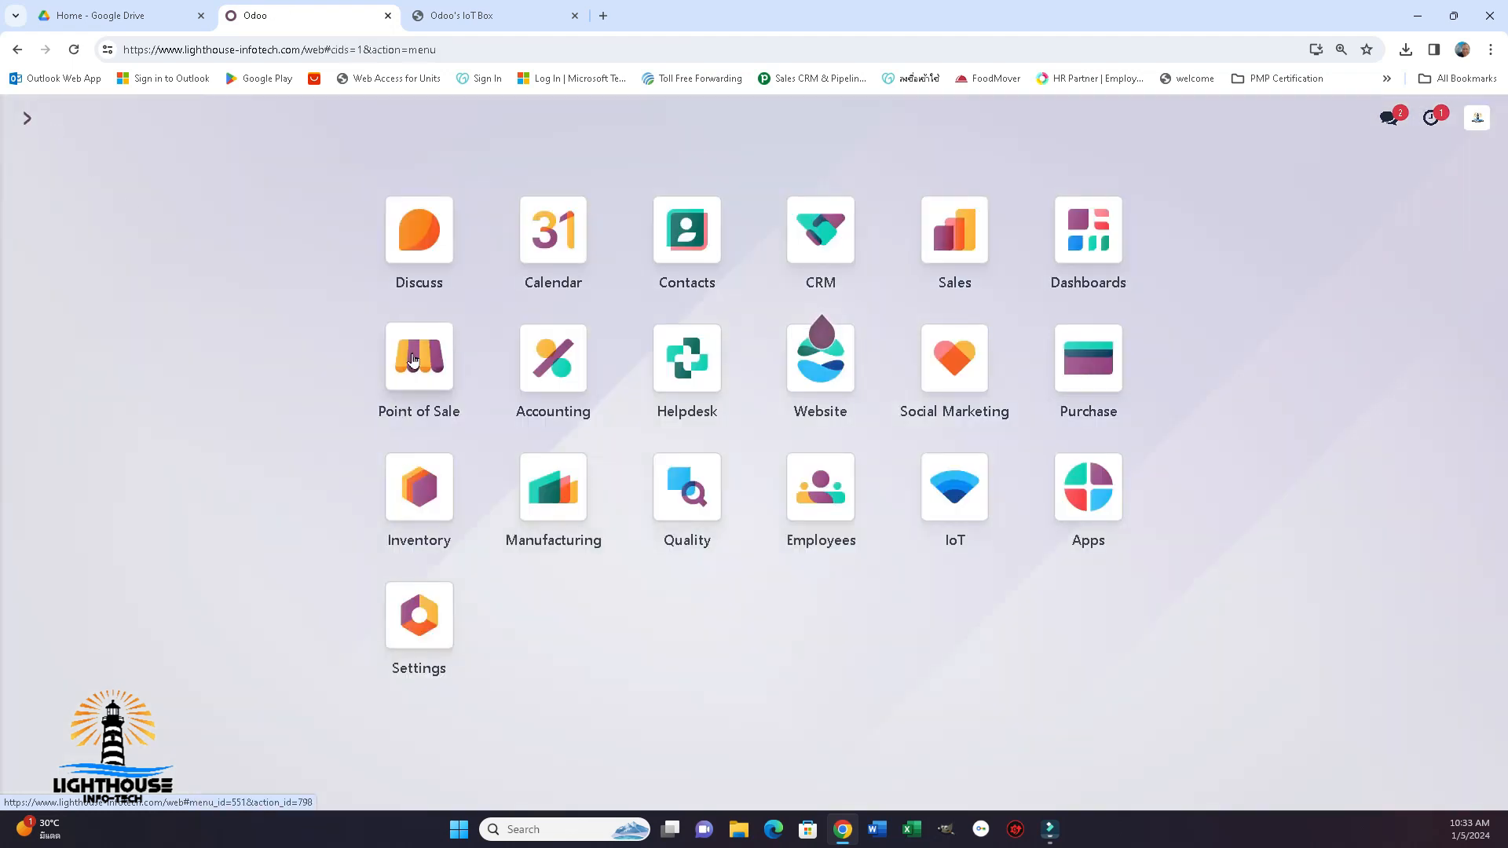
left_click(418, 358)
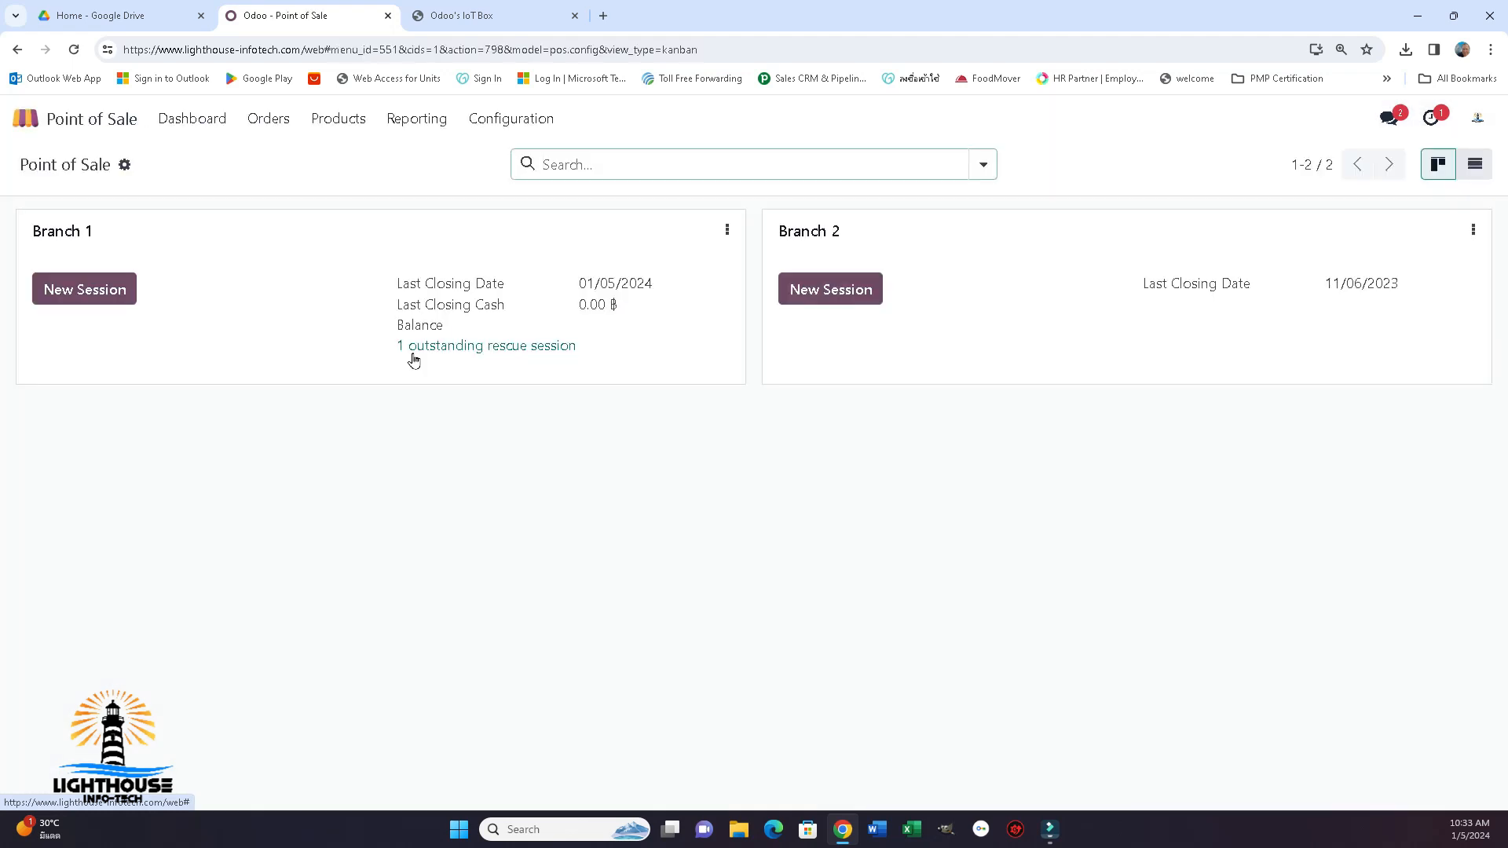
mouse_move(877, 271)
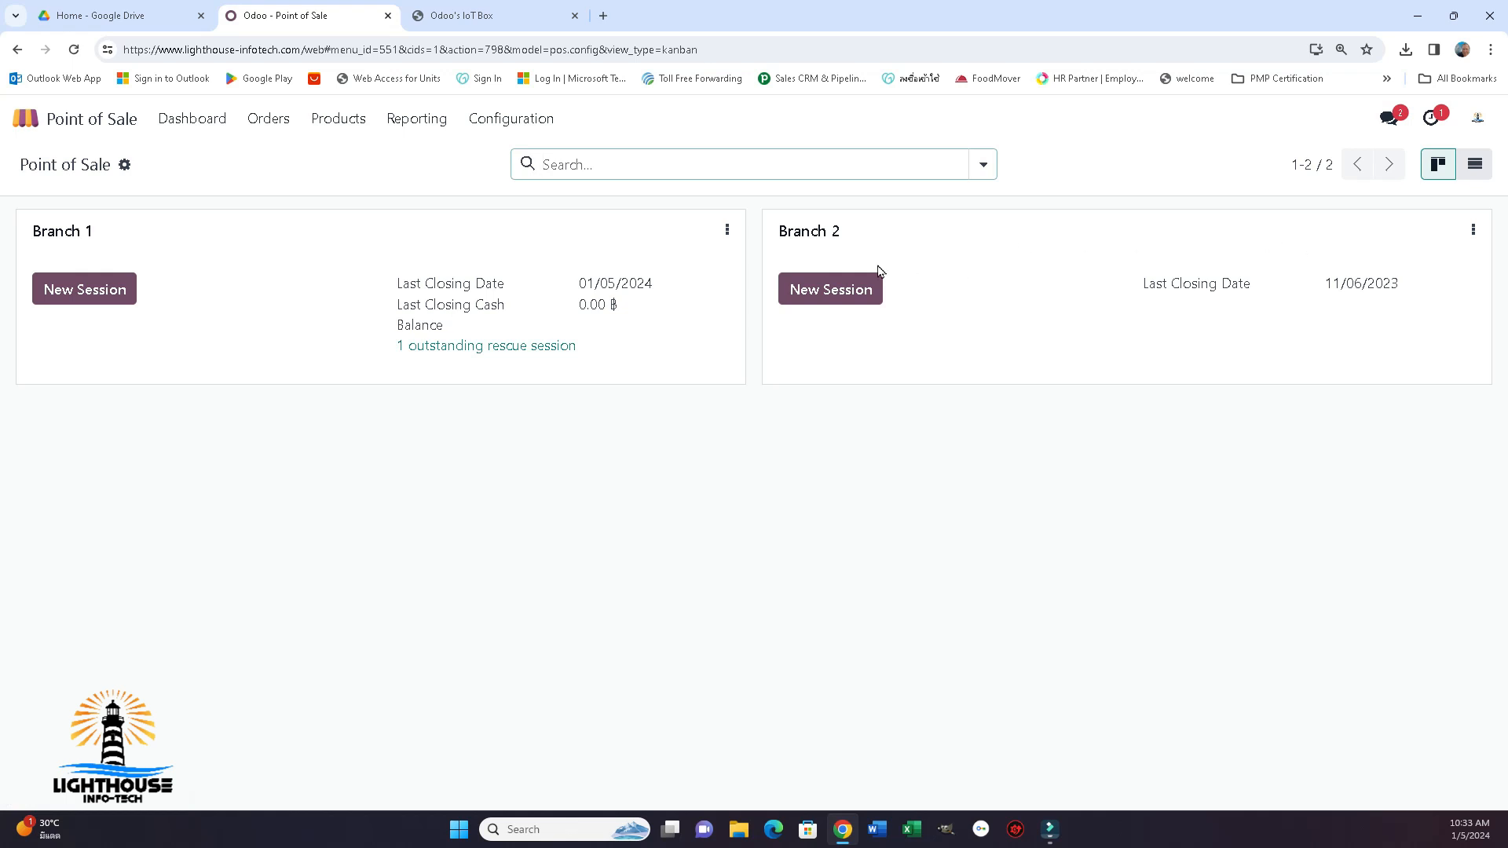
mouse_move(120, 352)
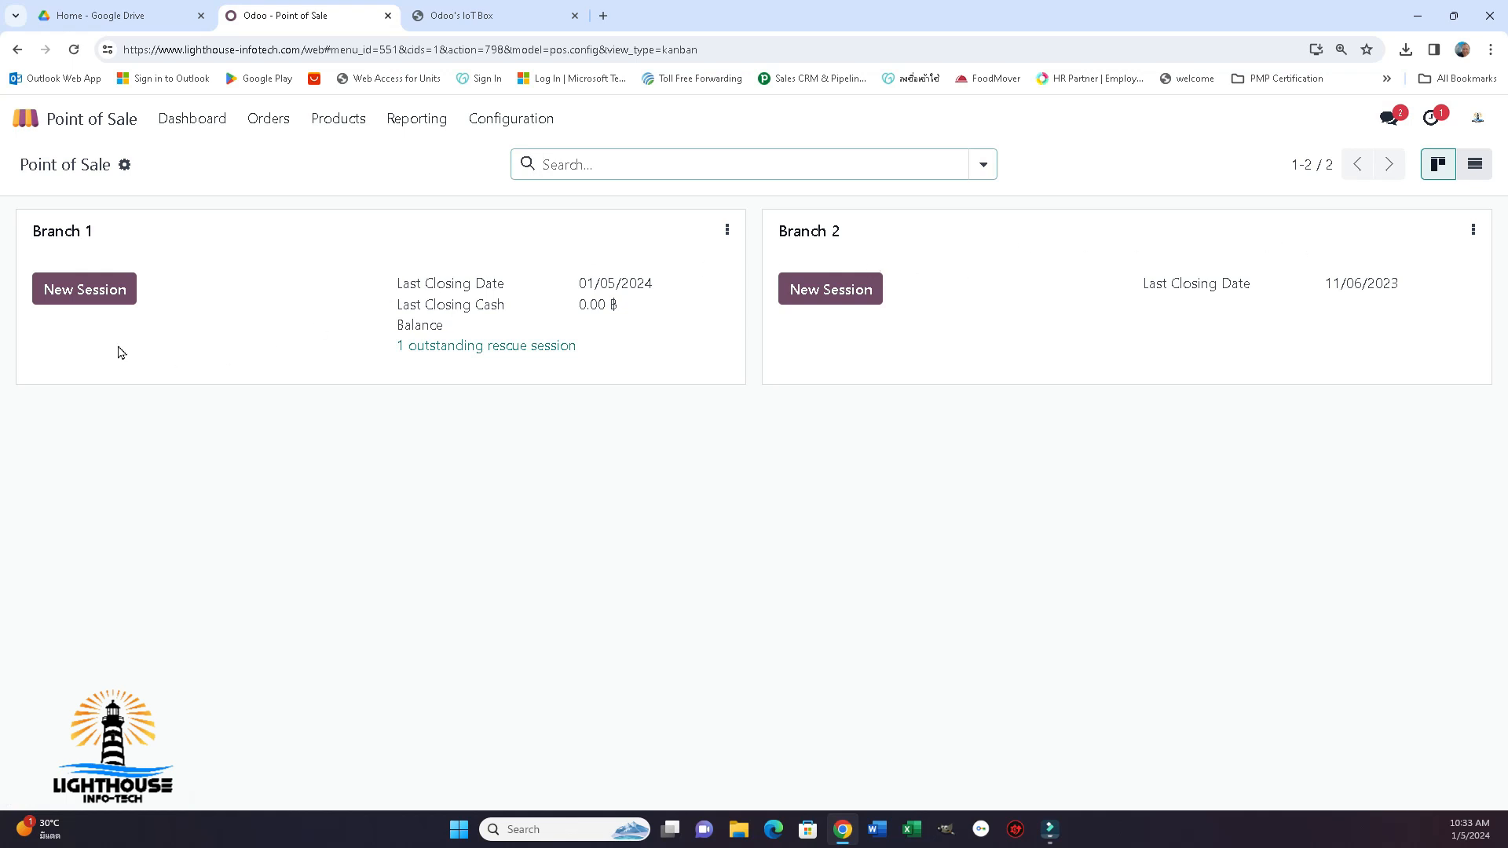
left_click(84, 288)
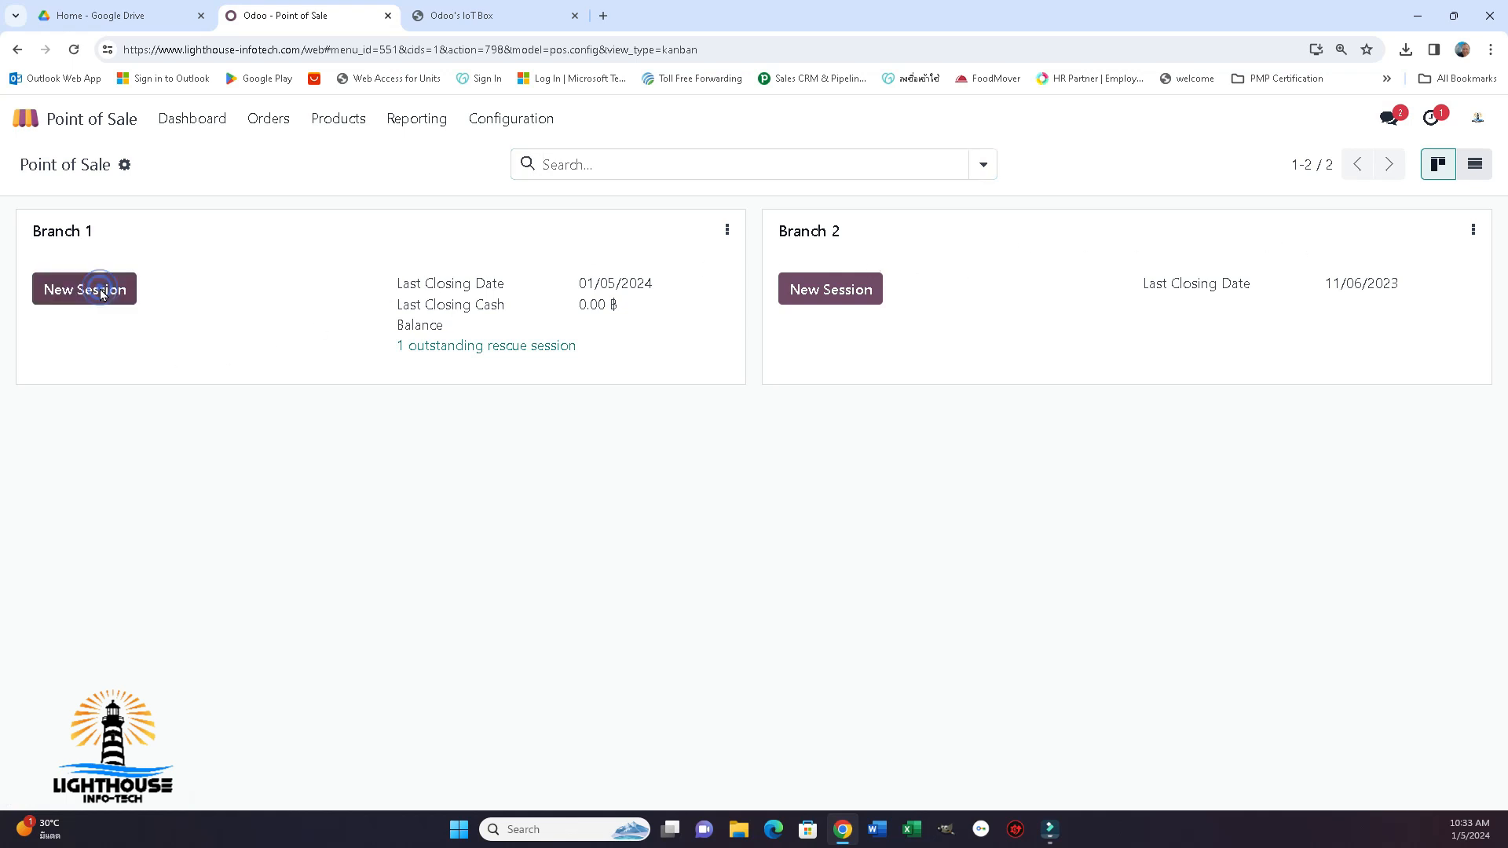
left_click(84, 288)
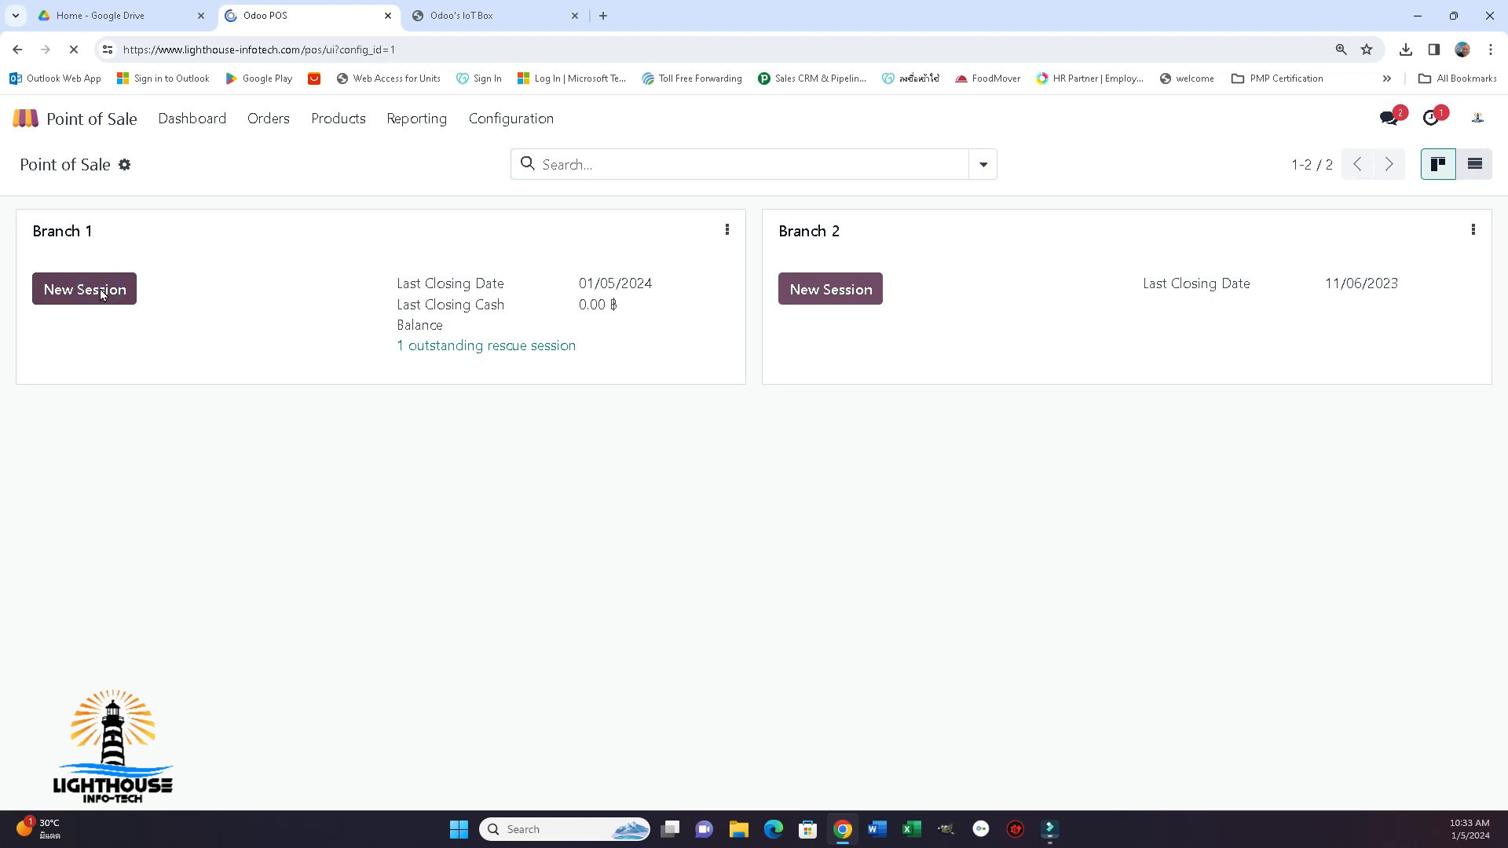
Log in as cashier with the password and open with zero opening cash.
left_click(84, 288)
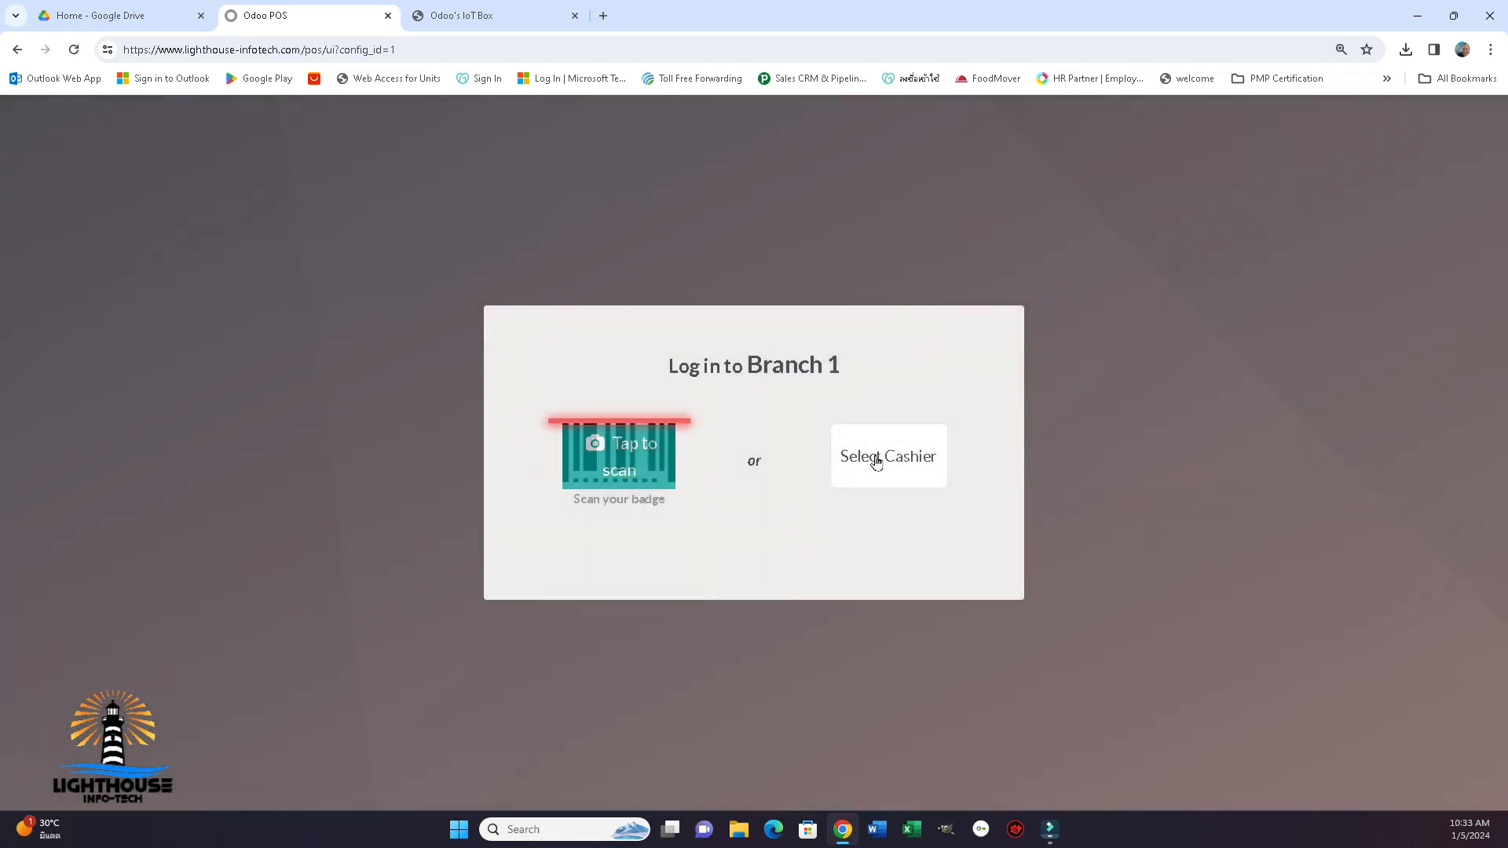
left_click(887, 455)
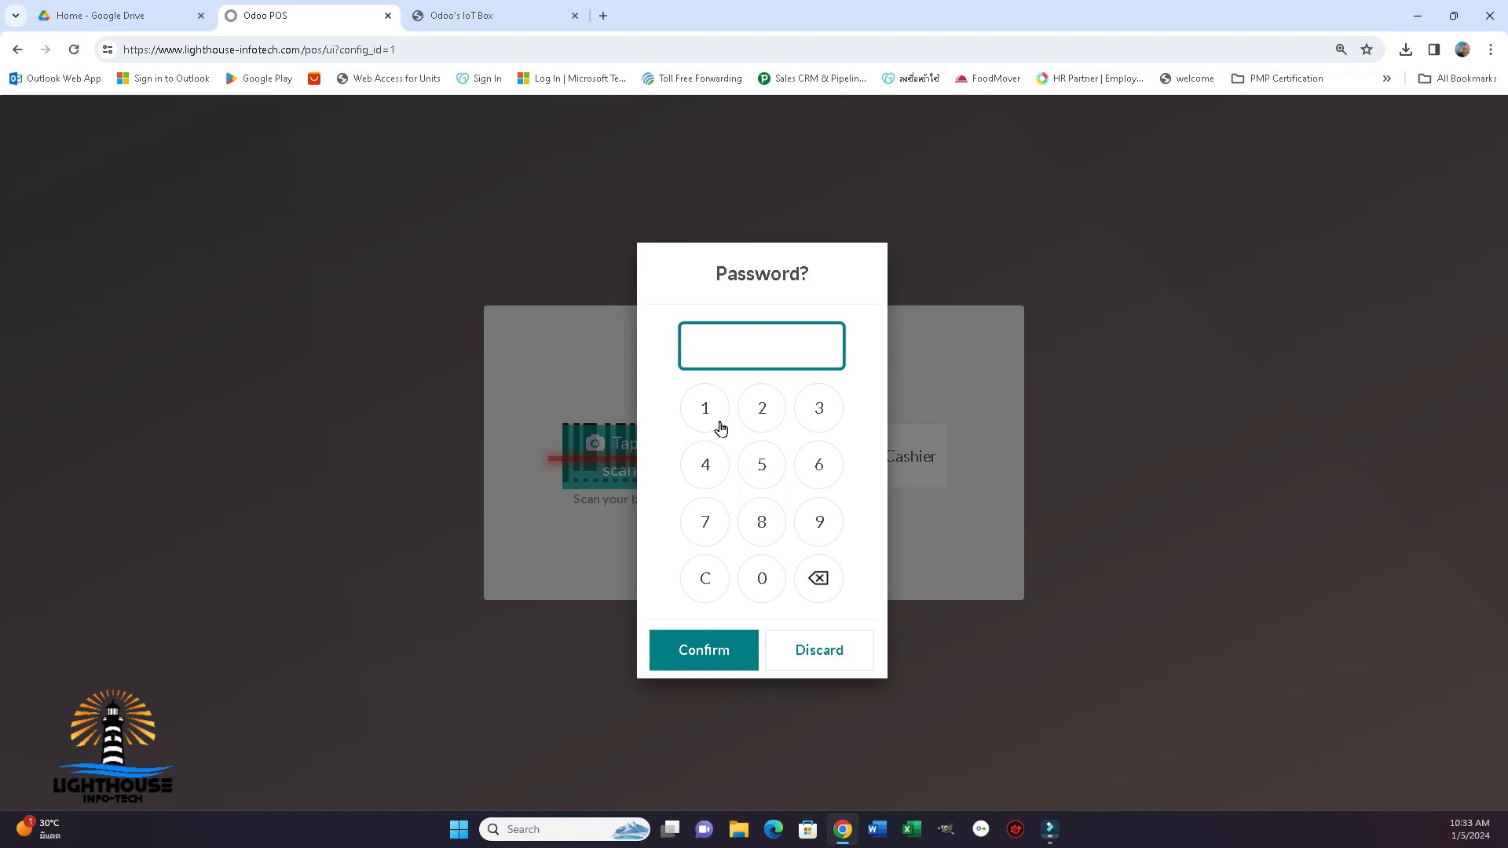
mouse_move(712, 418)
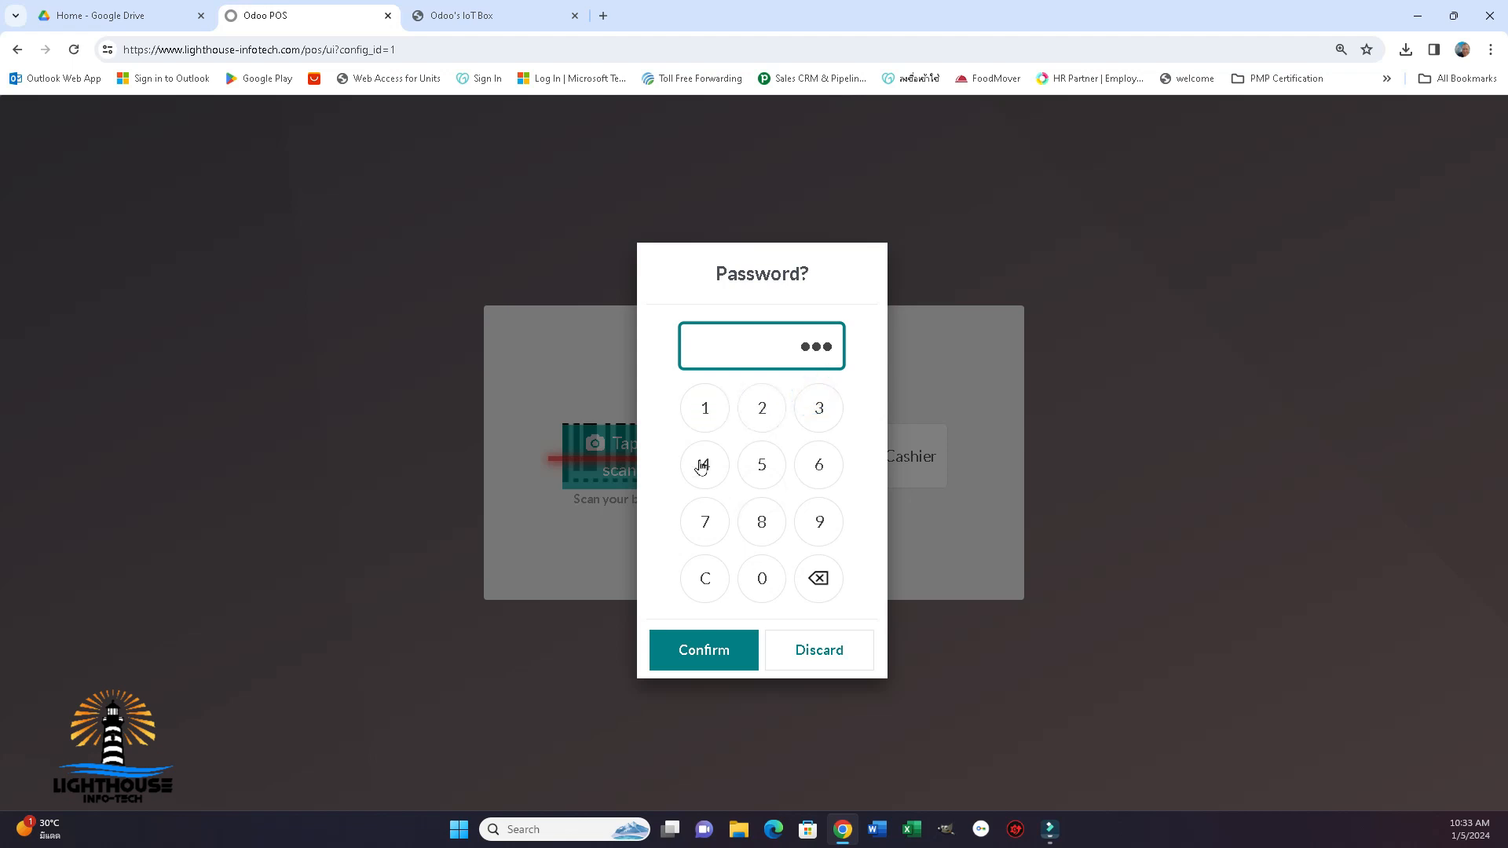
left_click(702, 650)
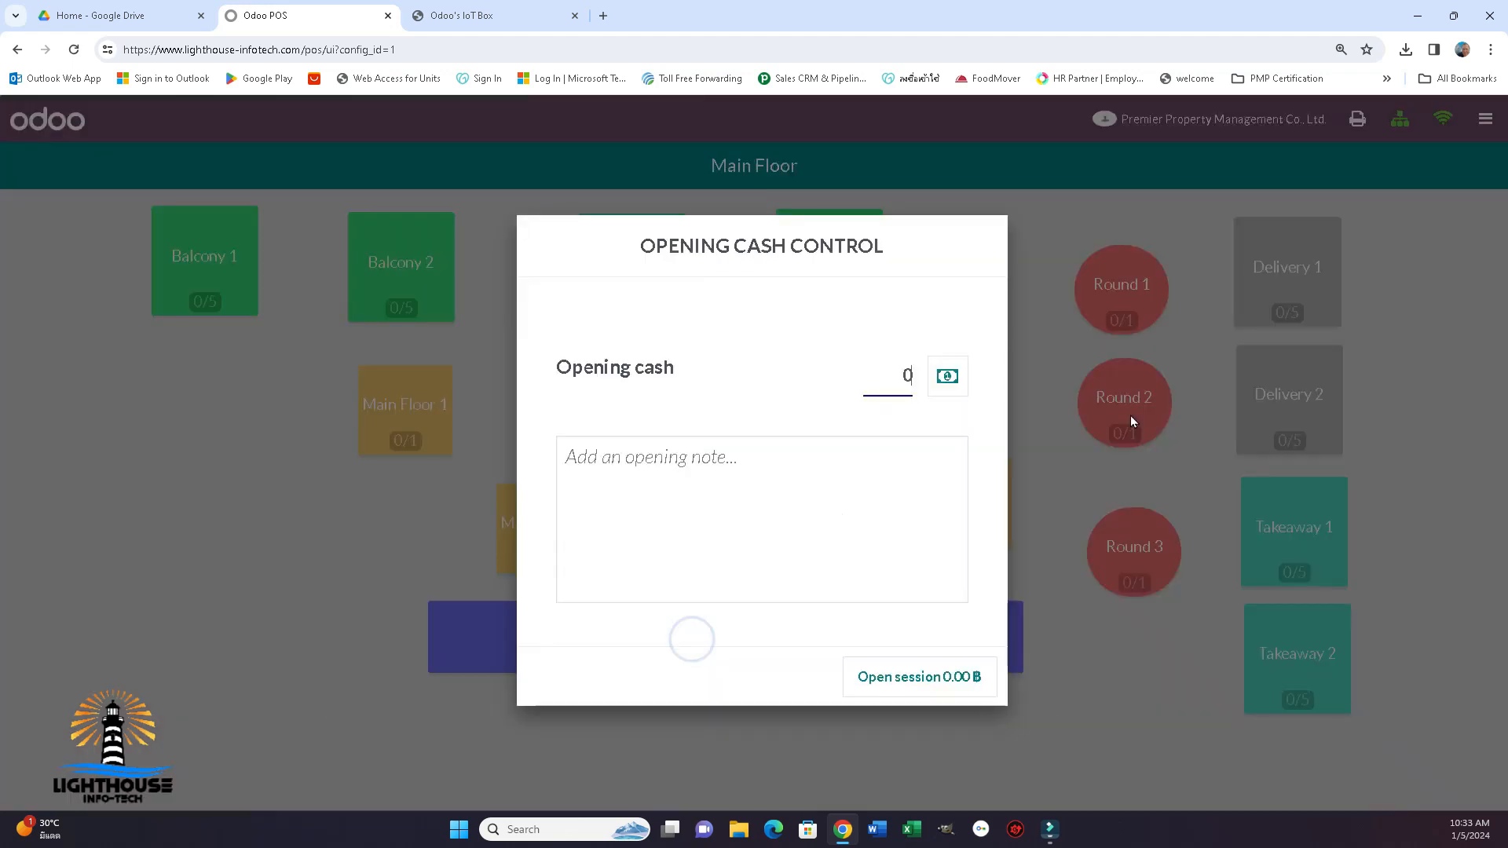
left_click(916, 676)
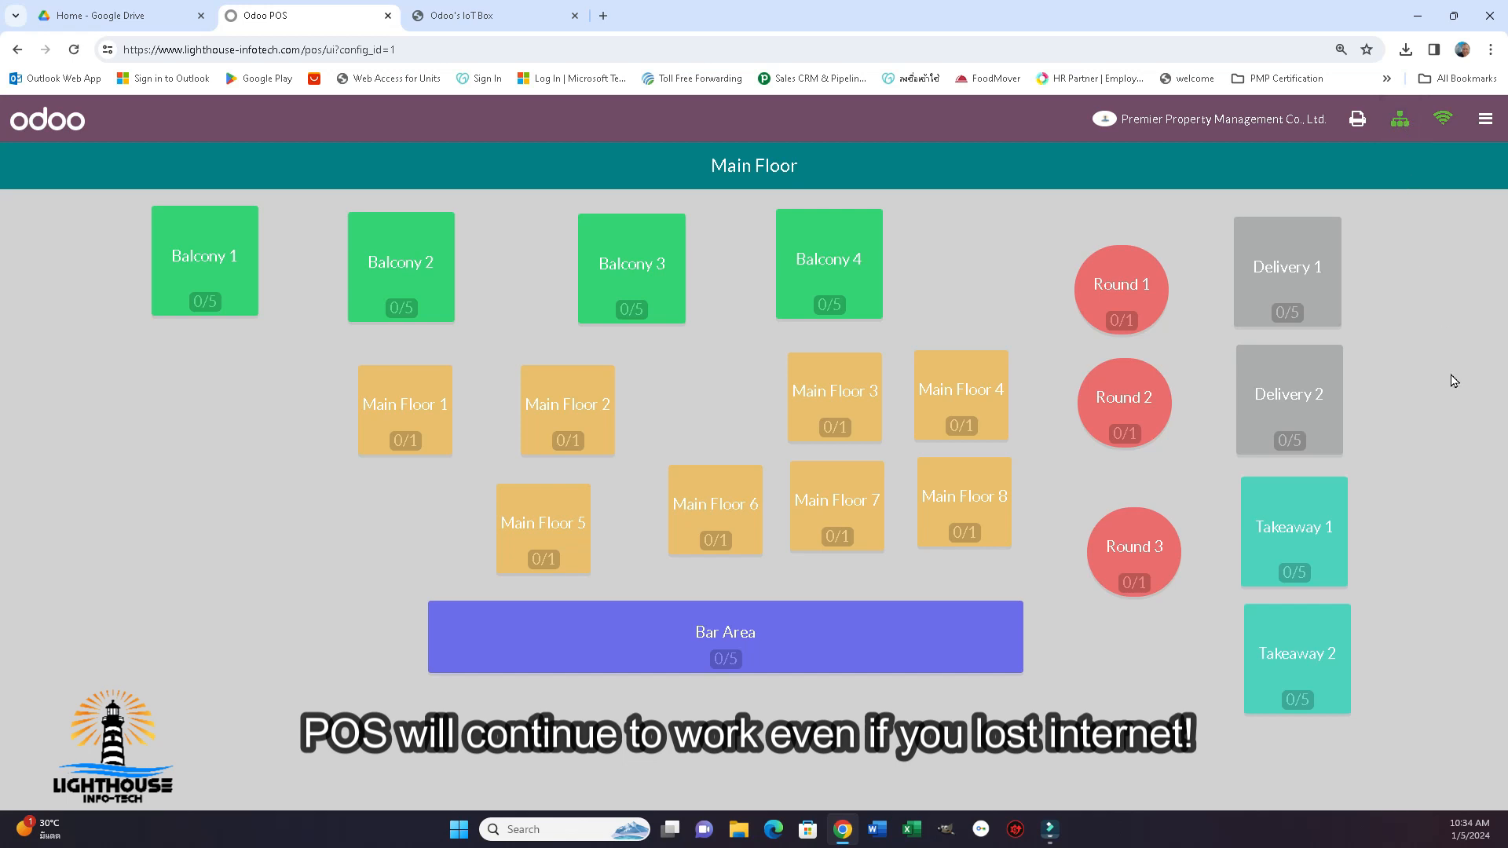
mouse_move(1361, 168)
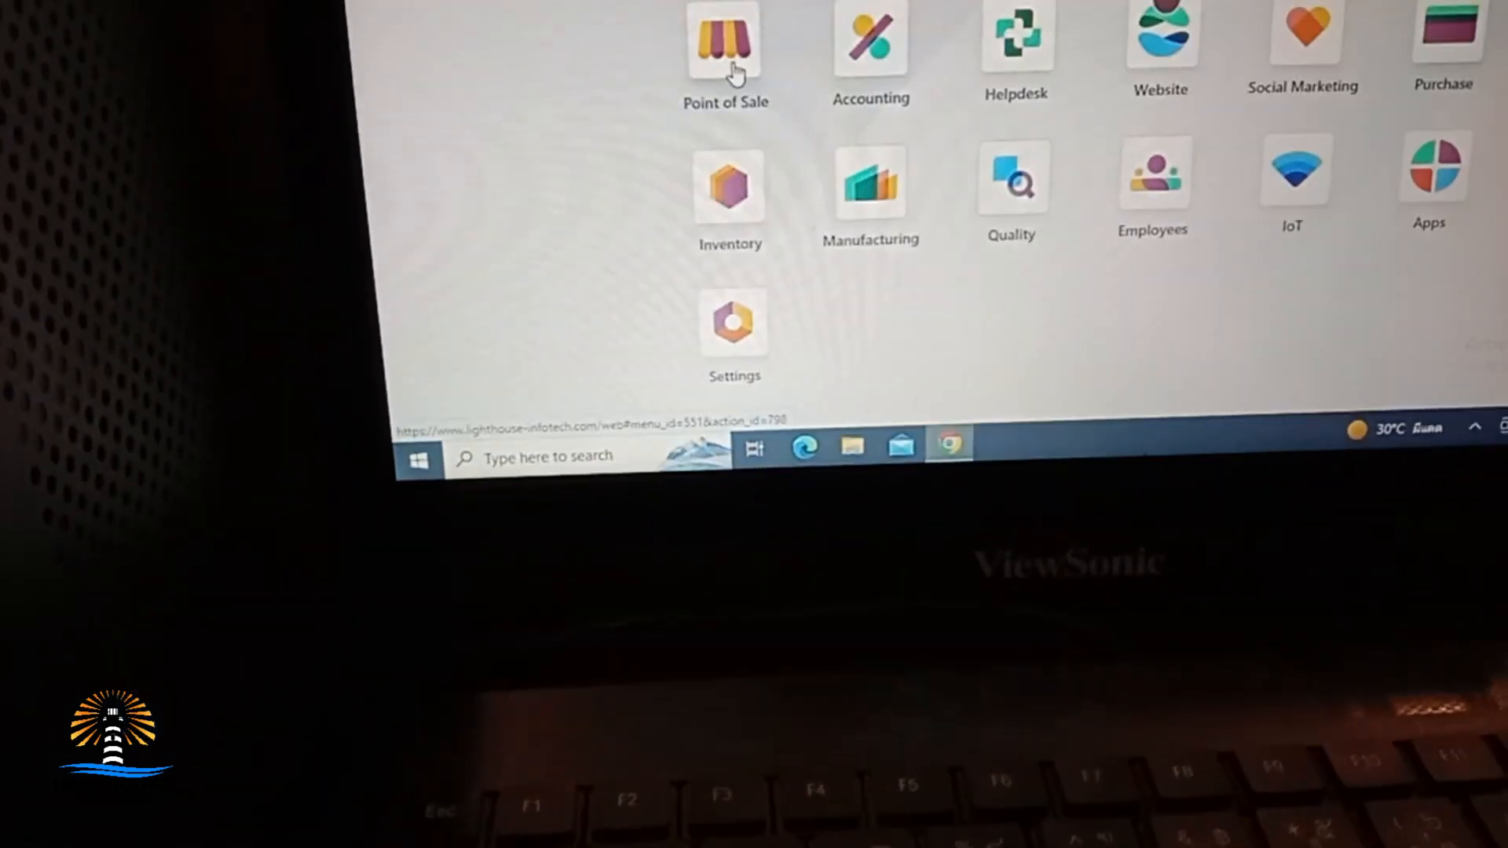
On the second computer, log in to Branch 1 and open with zero cash.
left_click(725, 43)
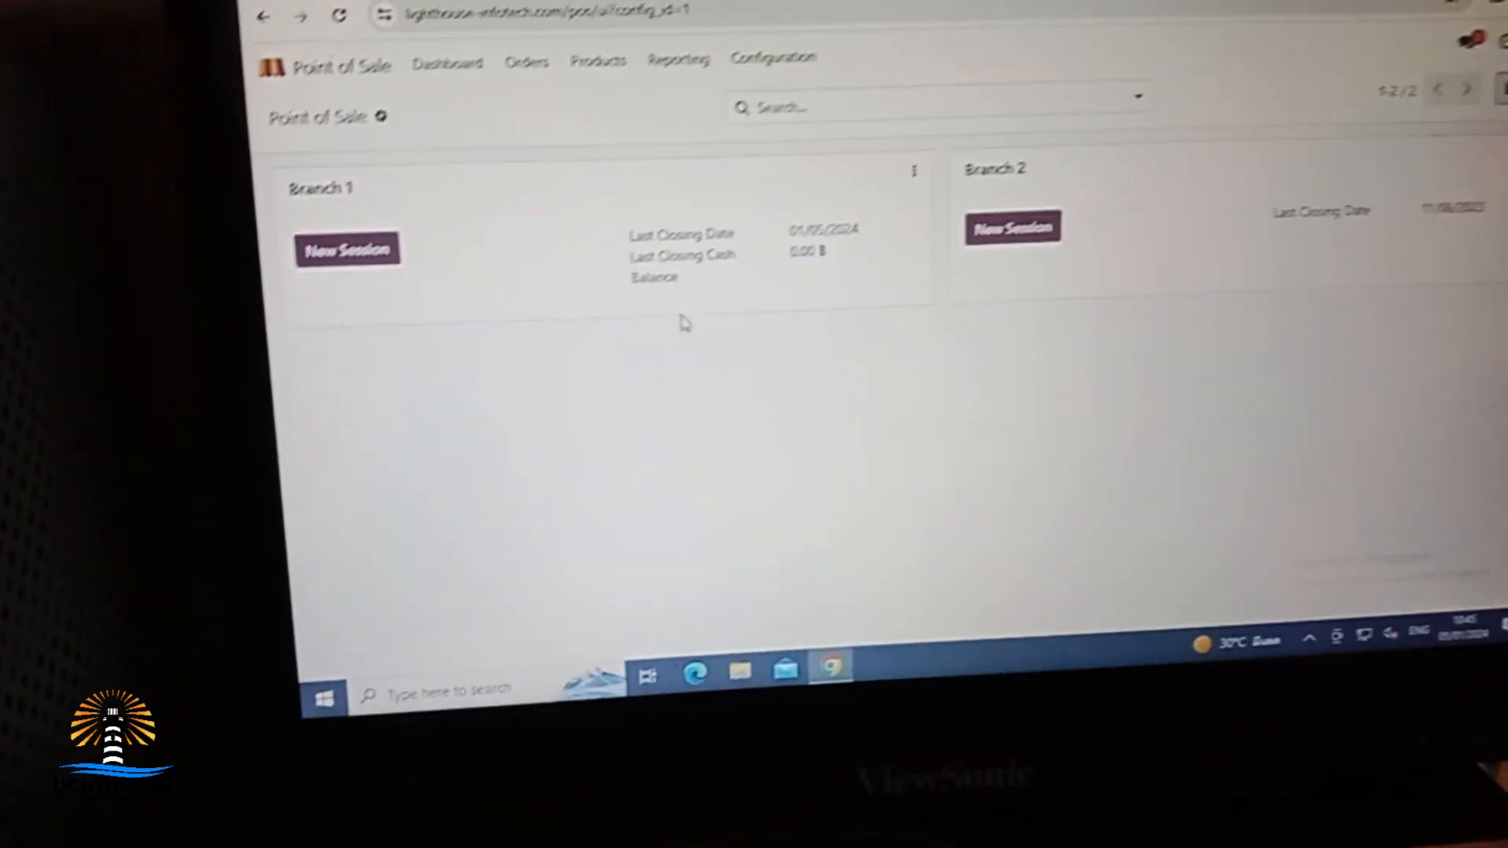
left_click(347, 249)
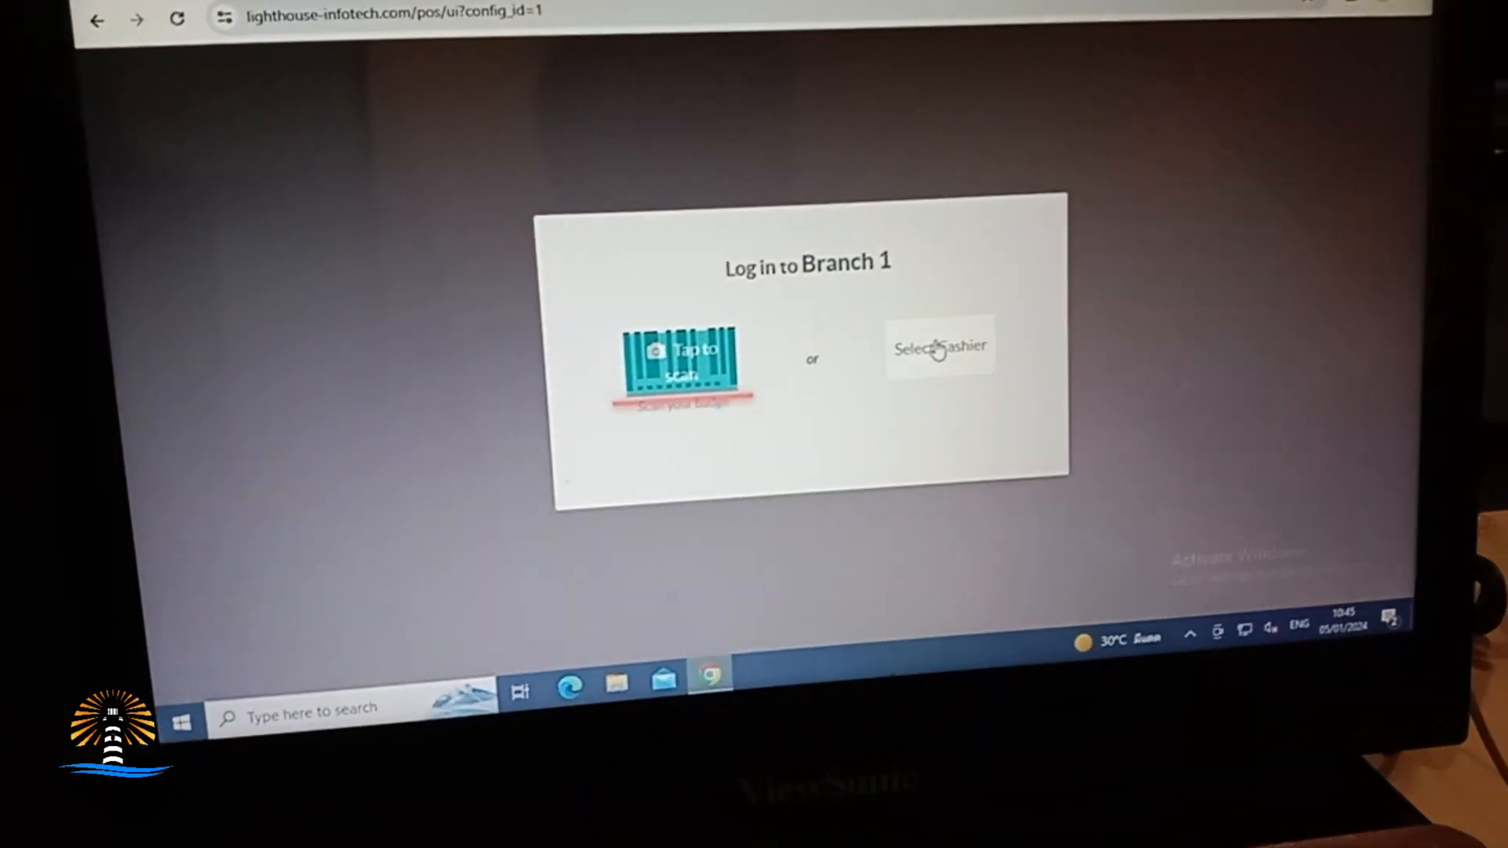
left_click(939, 347)
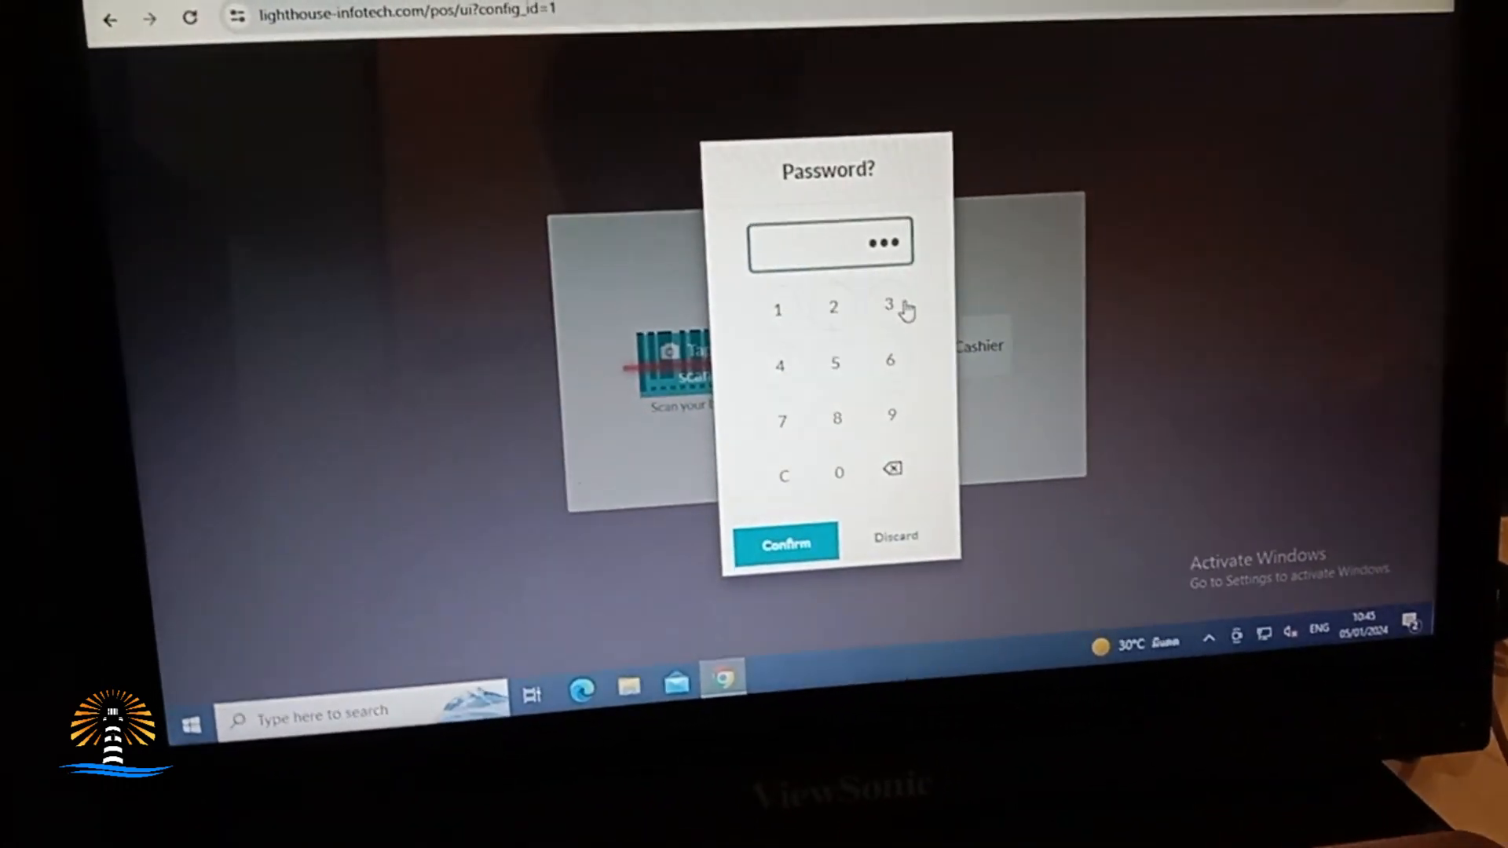
left_click(785, 541)
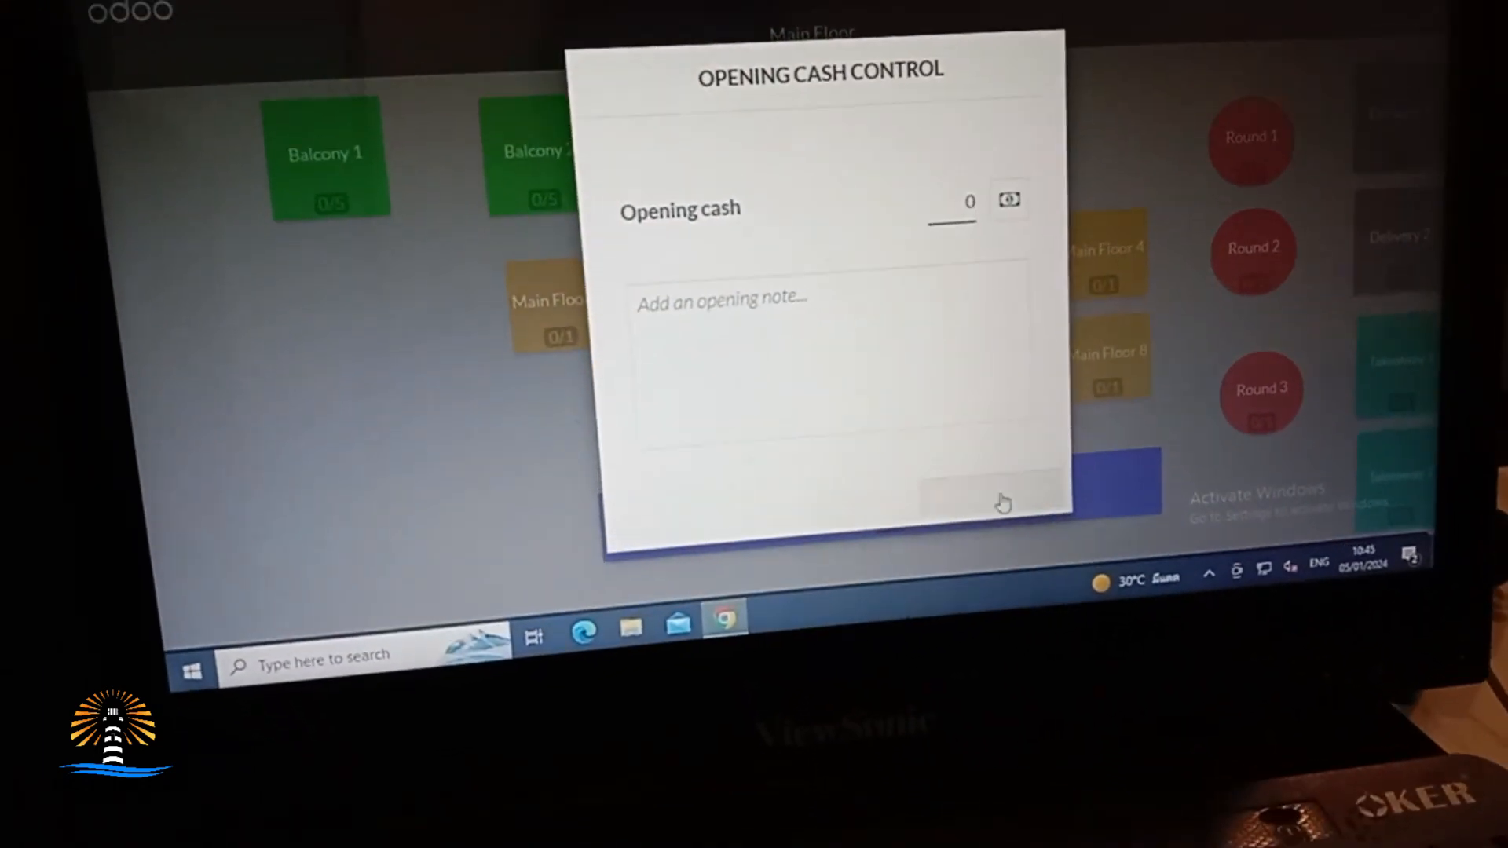
left_click(1000, 496)
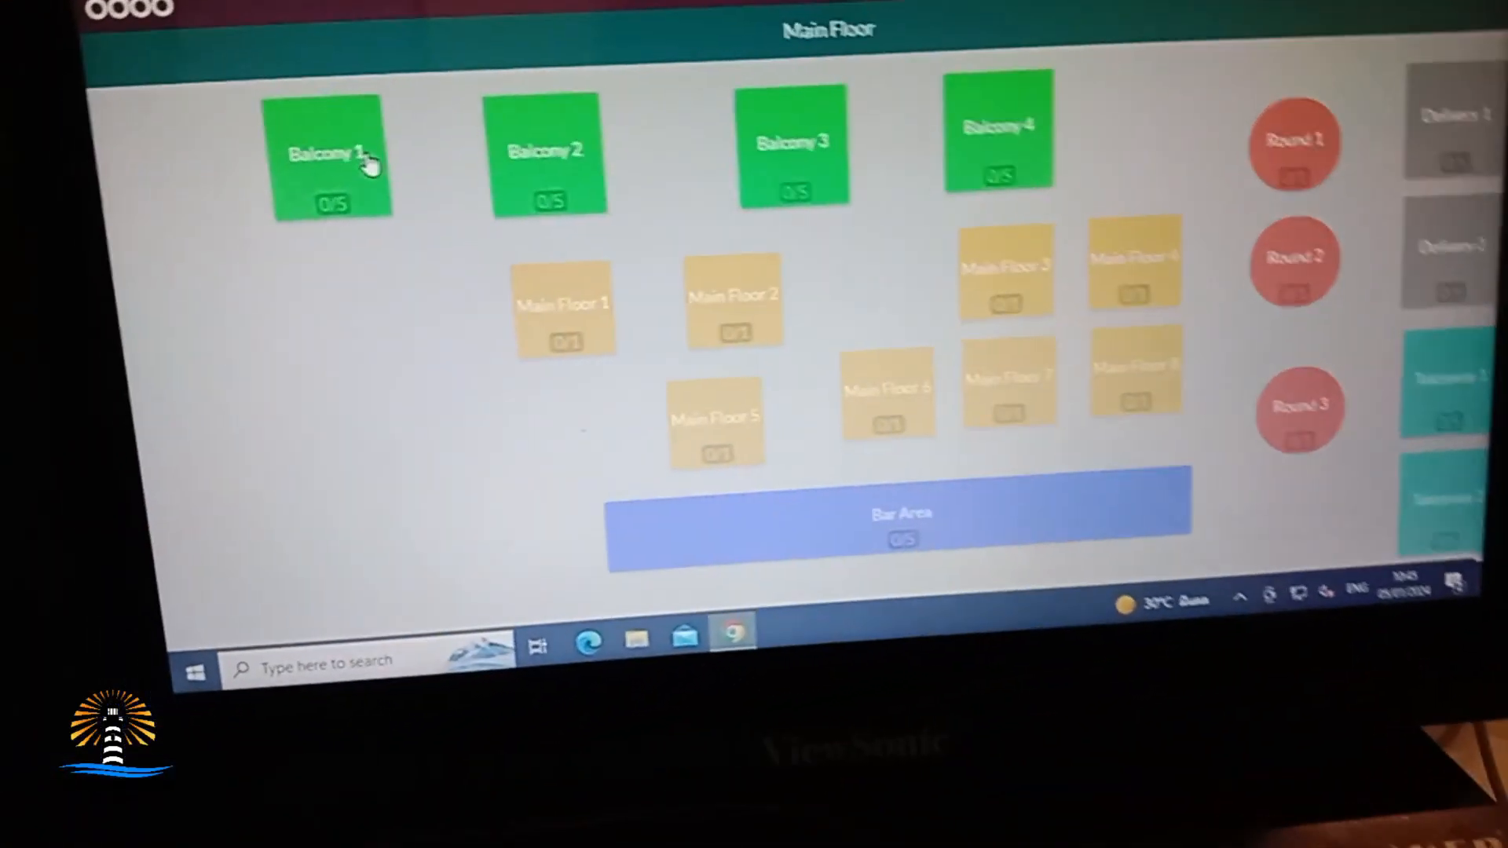
Open table Balcony 1 and add a 200.00 ฿ dish to its order.
left_click(330, 159)
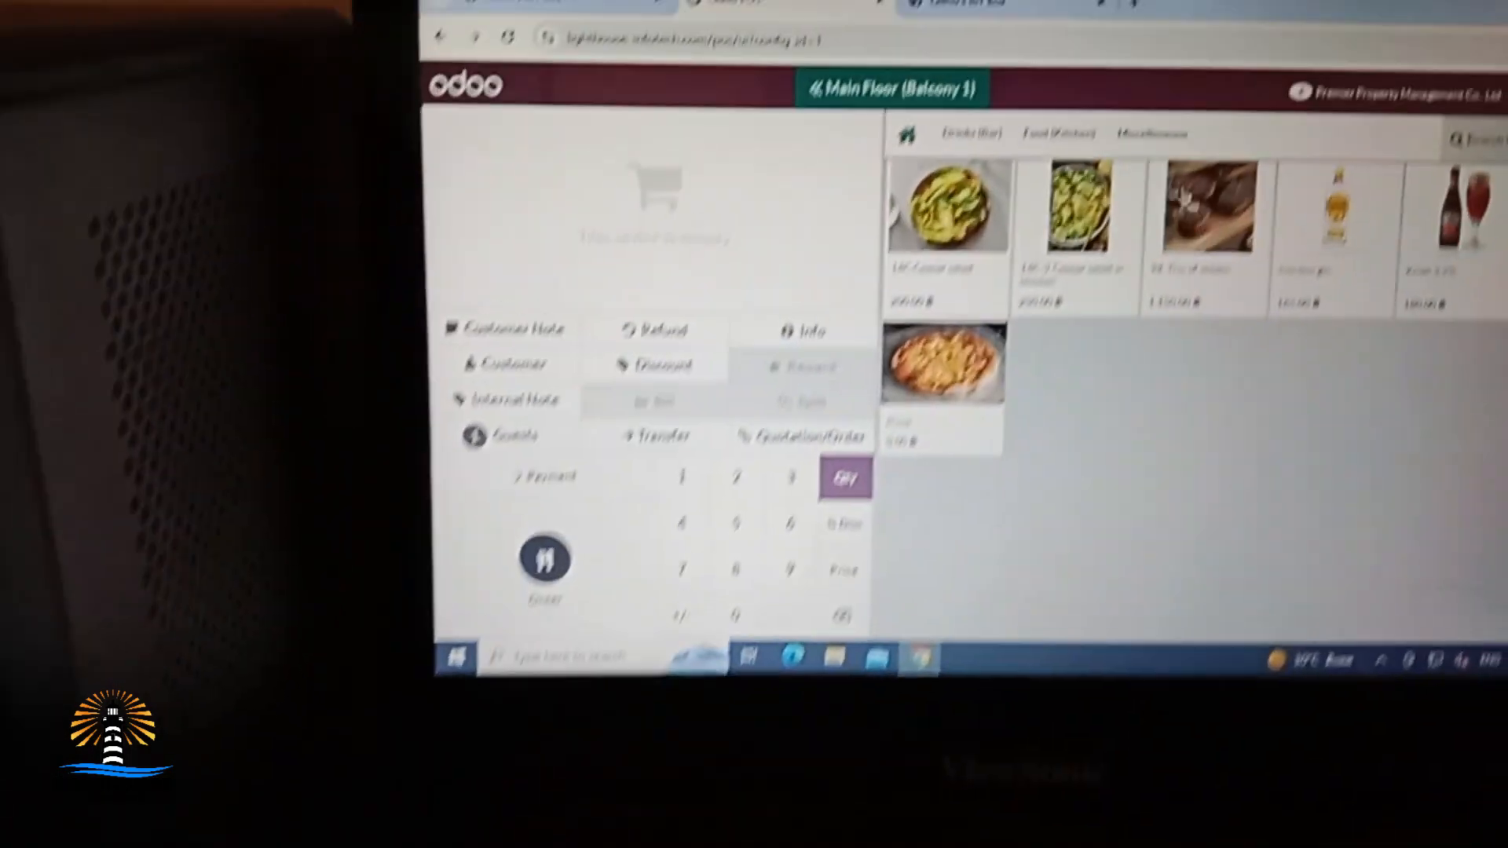
left_click(947, 207)
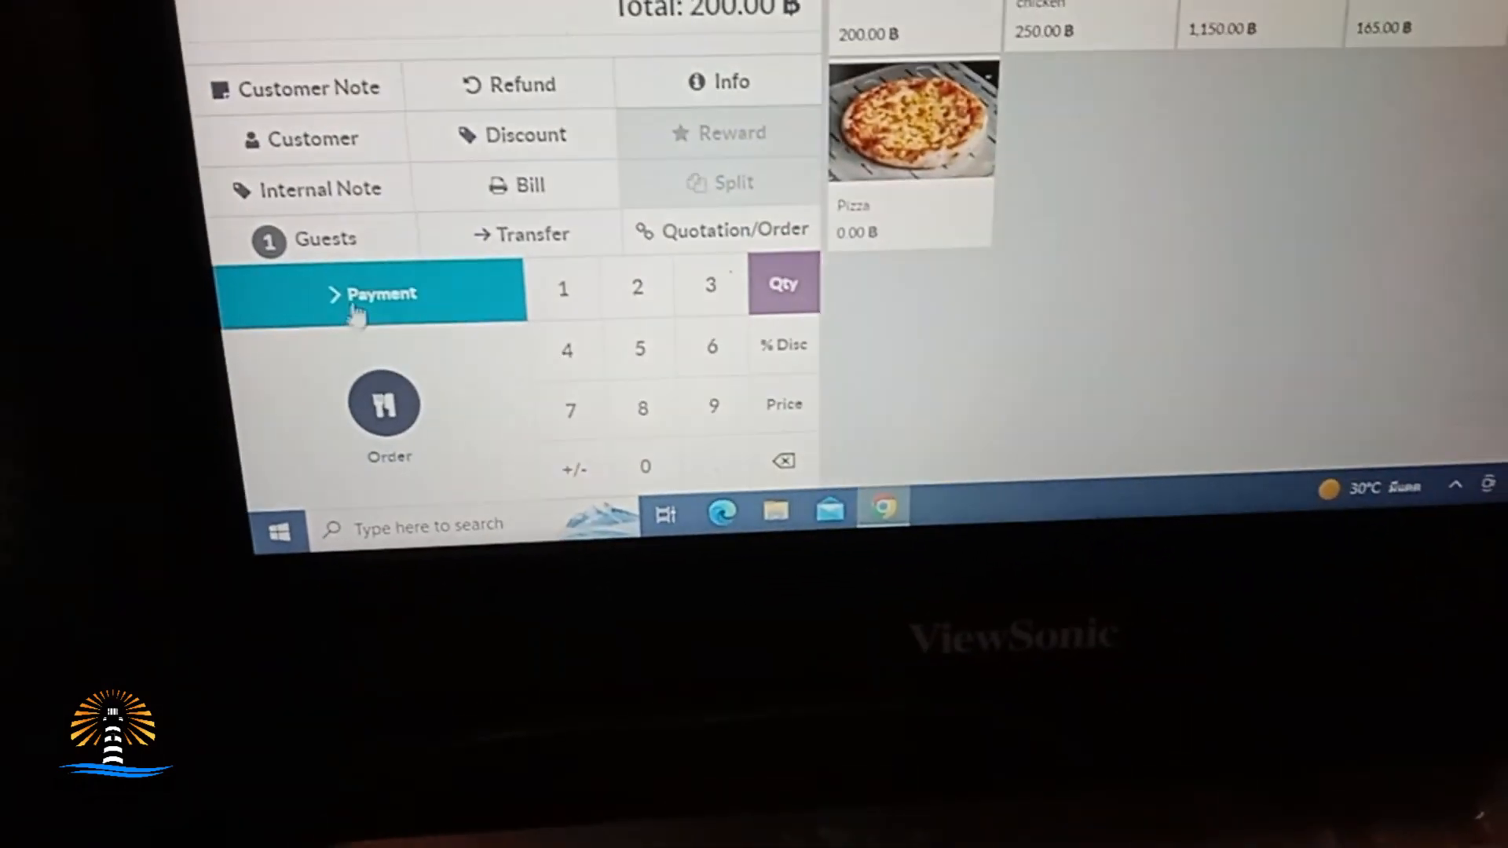
left_click(375, 293)
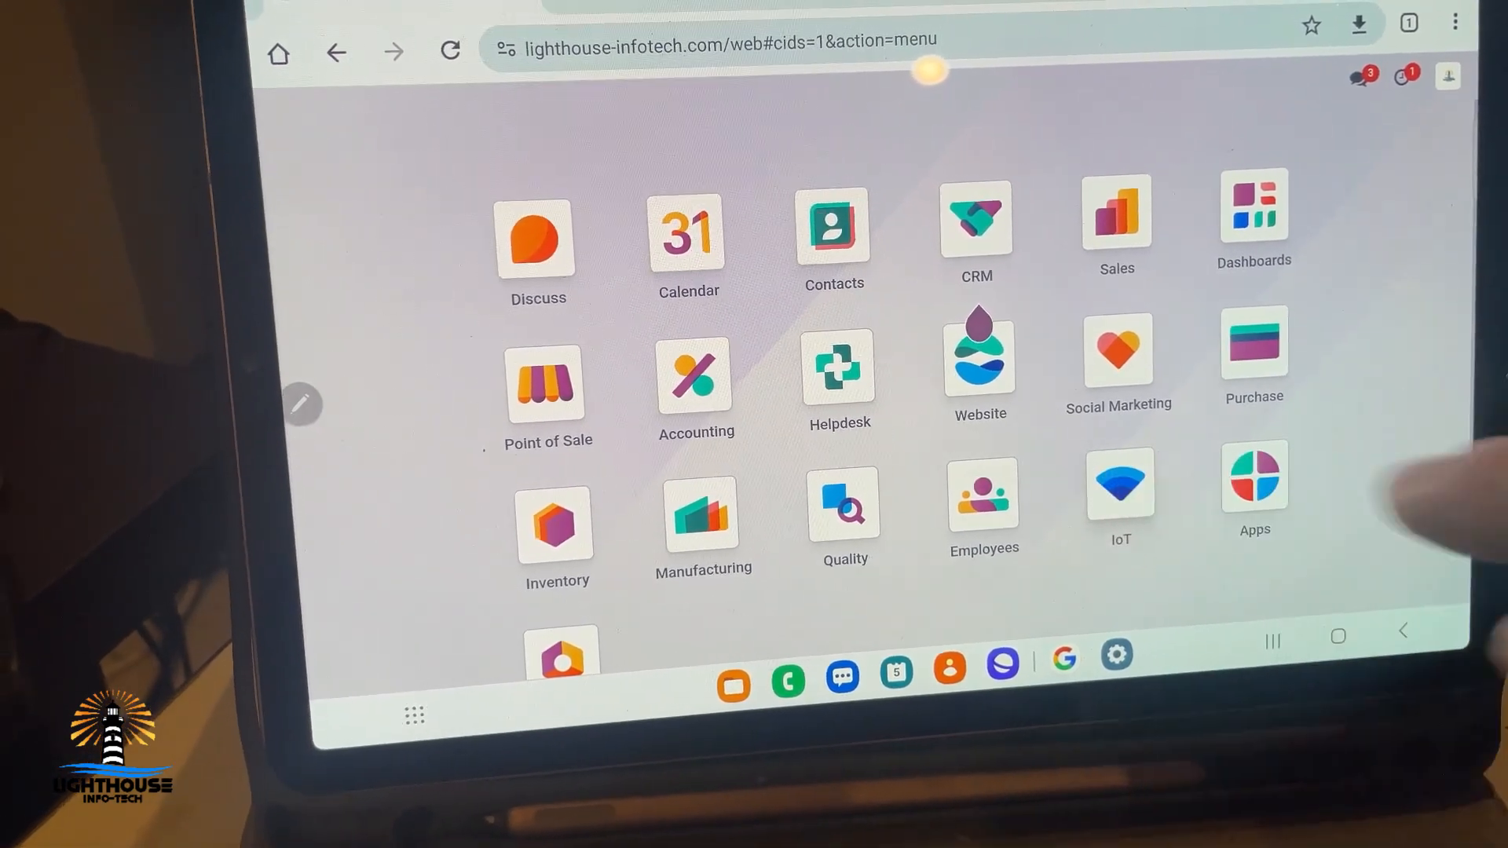
left_click(1119, 479)
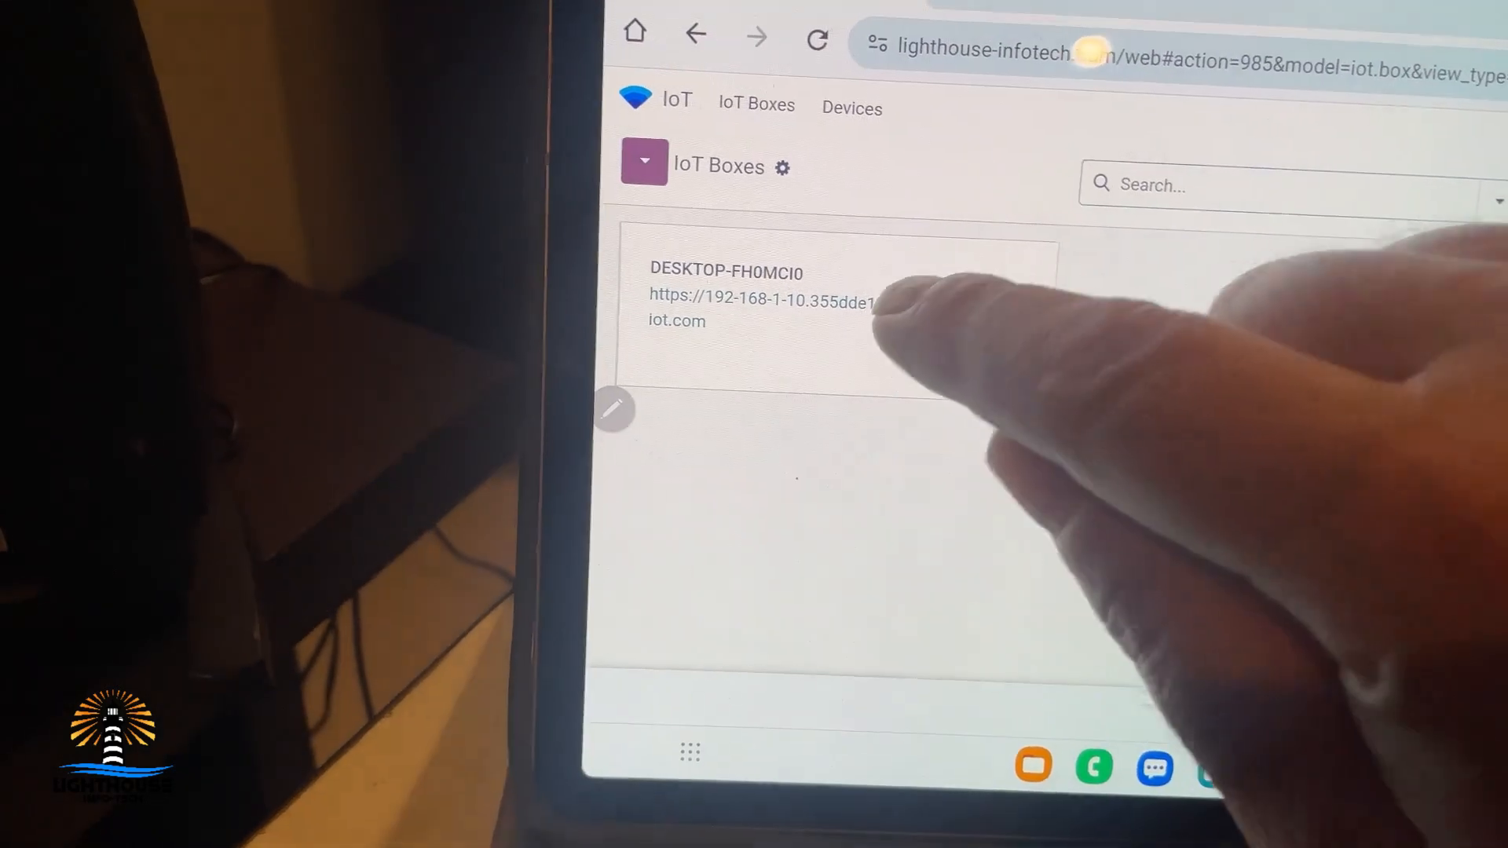
left_click(759, 303)
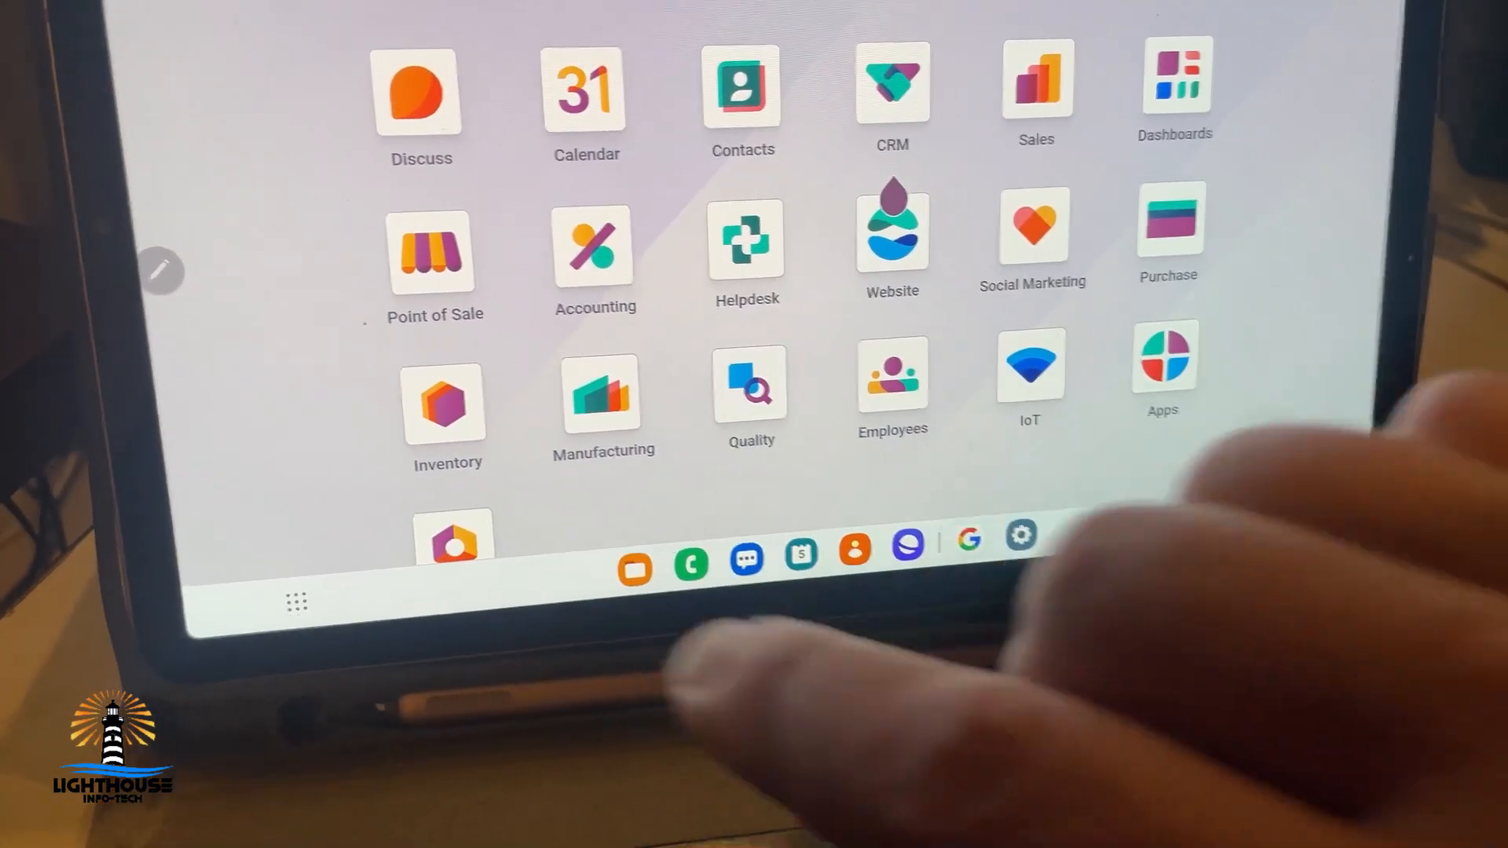
On the tablet, continue selling in Branch 1 and pick a cashier to log in.
left_click(433, 252)
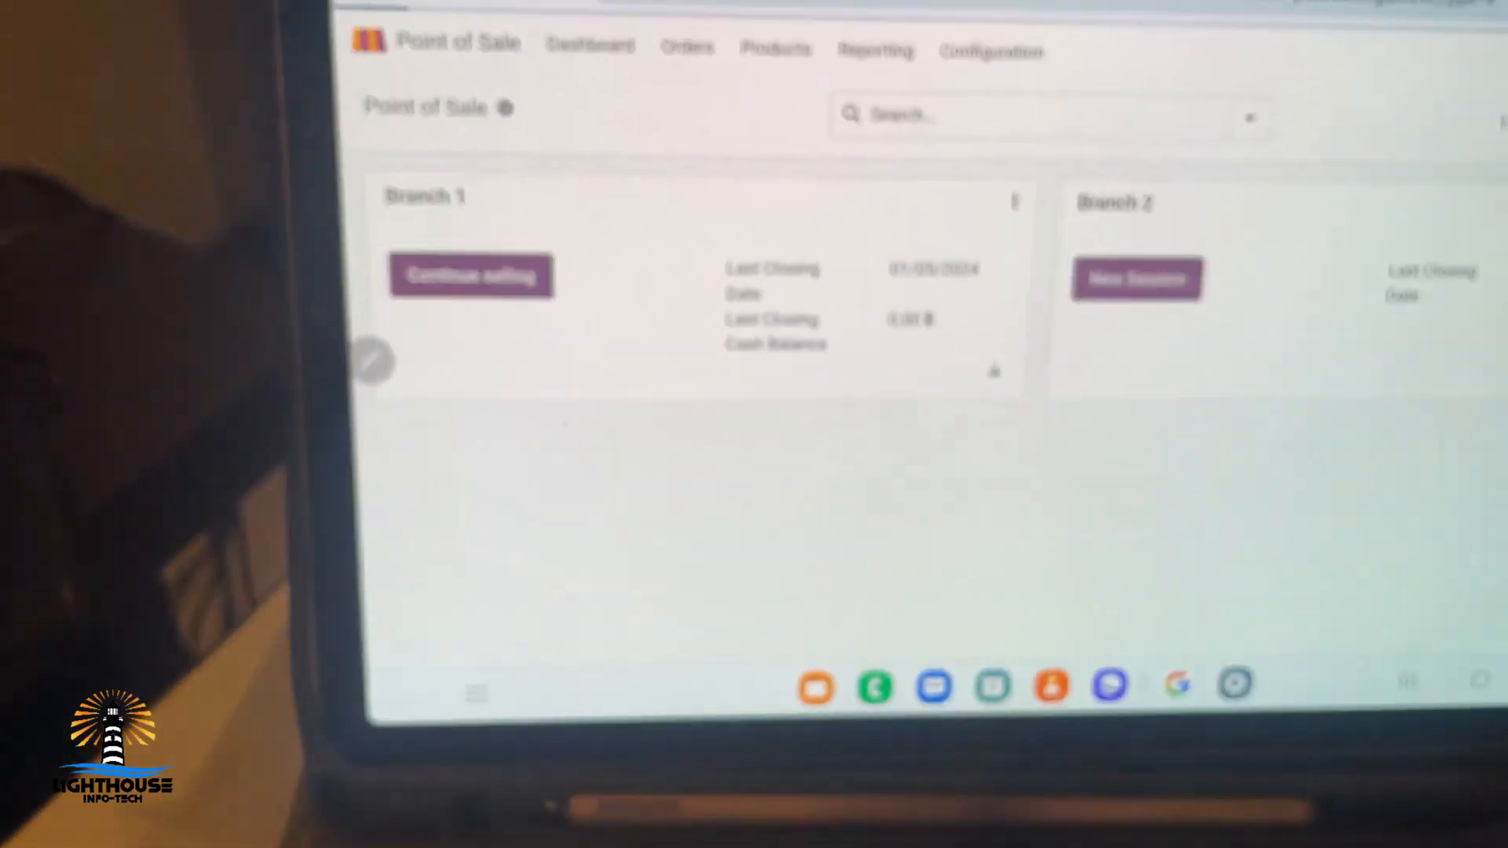
left_click(470, 276)
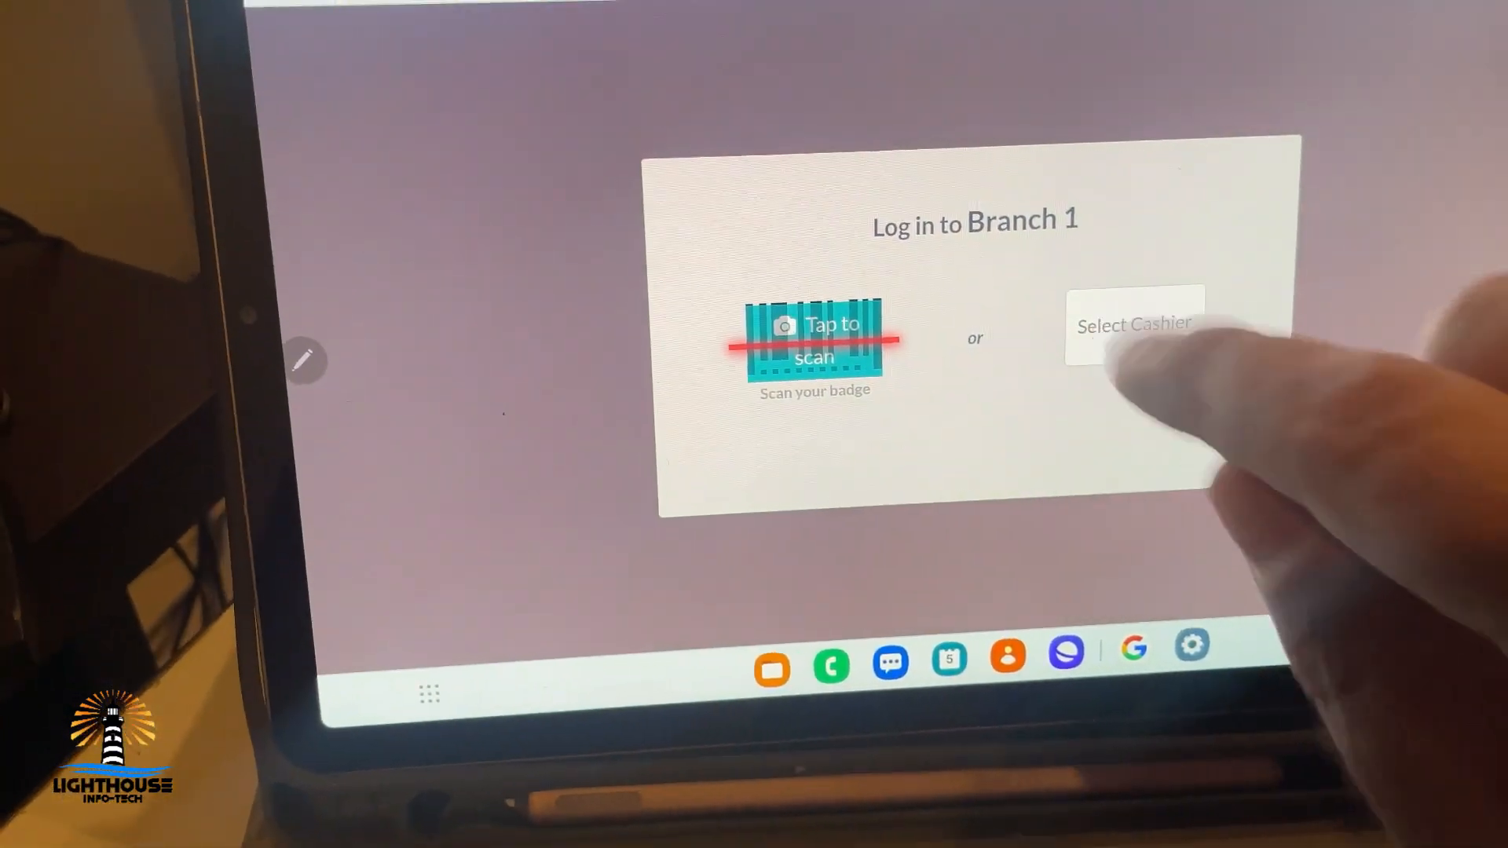
left_click(1134, 324)
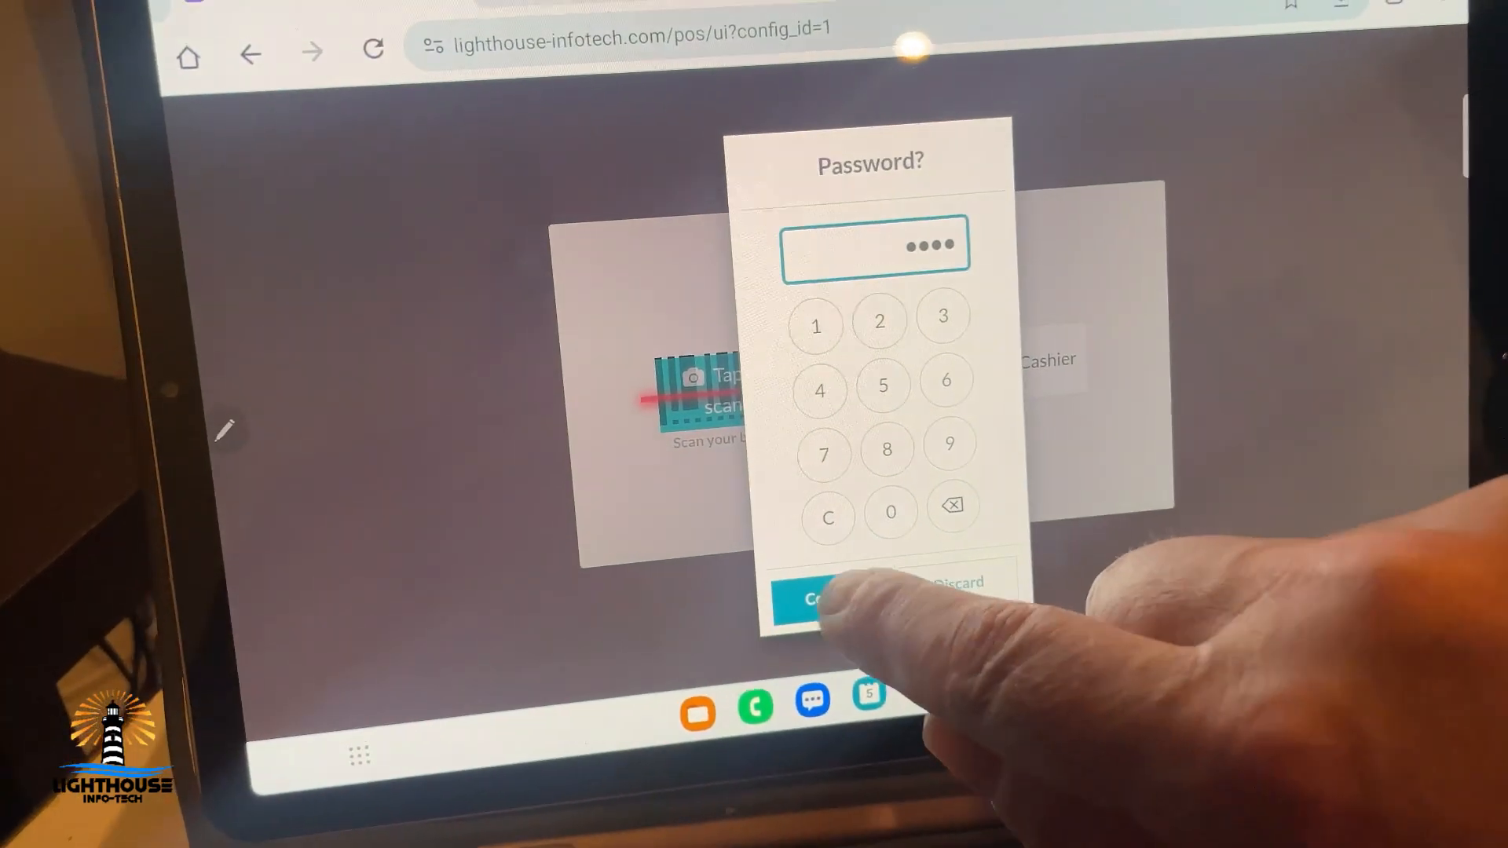
Confirm the cashier PIN, open Balcony 1, and add the 14C Ceasar salad.
left_click(818, 599)
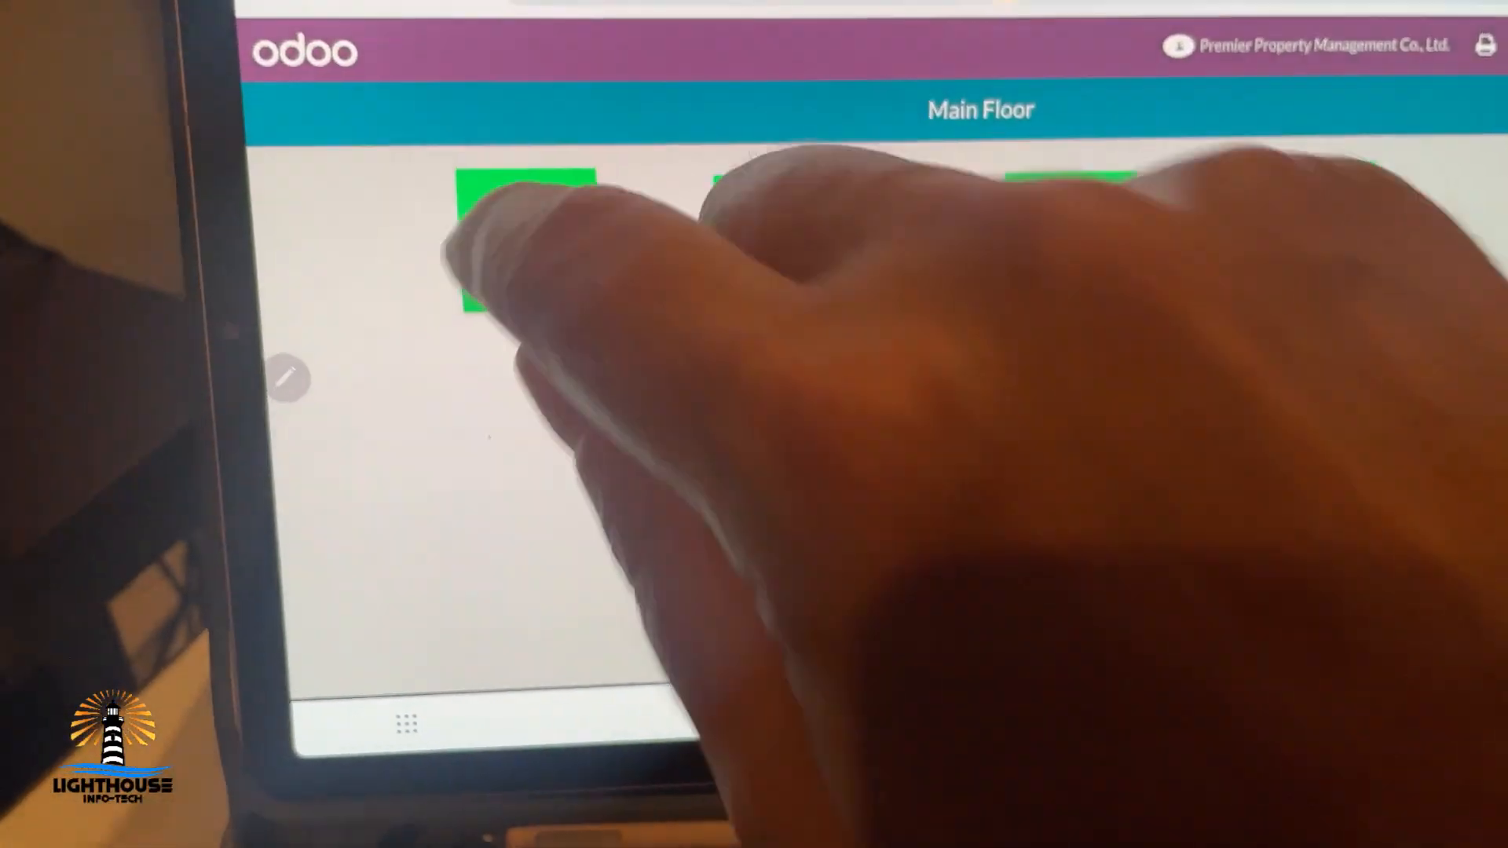
left_click(523, 240)
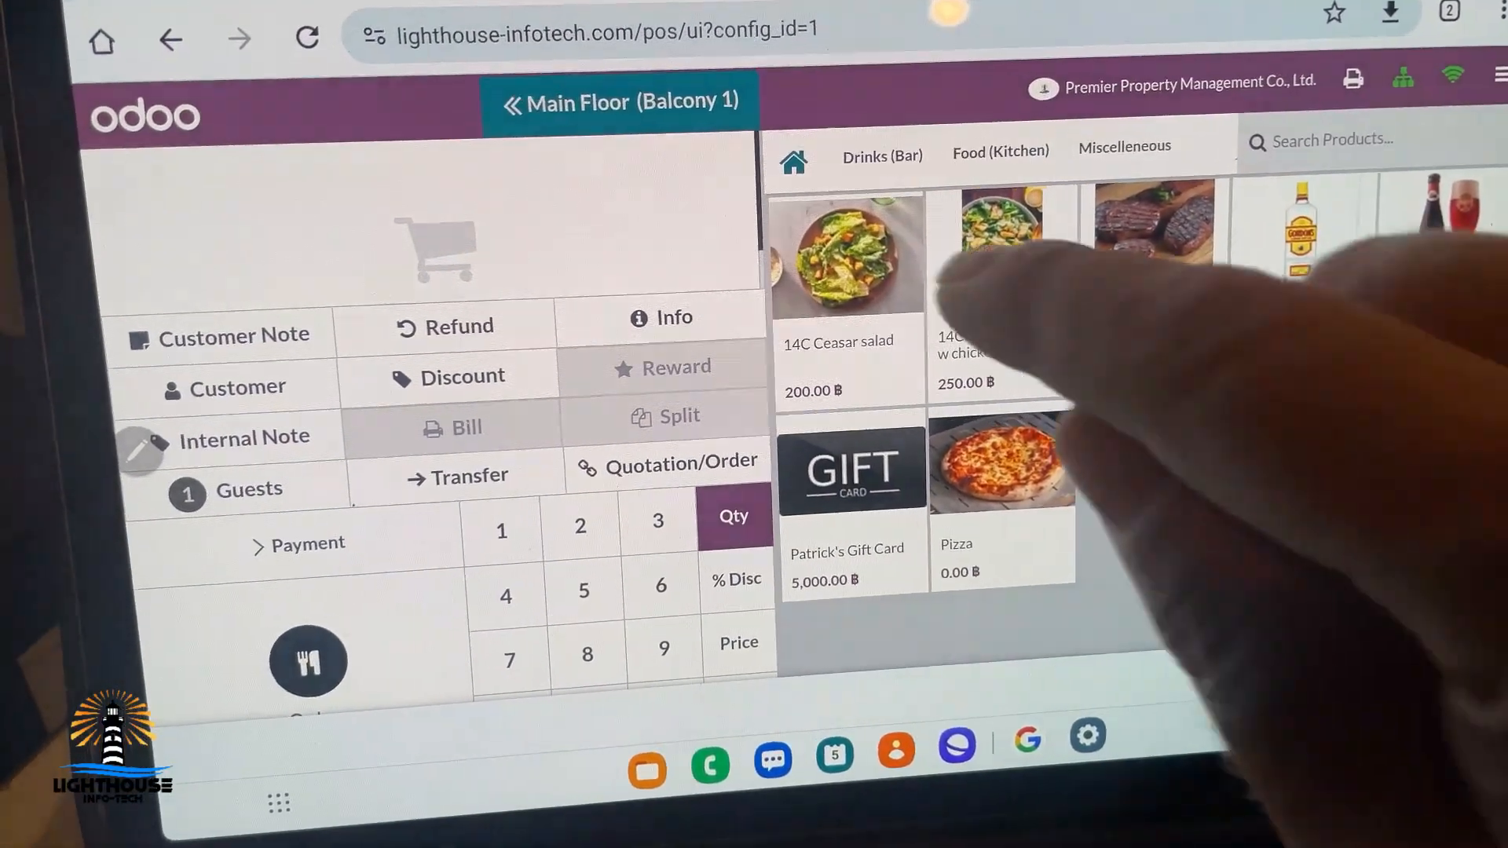
left_click(844, 255)
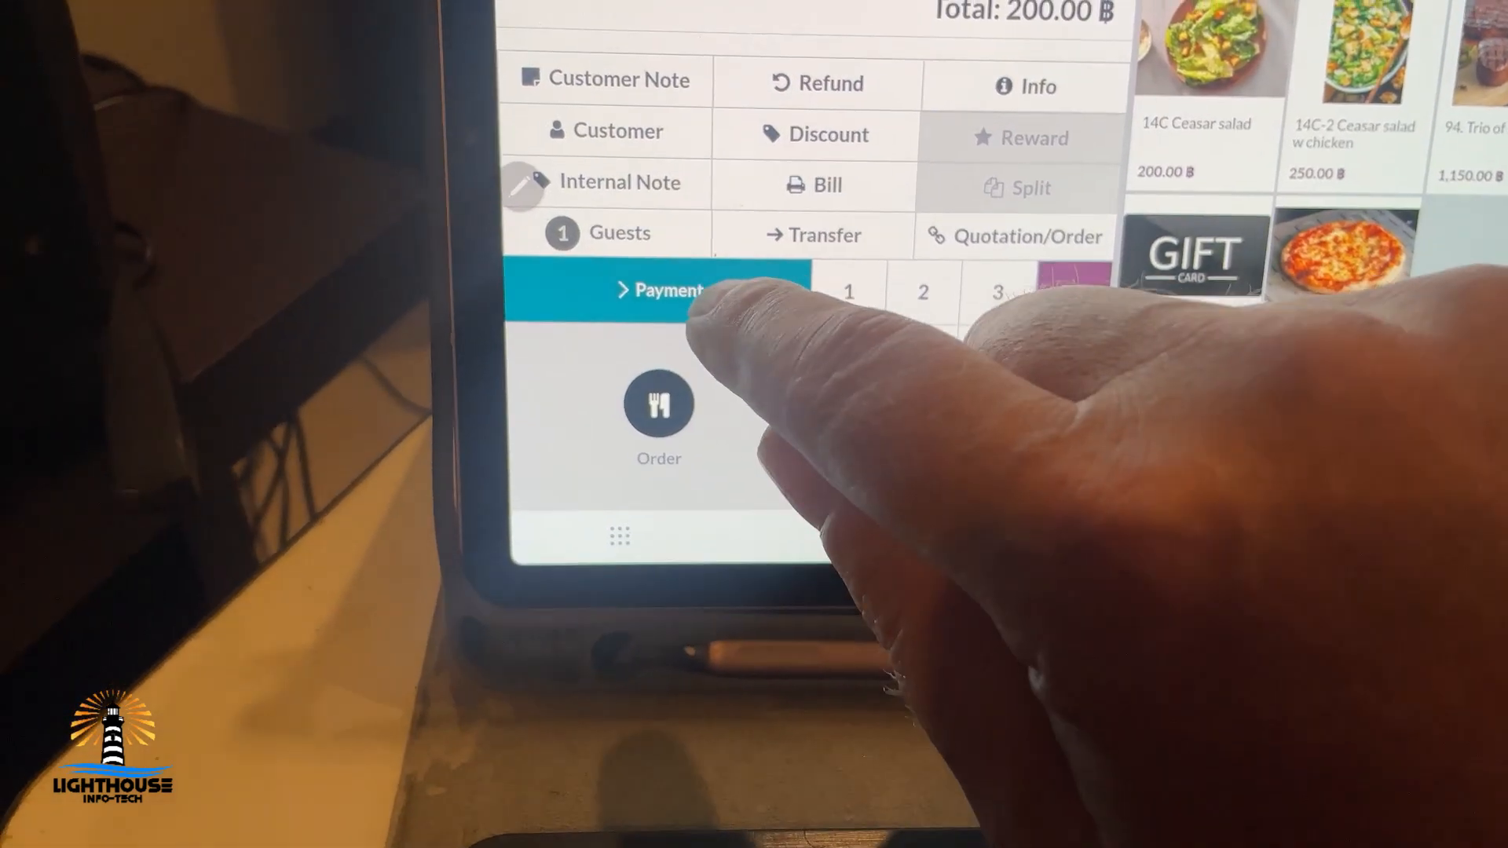
Pay the 200.00 ฿ Balcony 1 order in cash.
left_click(663, 290)
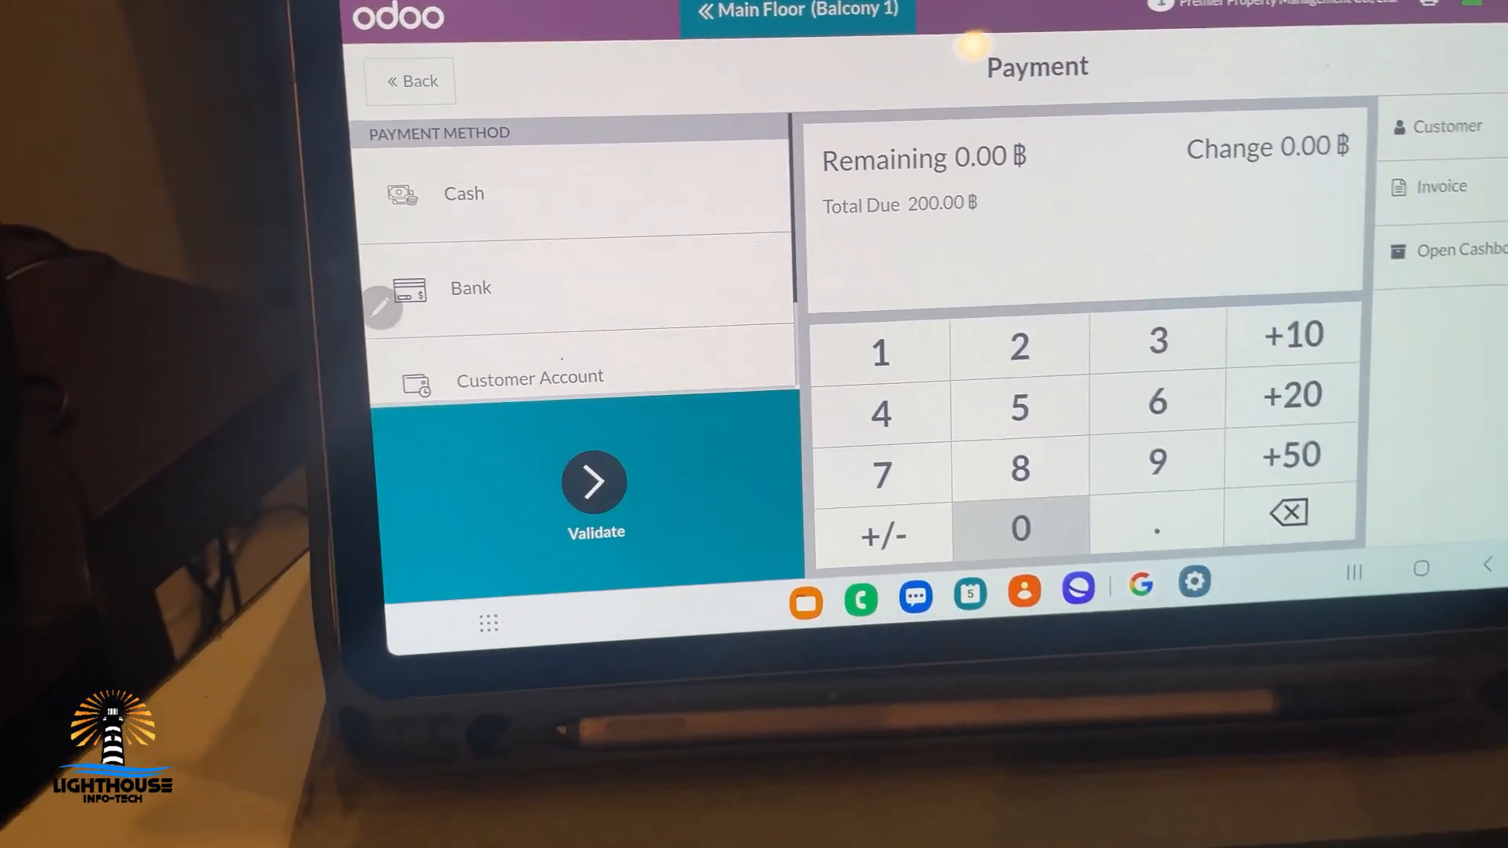
left_click(595, 490)
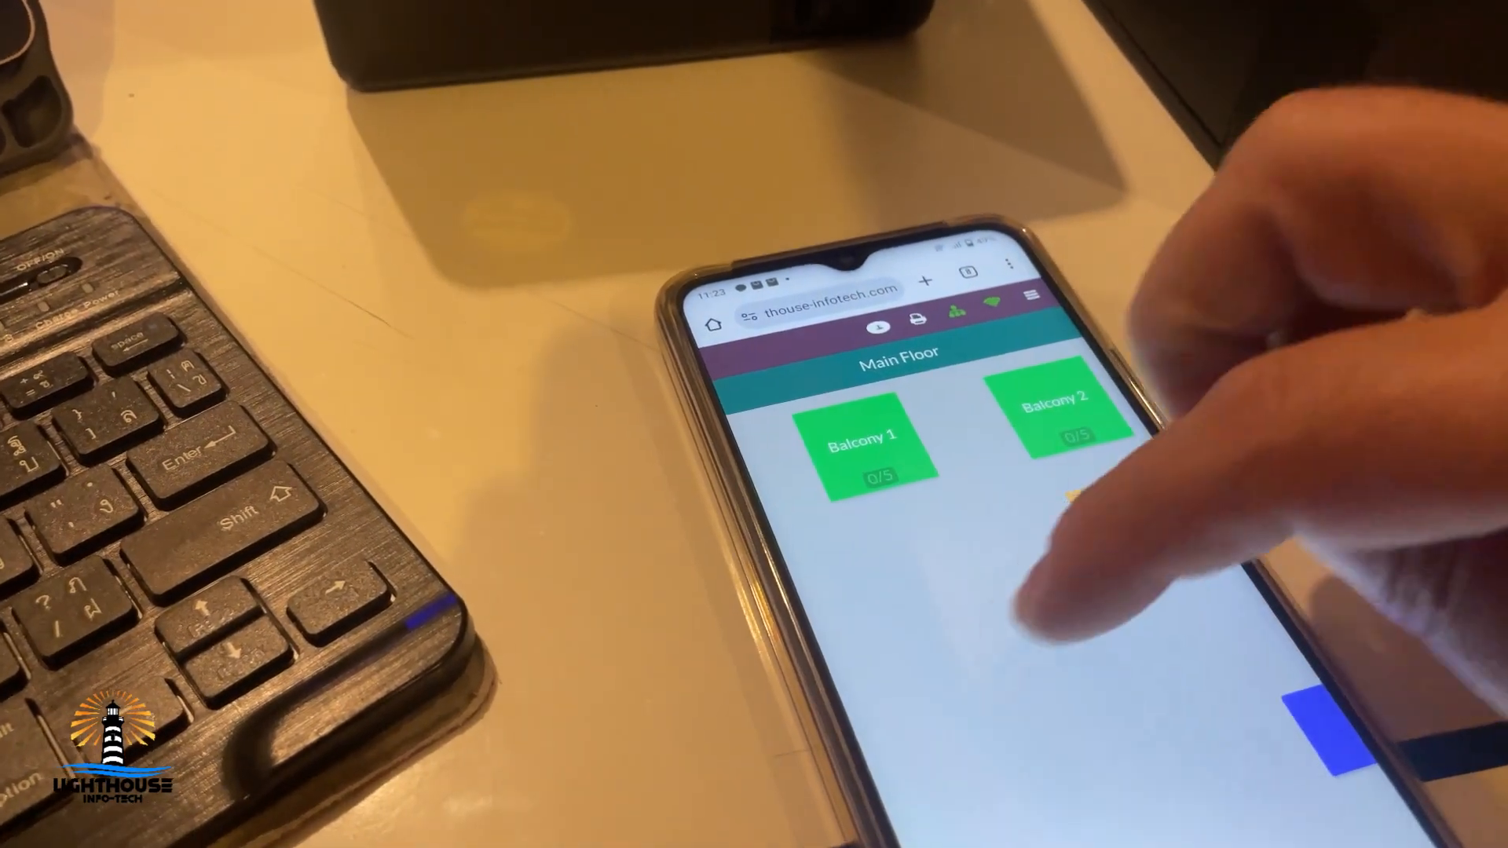
left_click(862, 442)
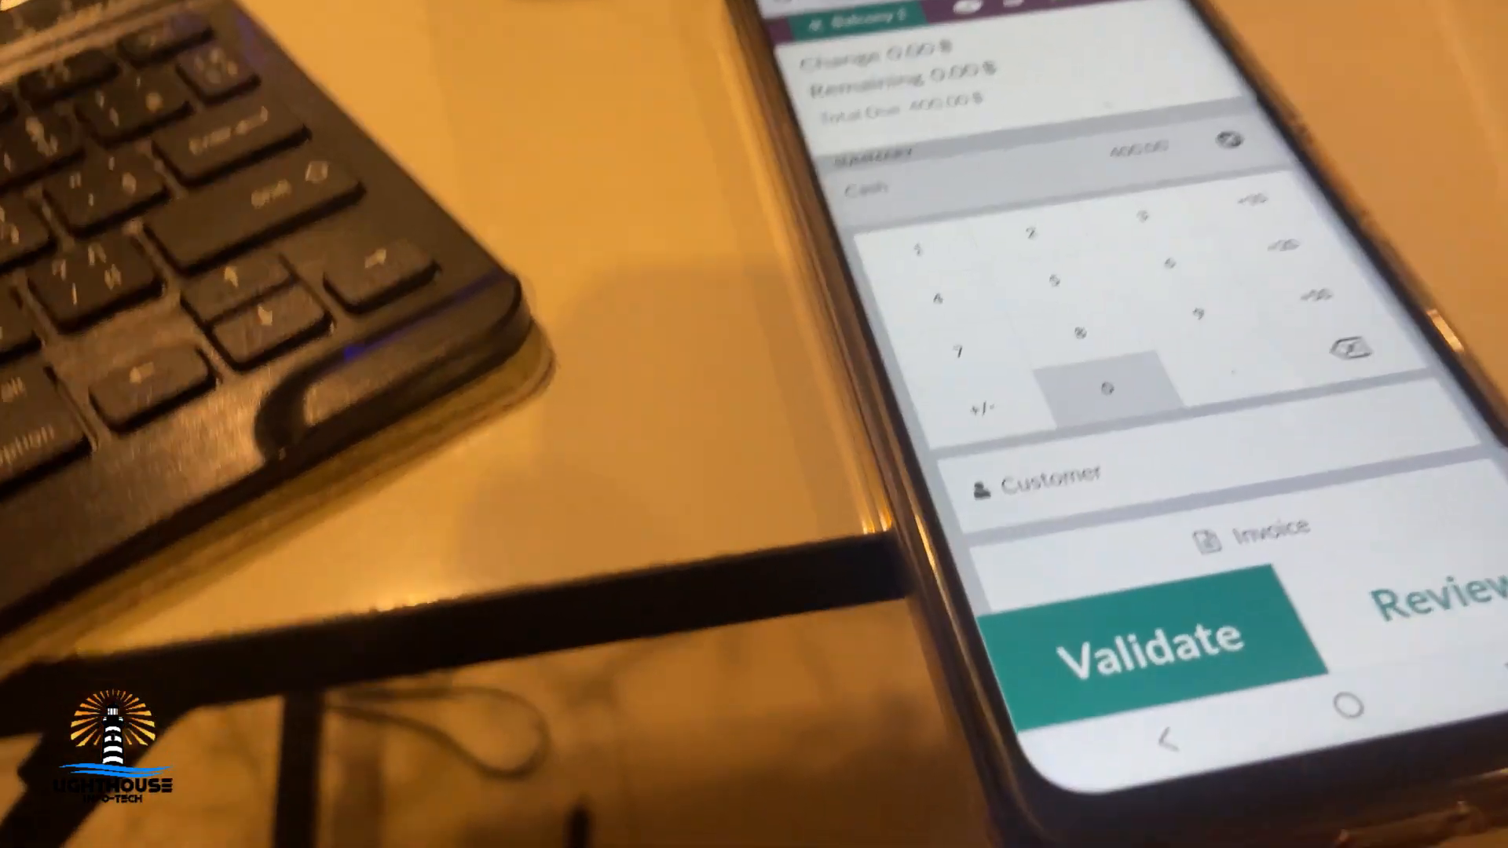
Validate the 400.00 cash payment for the balcony table order on the phone.
left_click(1144, 639)
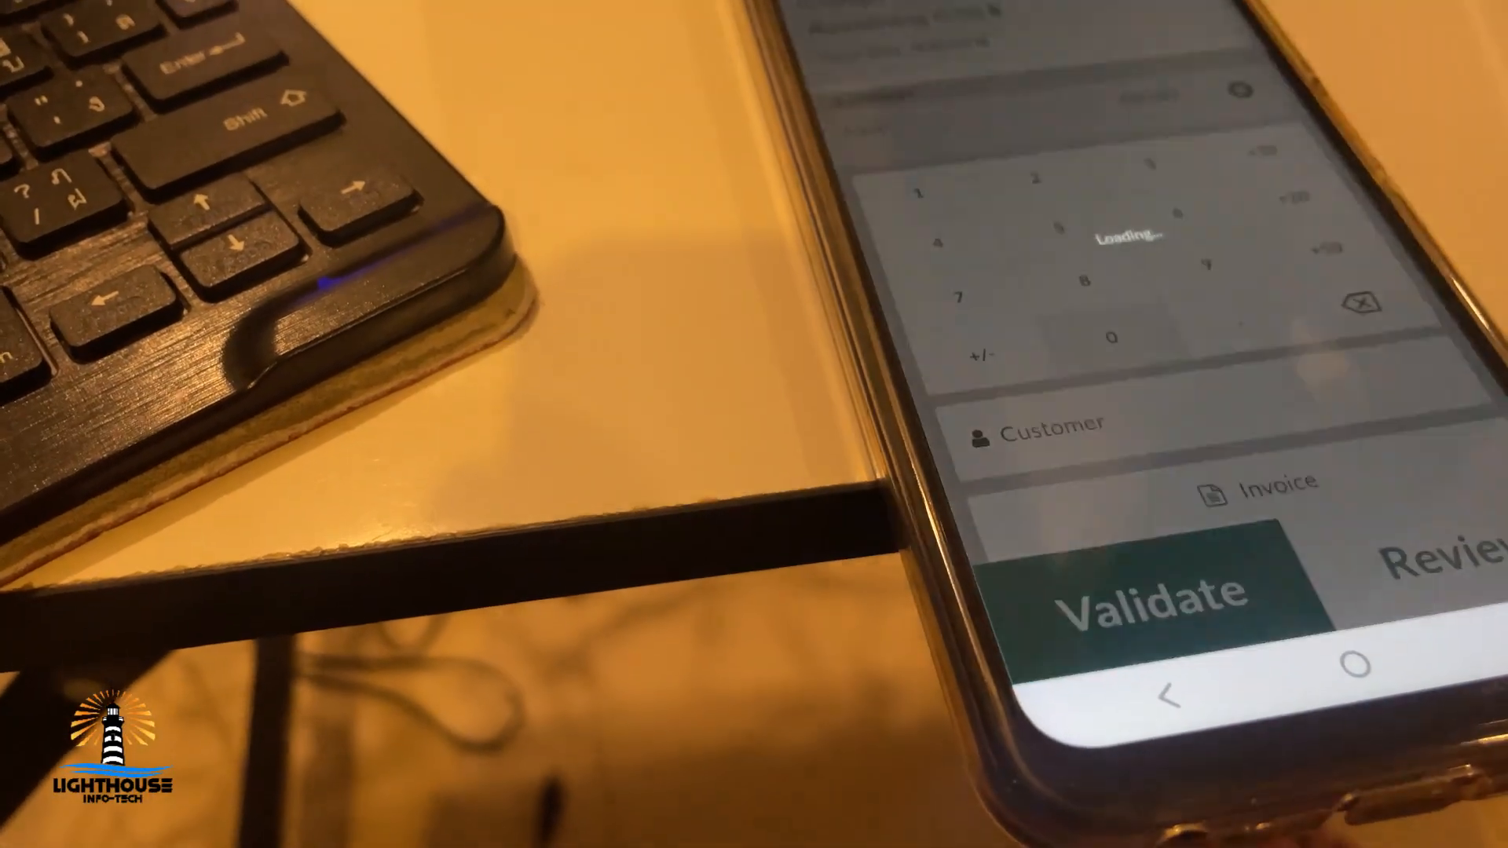